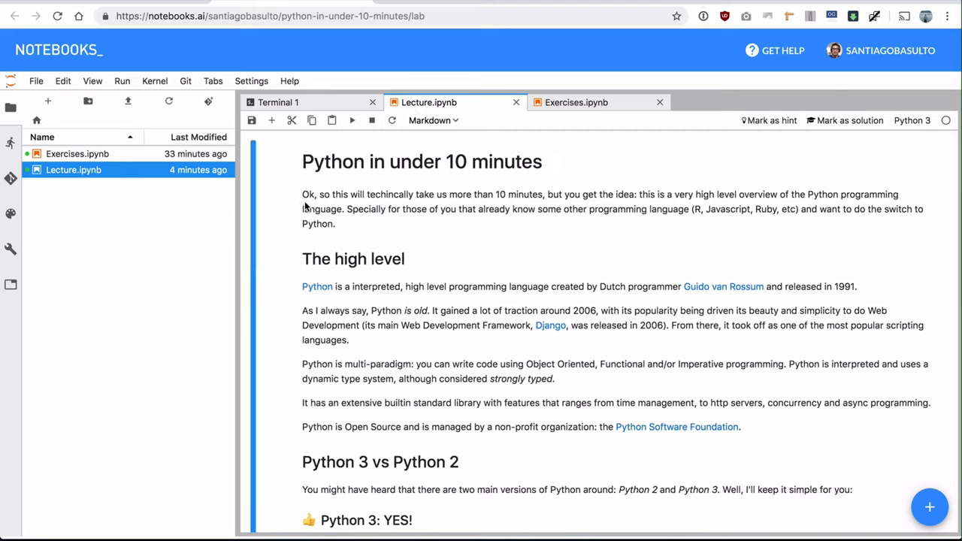
pyautogui.moveTo(468, 233)
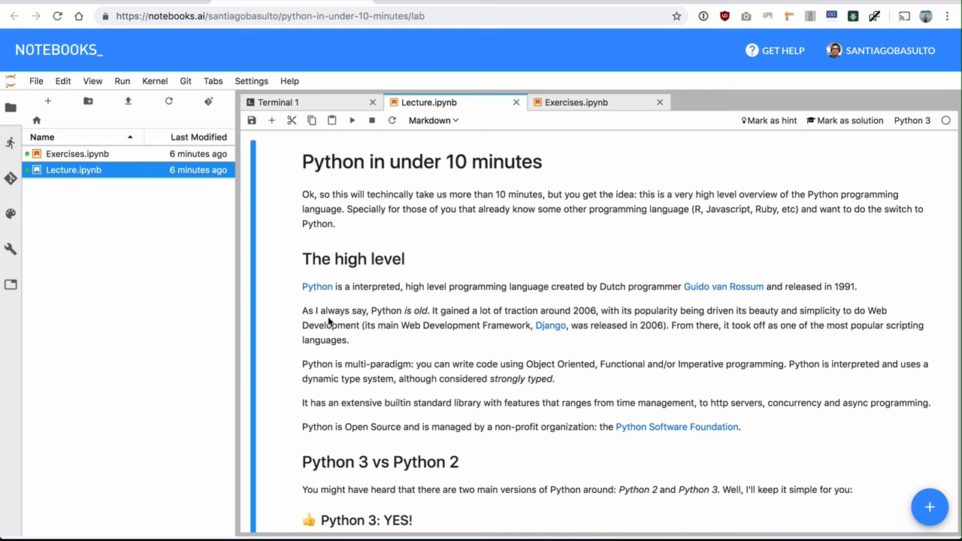
# Scroll down the notebook and place the caret in the add_numbers example cell.
pyautogui.scroll(-3)
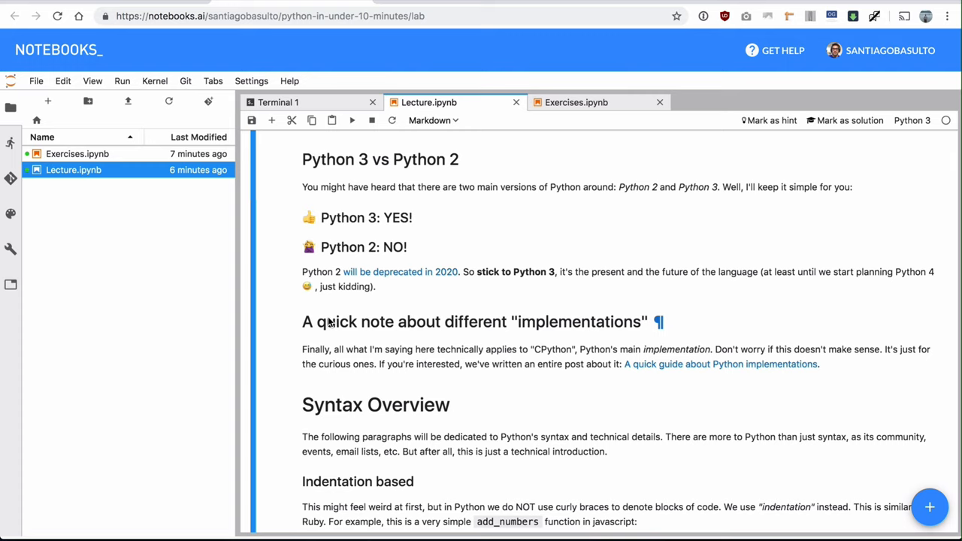
pyautogui.scroll(-3)
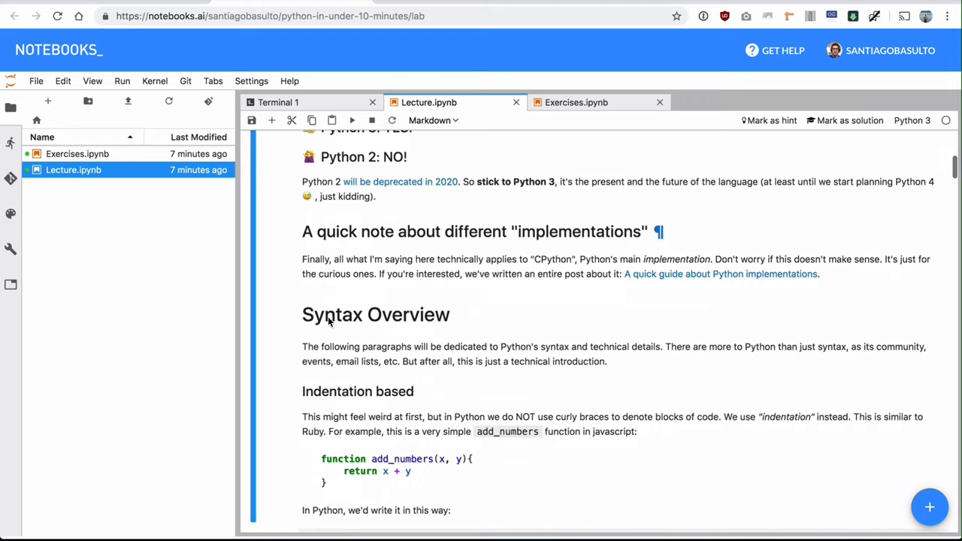
pyautogui.scroll(-3)
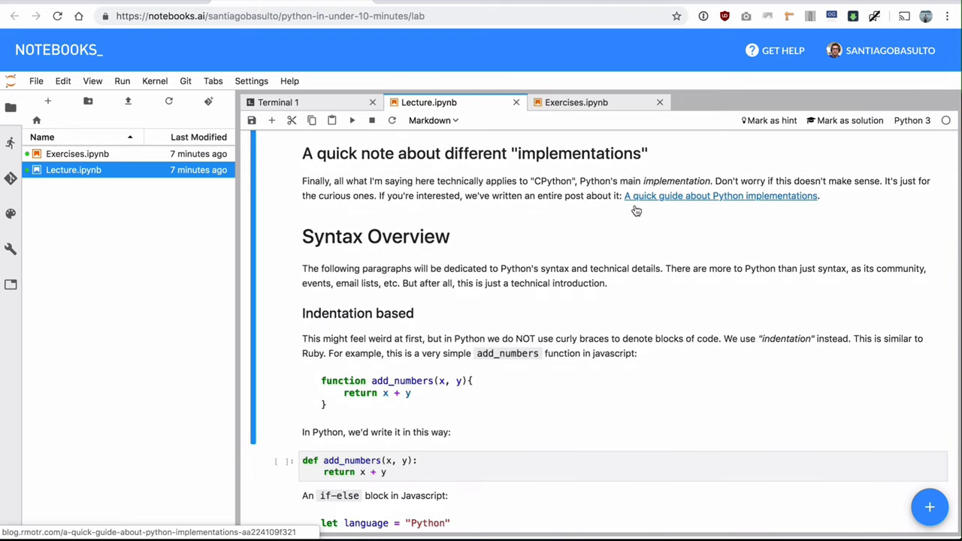
pyautogui.moveTo(625, 221)
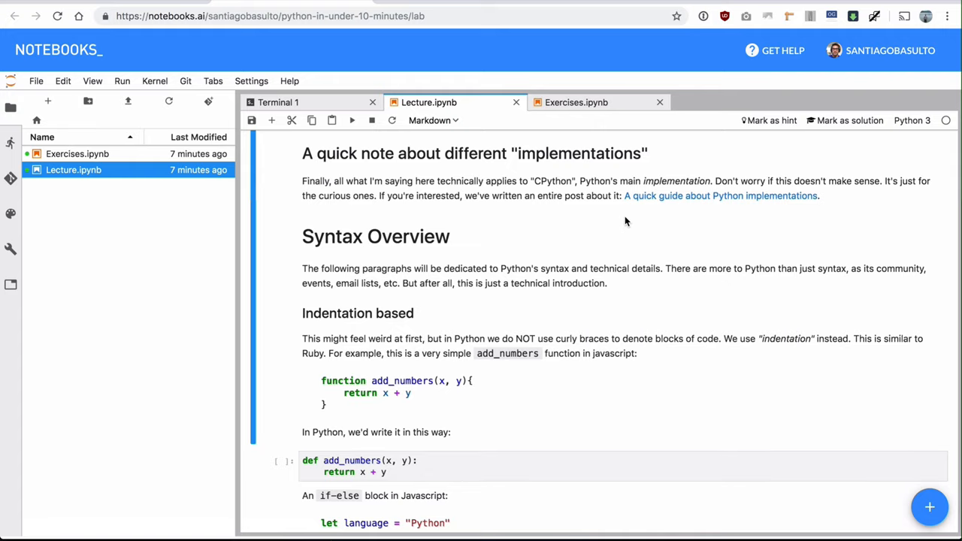
pyautogui.scroll(-3)
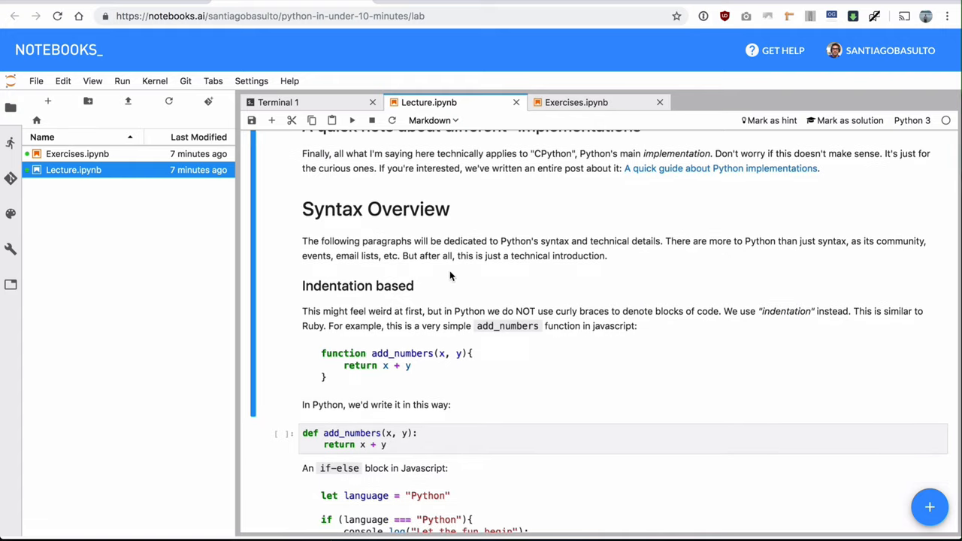
pyautogui.scroll(-3)
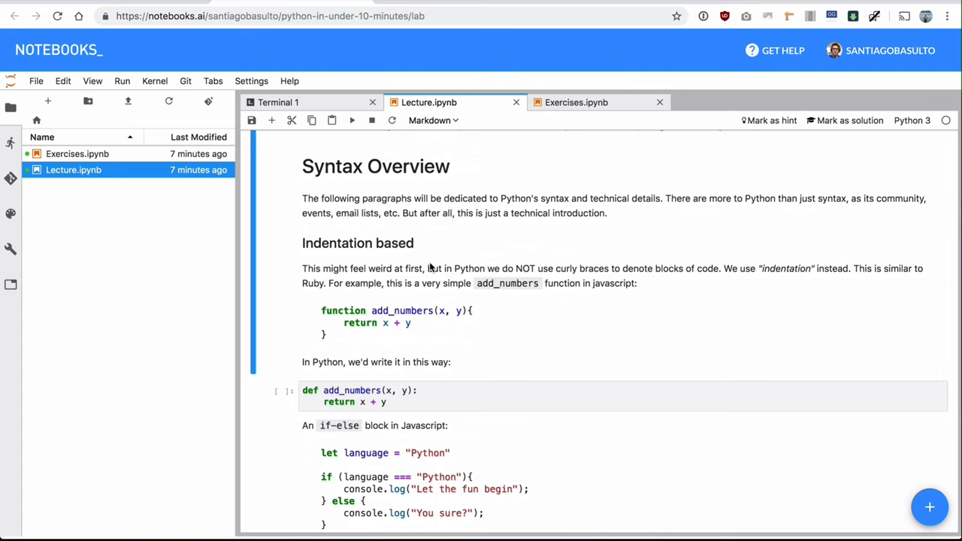
pyautogui.scroll(-3)
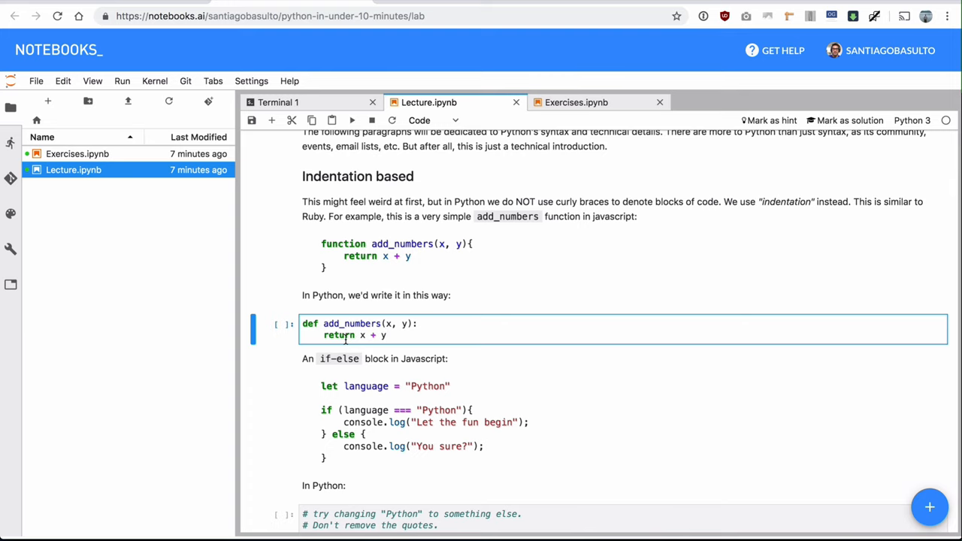
pyautogui.scroll(-3)
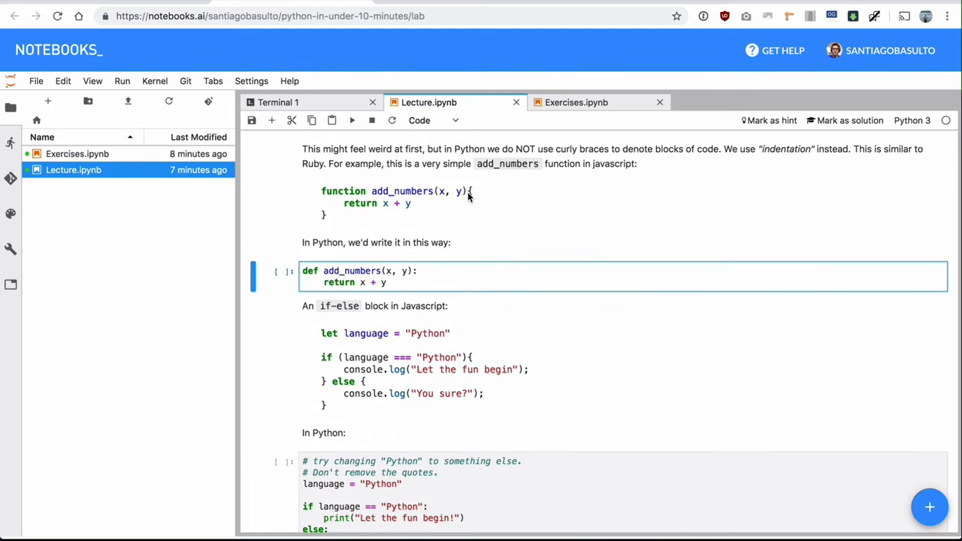
pyautogui.click(386, 282)
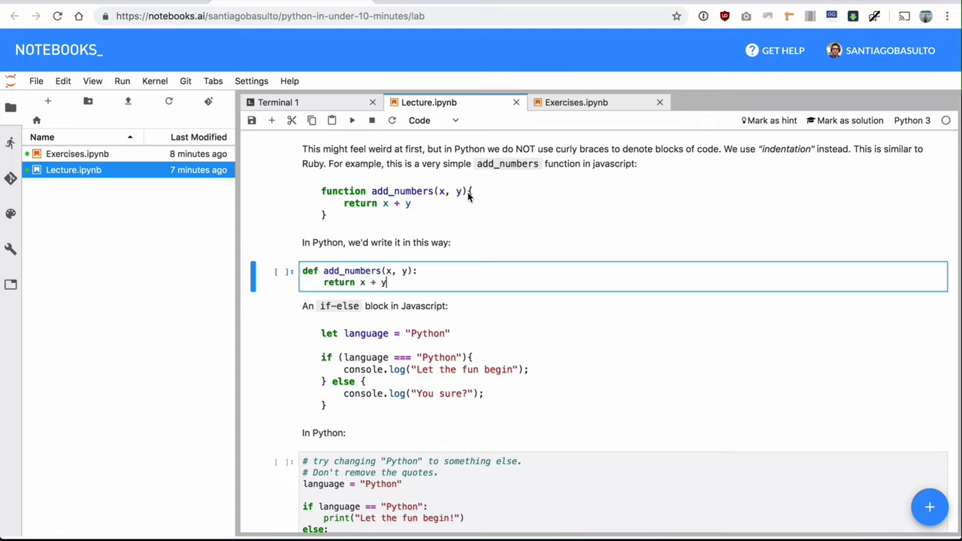
pyautogui.moveTo(455, 199)
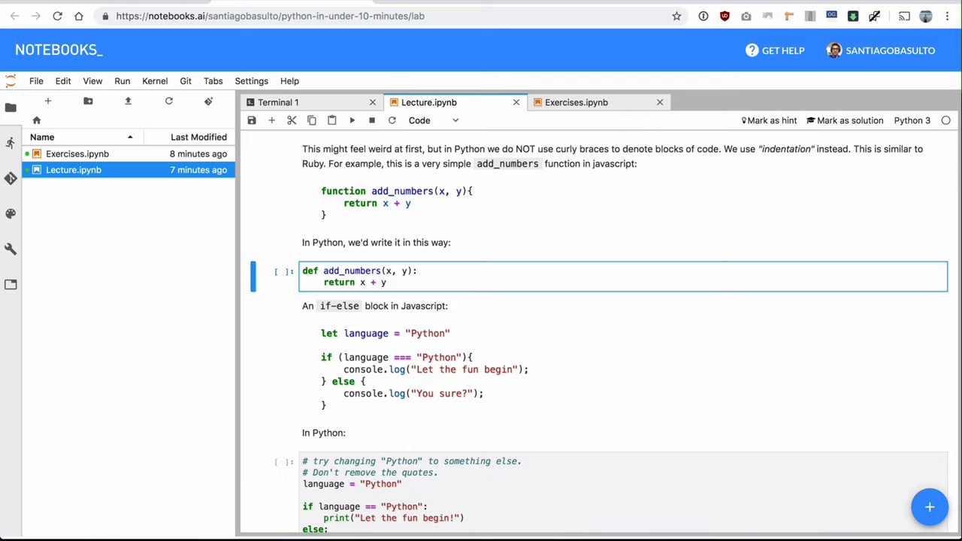
pyautogui.click(323, 282)
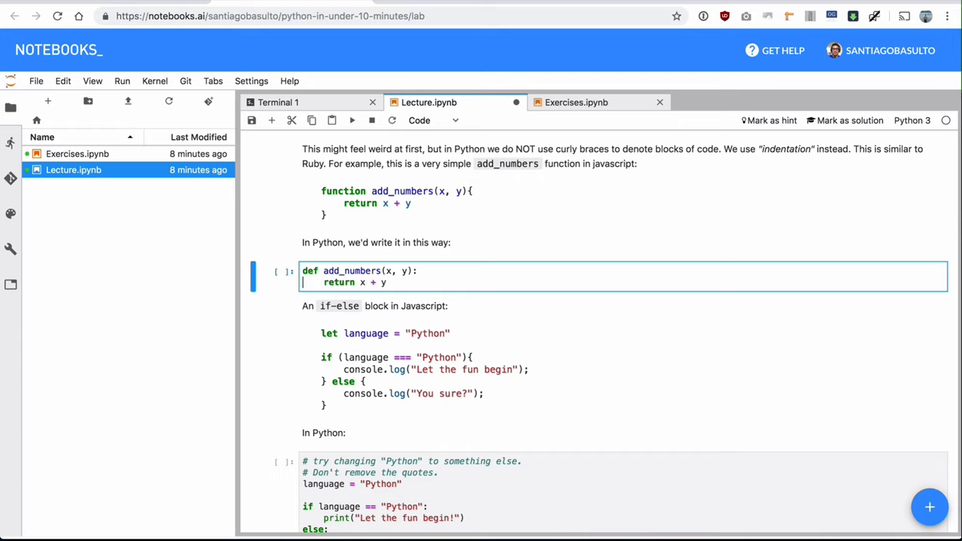
# Select and run the if-else example cell, printing 'Let the fun begin!'.
pyautogui.scroll(-3)
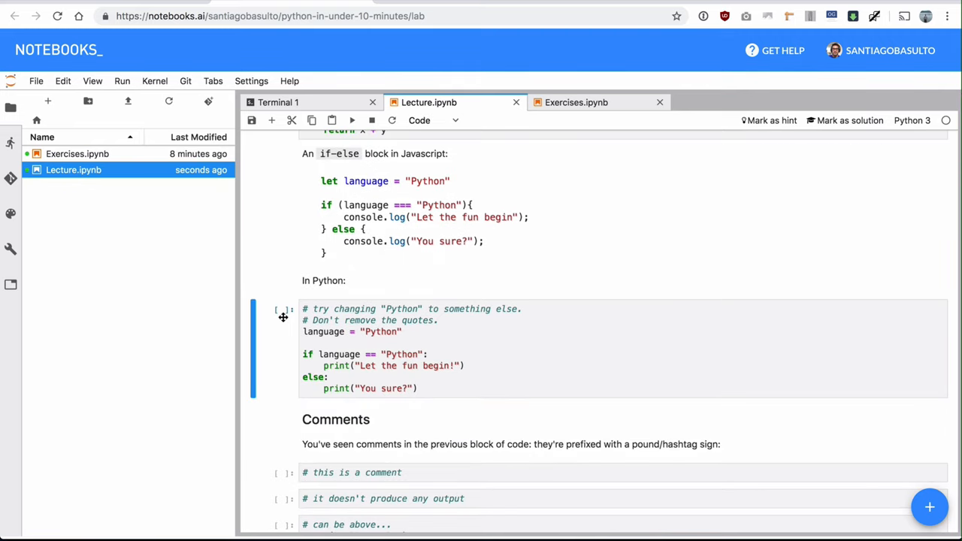
pyautogui.scroll(-3)
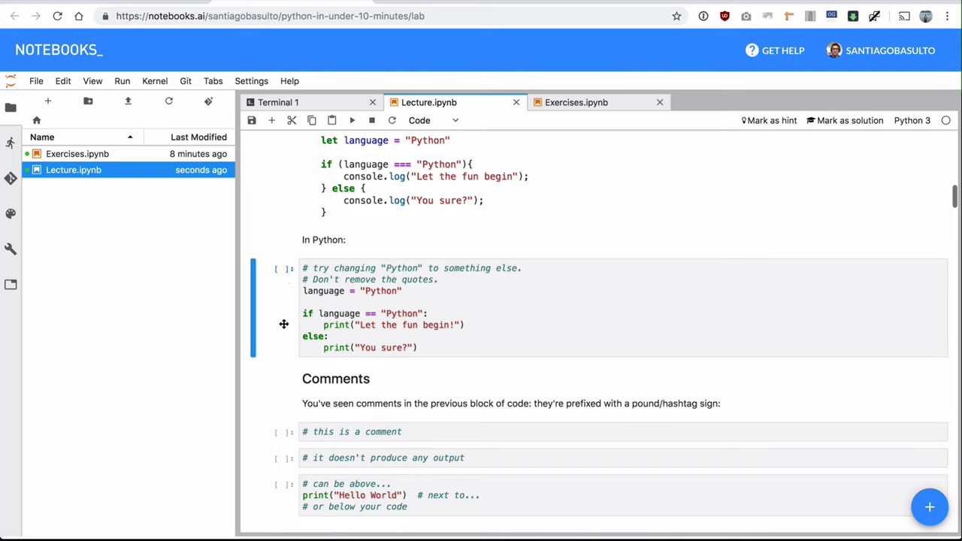
pyautogui.click(323, 325)
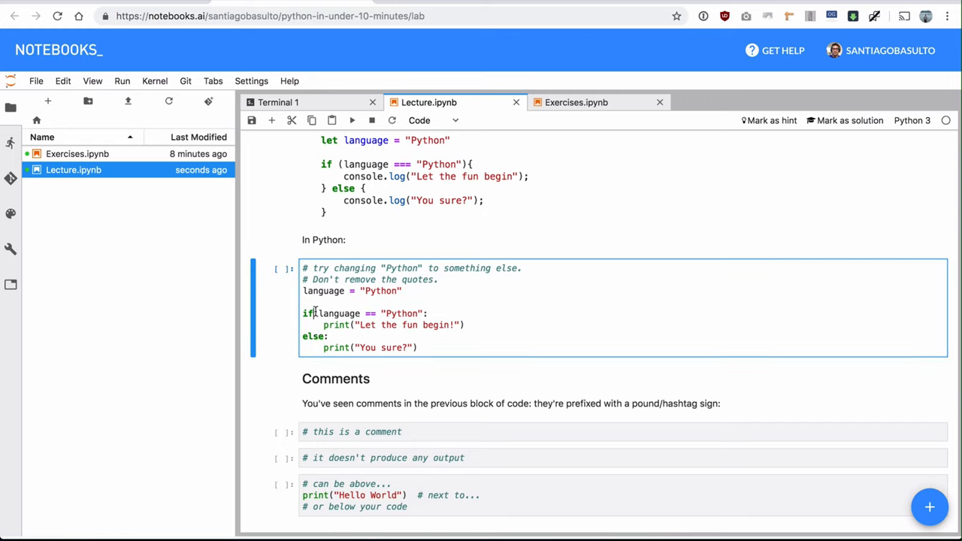
pyautogui.scroll(-3)
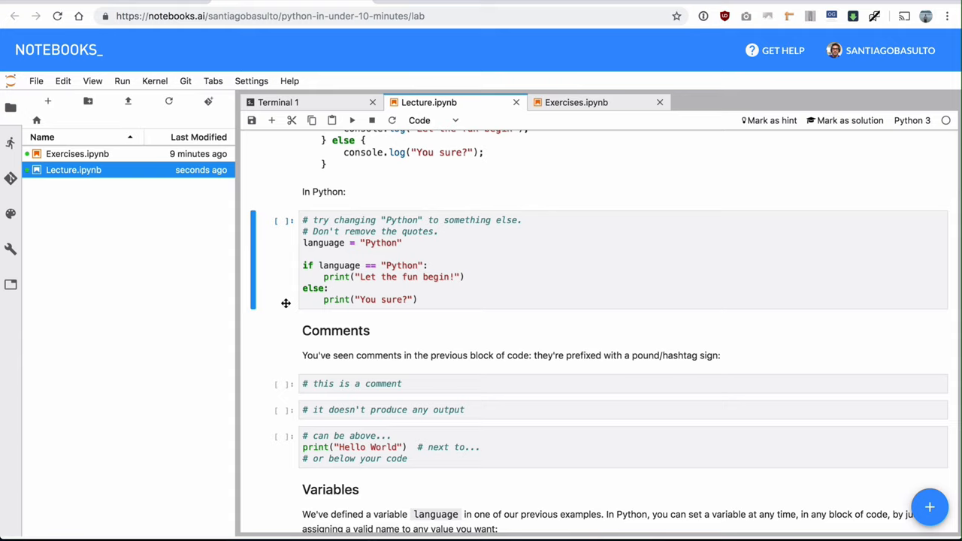
pyautogui.click(318, 276)
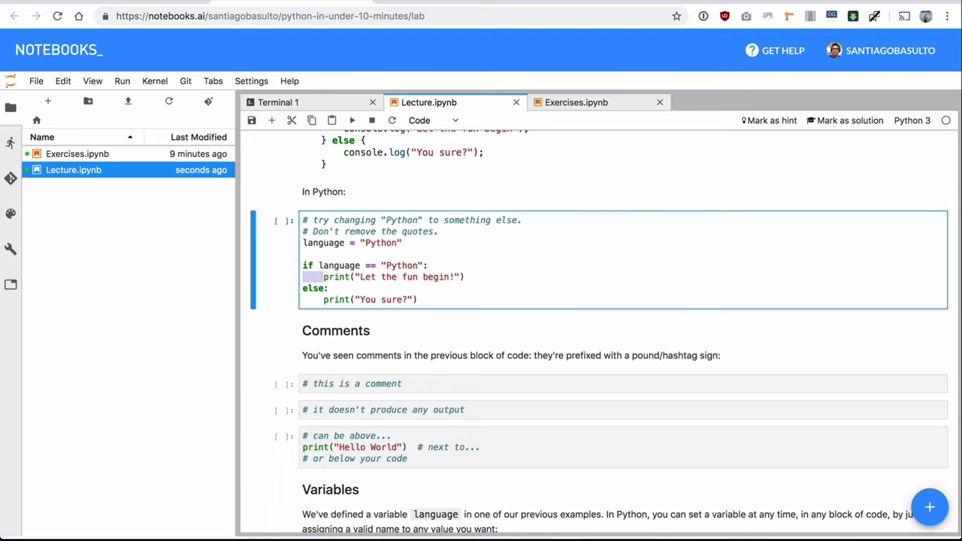
pyautogui.scroll(-3)
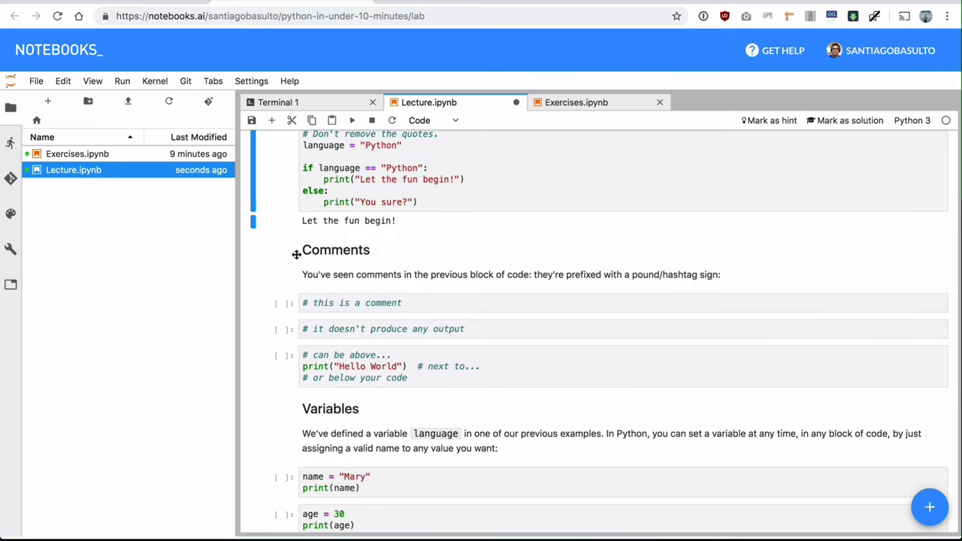
# Run the comment cells (Hello World) and the name and age variable cells (Mary, 30).
pyautogui.scroll(-3)
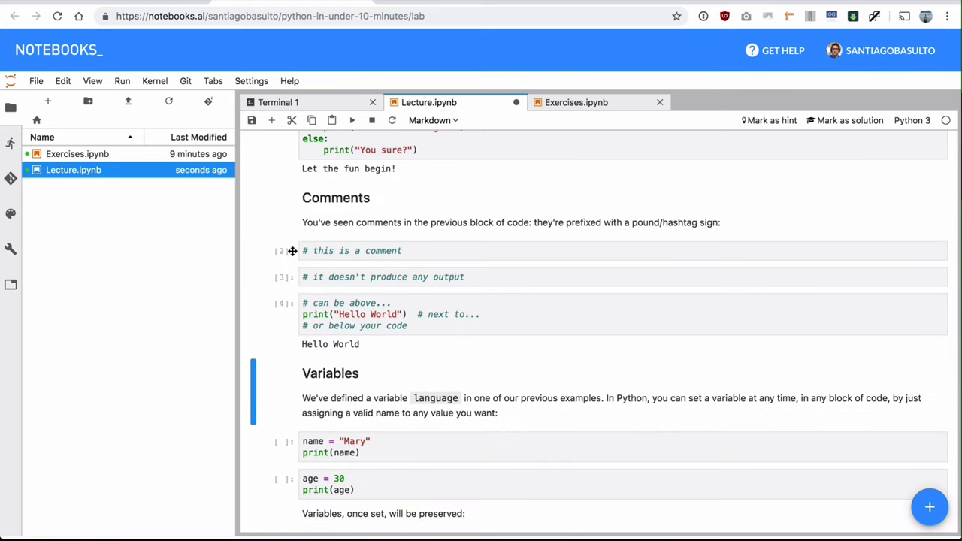
pyautogui.click(384, 277)
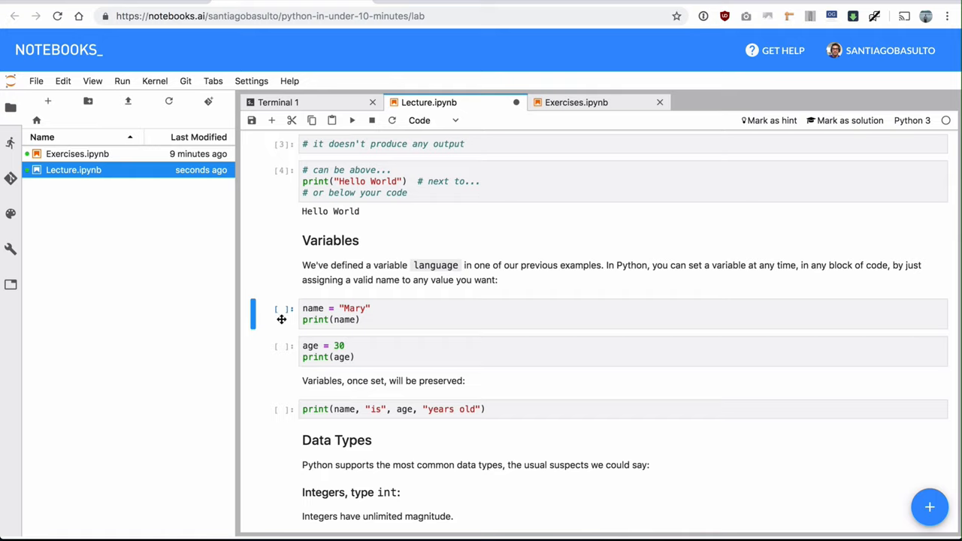
pyautogui.click(353, 309)
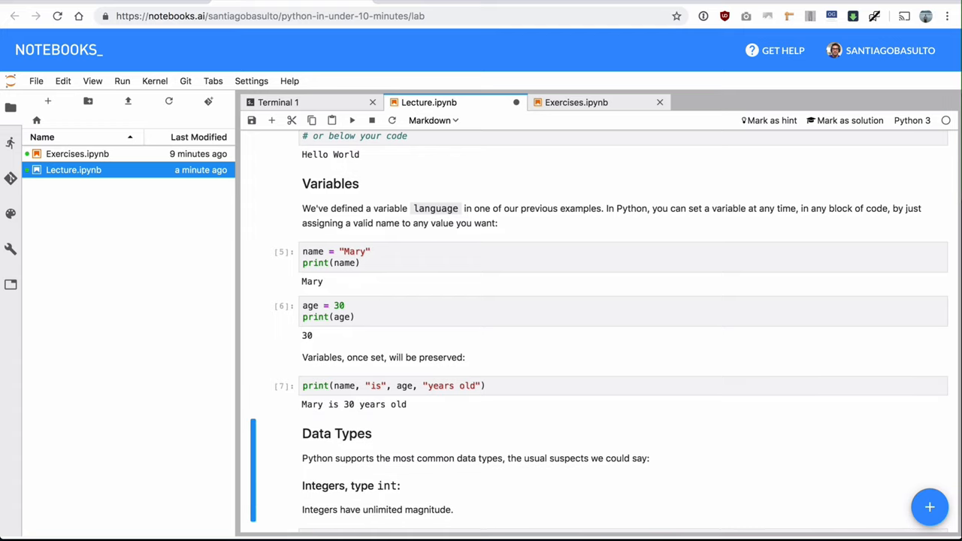
# Run the int and float cells, ending with 0.1 * 3 giving 0.30000000000000004.
pyautogui.scroll(-3)
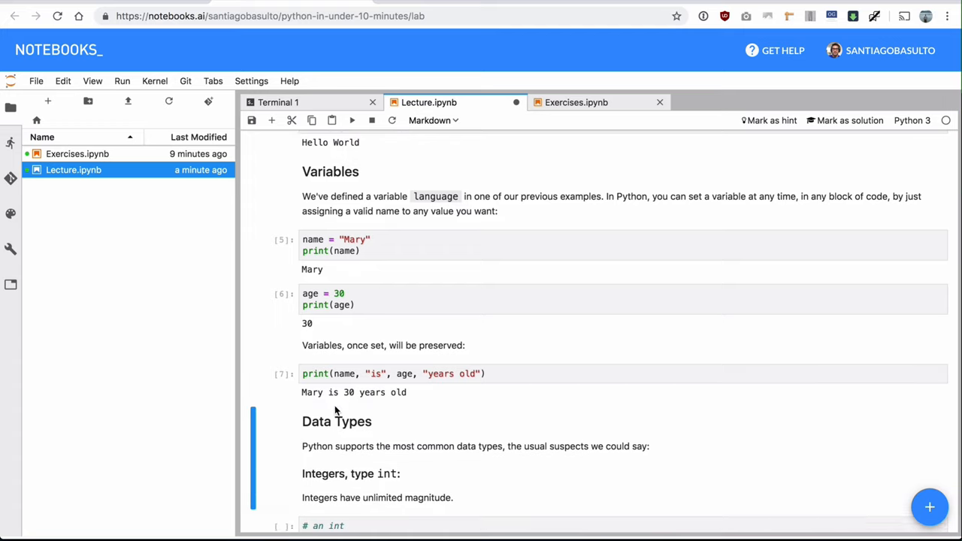
pyautogui.scroll(-3)
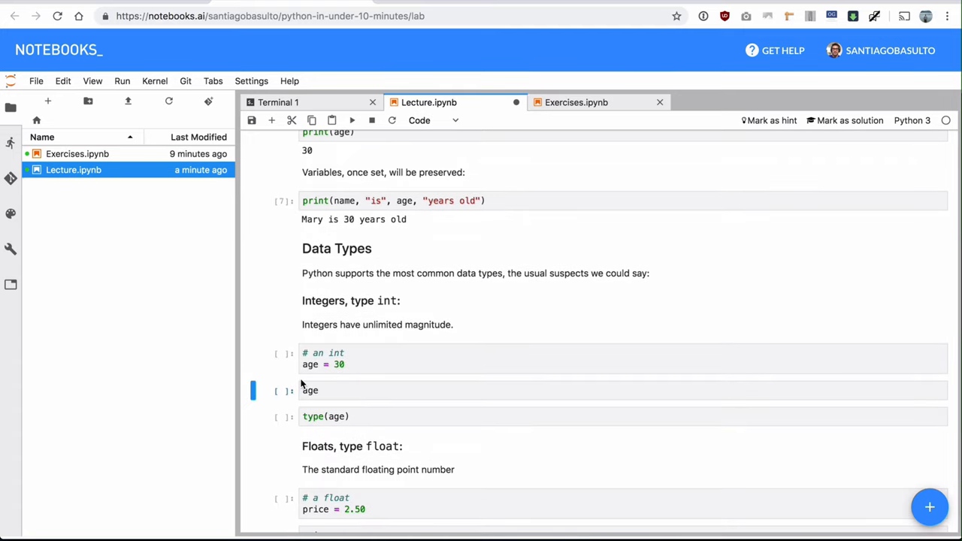
pyautogui.click(323, 358)
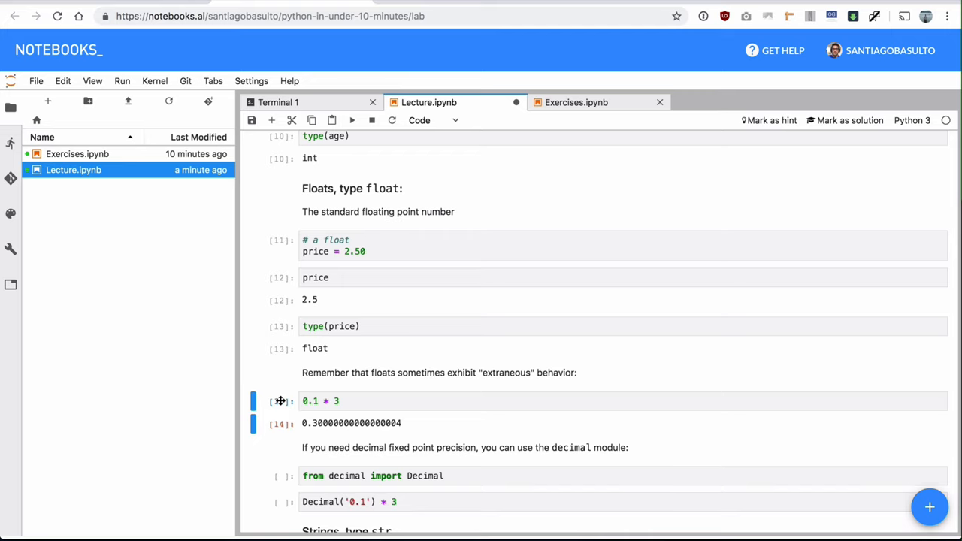
# Run the Decimal import and Decimal('0.1') * 3, which returns Decimal('0.3').
pyautogui.scroll(-3)
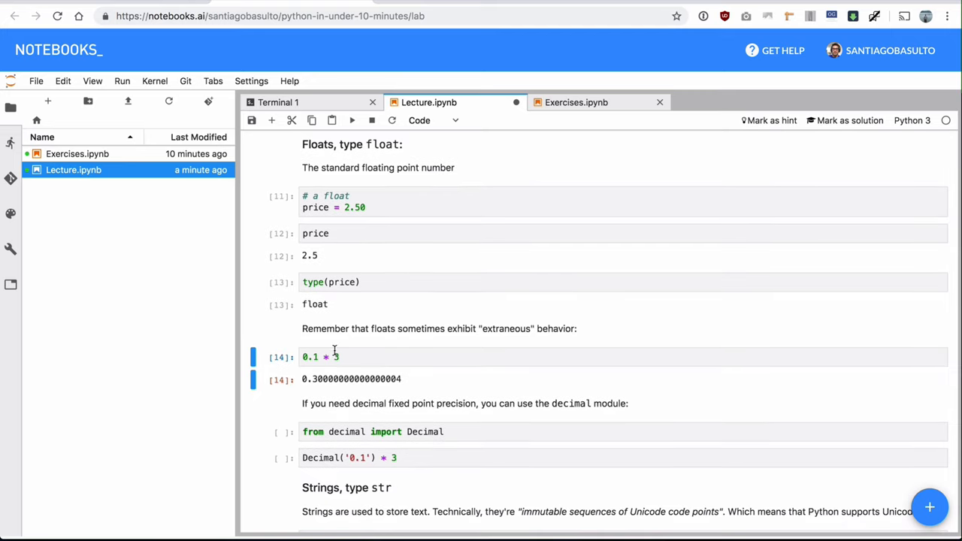
pyautogui.moveTo(372, 382)
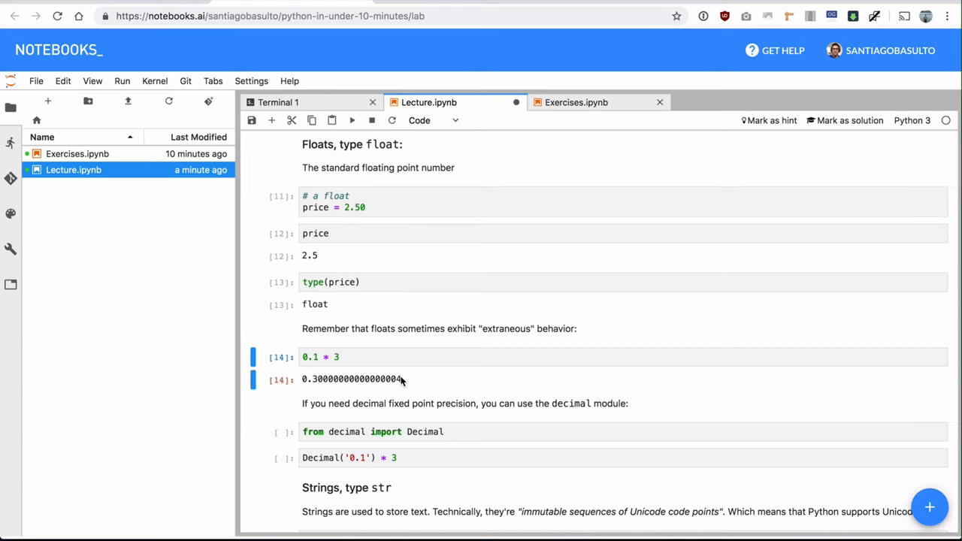
pyautogui.scroll(-3)
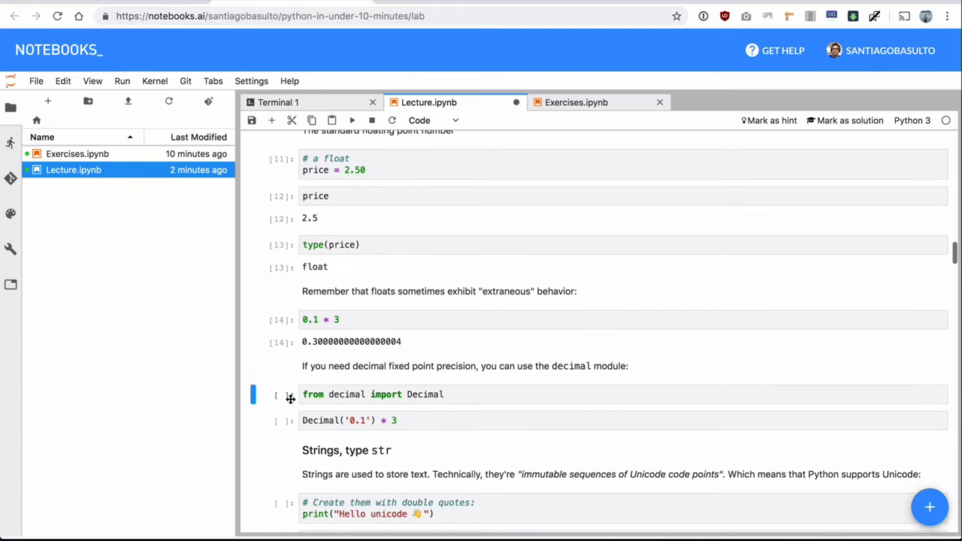
pyautogui.scroll(-3)
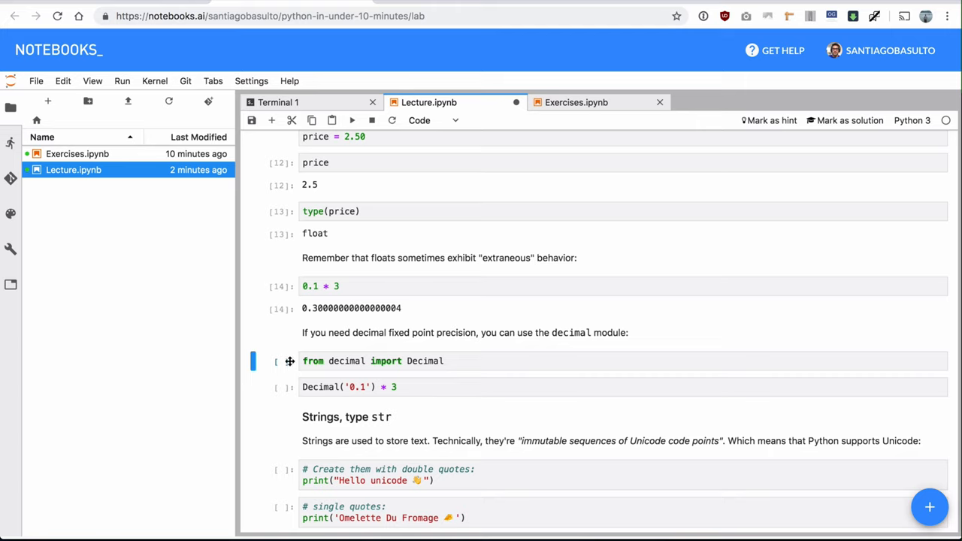
pyautogui.moveTo(290, 312)
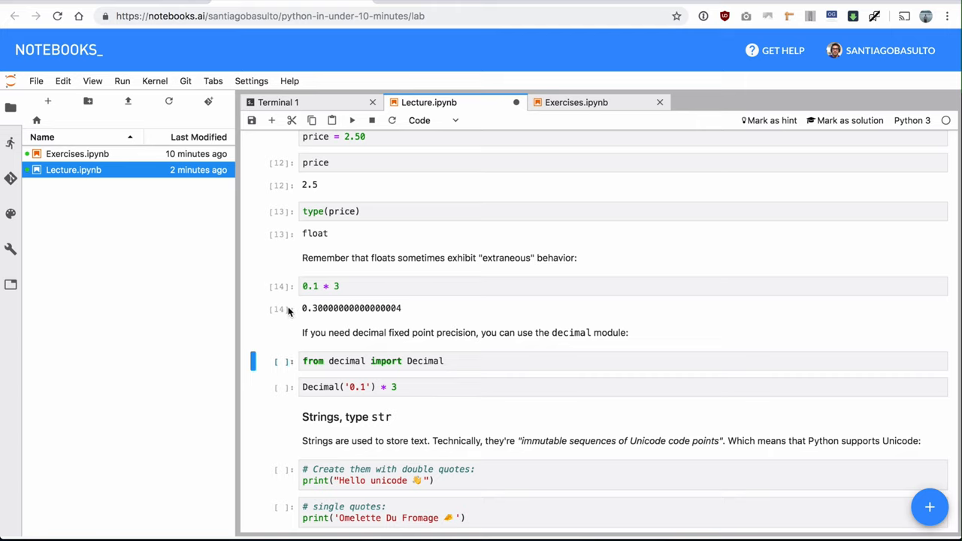
pyautogui.moveTo(281, 362)
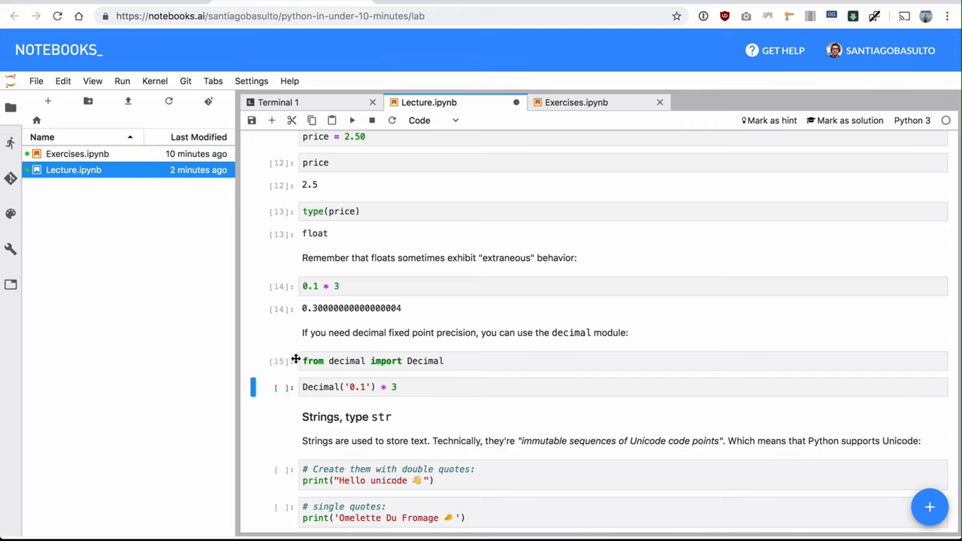
pyautogui.press('shift+enter')
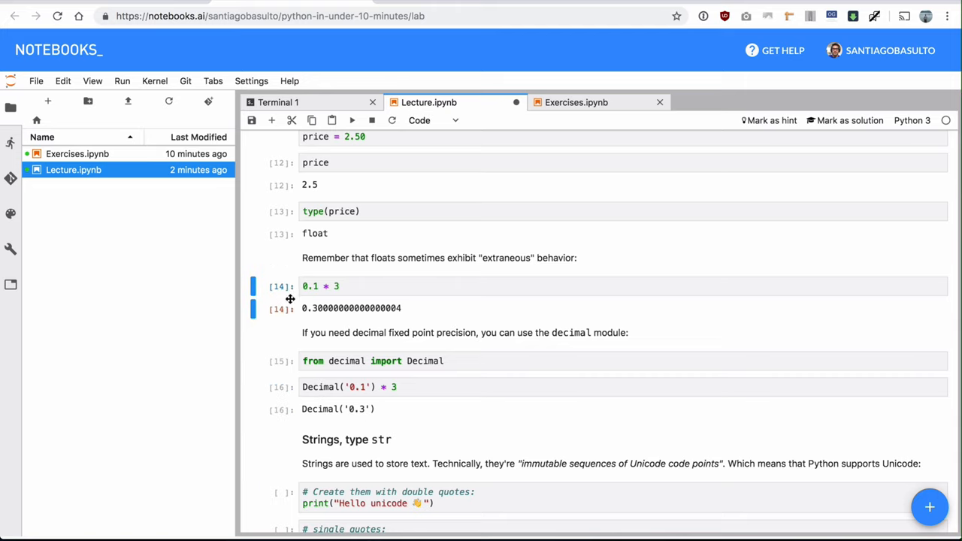
pyautogui.scroll(-3)
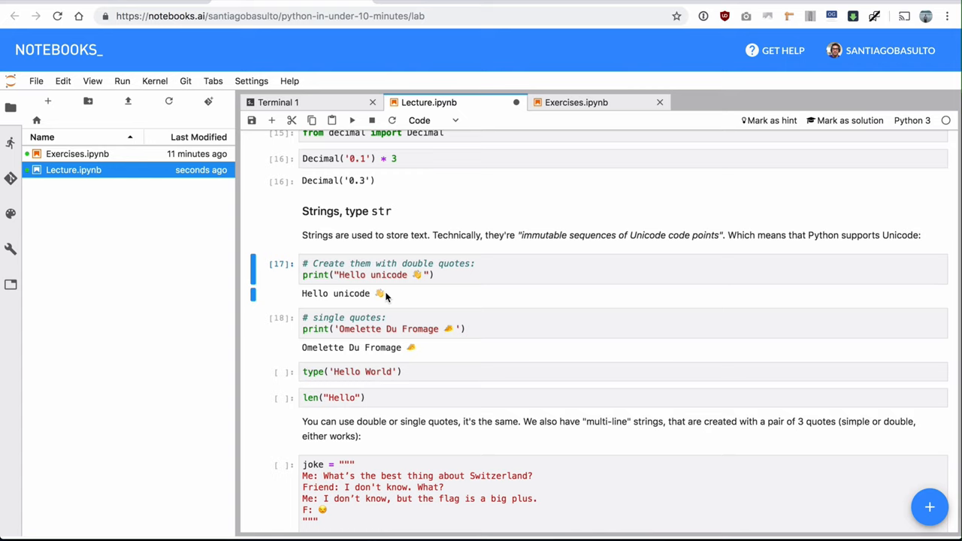
# Run the print, type('Hello World'), len("Hello") and Switzerland joke string cells.
pyautogui.scroll(-3)
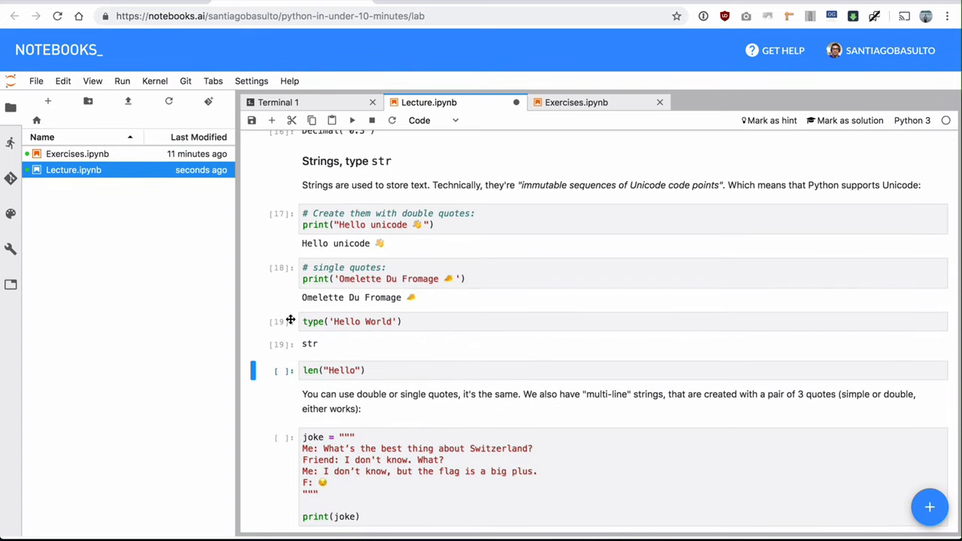
pyautogui.scroll(-3)
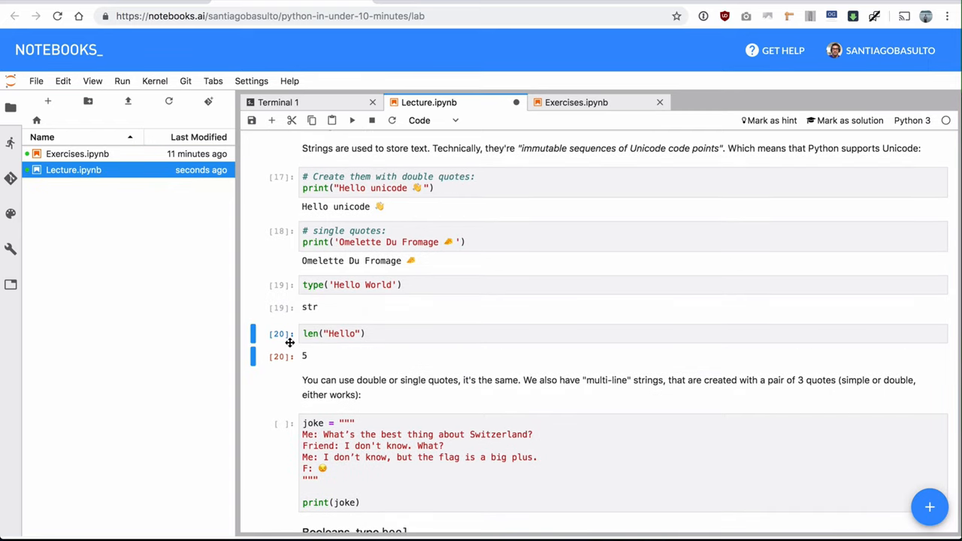
pyautogui.click(334, 333)
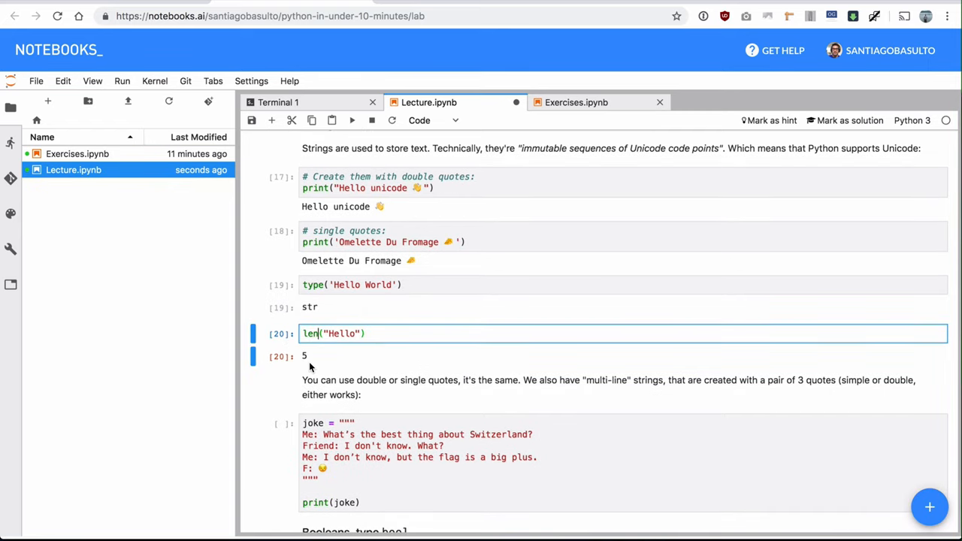
pyautogui.scroll(-3)
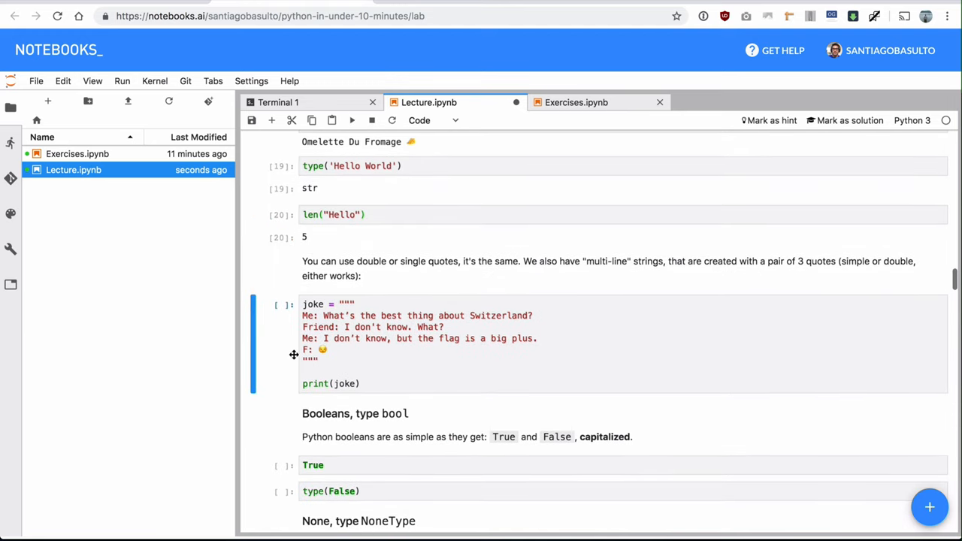
pyautogui.scroll(-3)
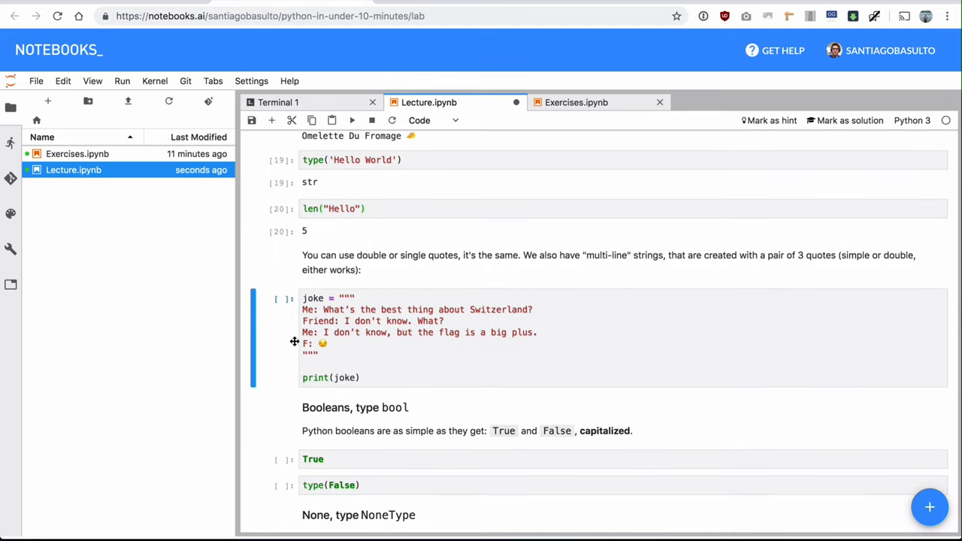
pyautogui.click(352, 121)
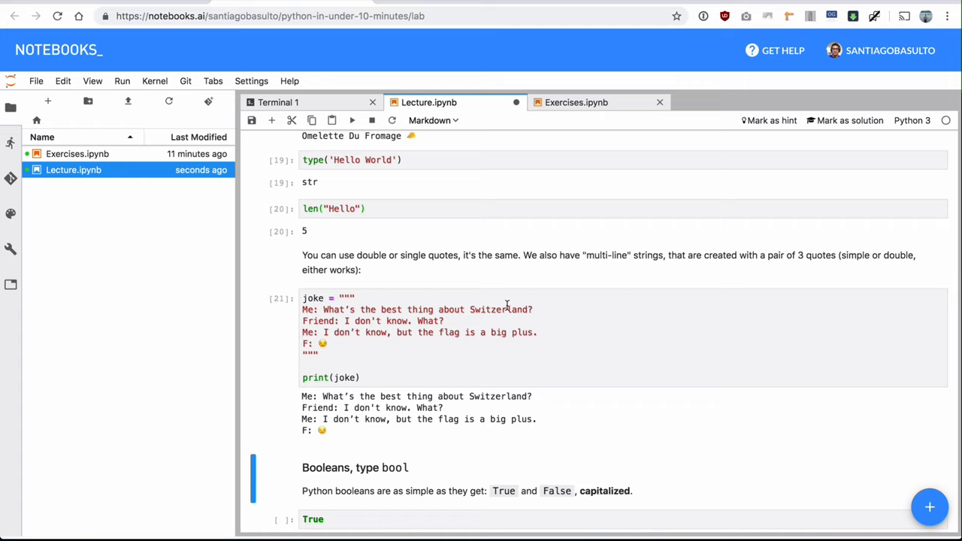
pyautogui.click(534, 310)
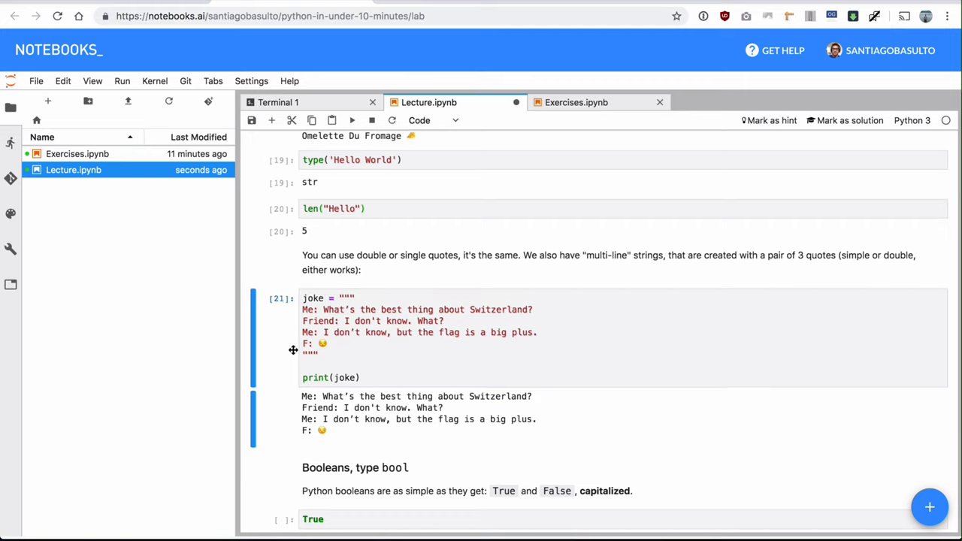
pyautogui.moveTo(282, 336)
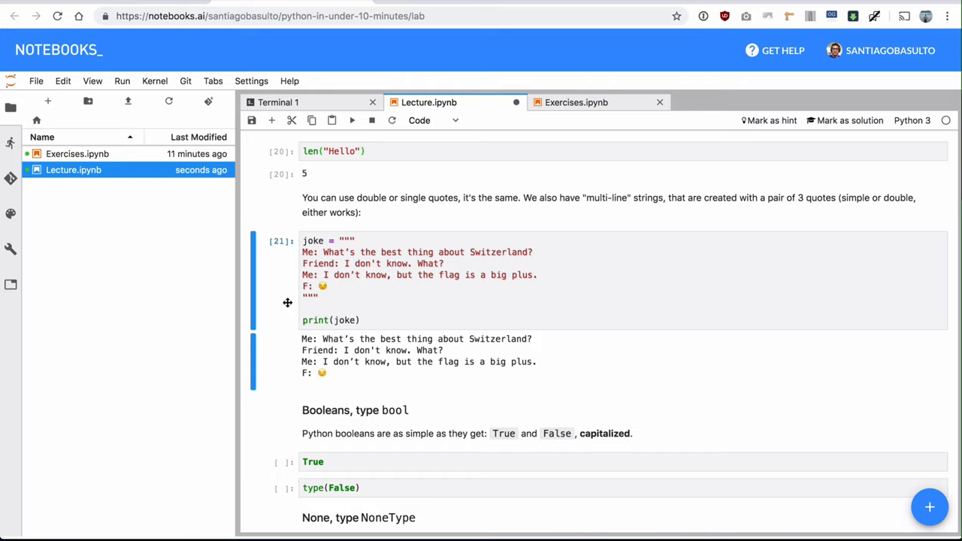
pyautogui.moveTo(288, 303)
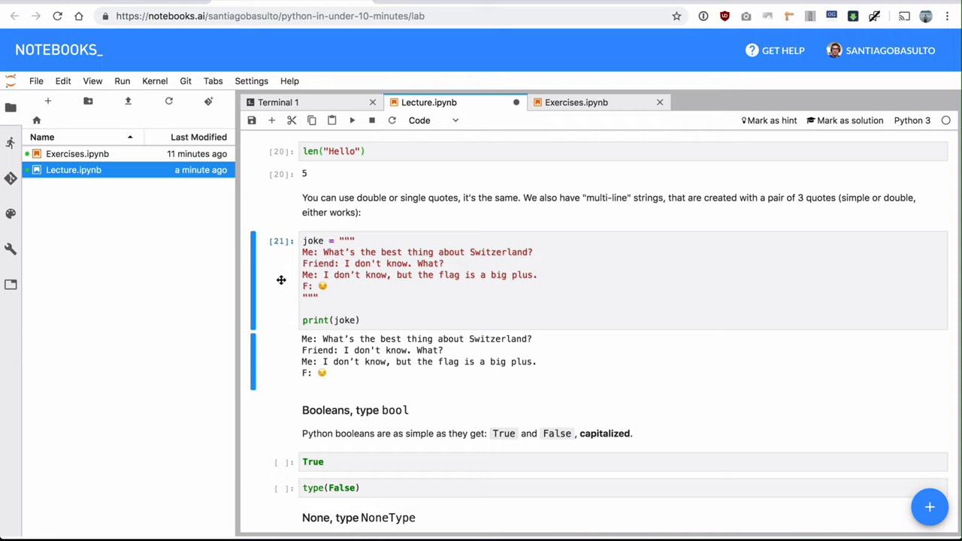
pyautogui.moveTo(294, 278)
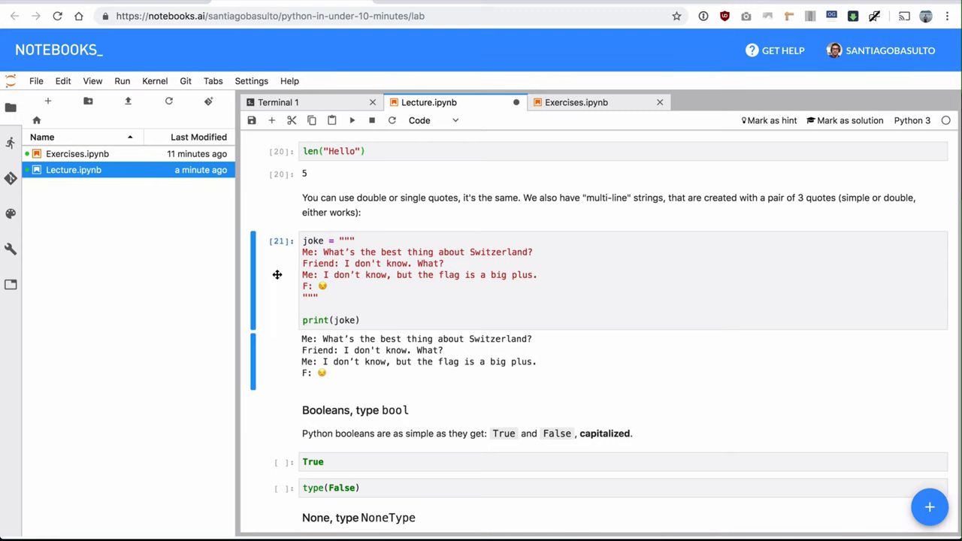
# Scroll through the Booleans and None cells, producing True, bool, None and NoneType.
pyautogui.scroll(-3)
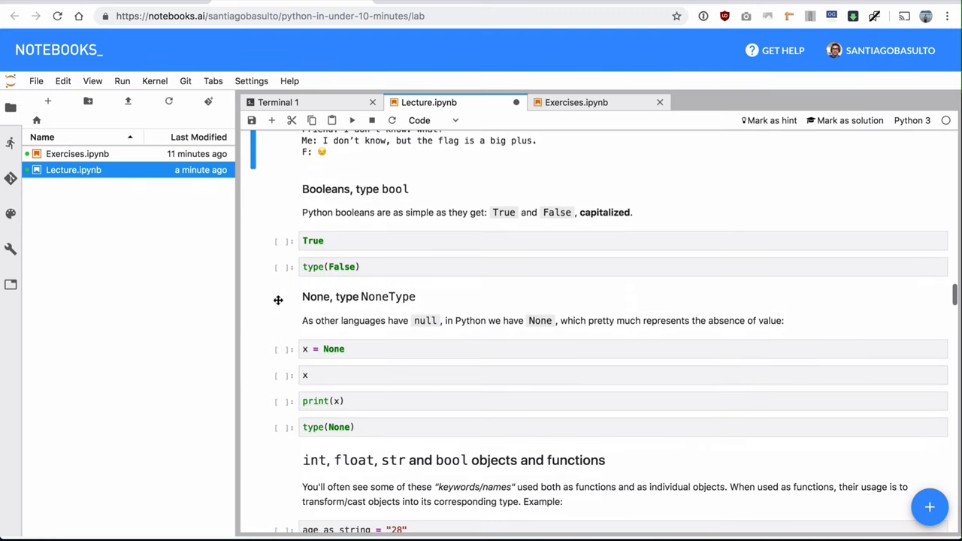
pyautogui.scroll(-3)
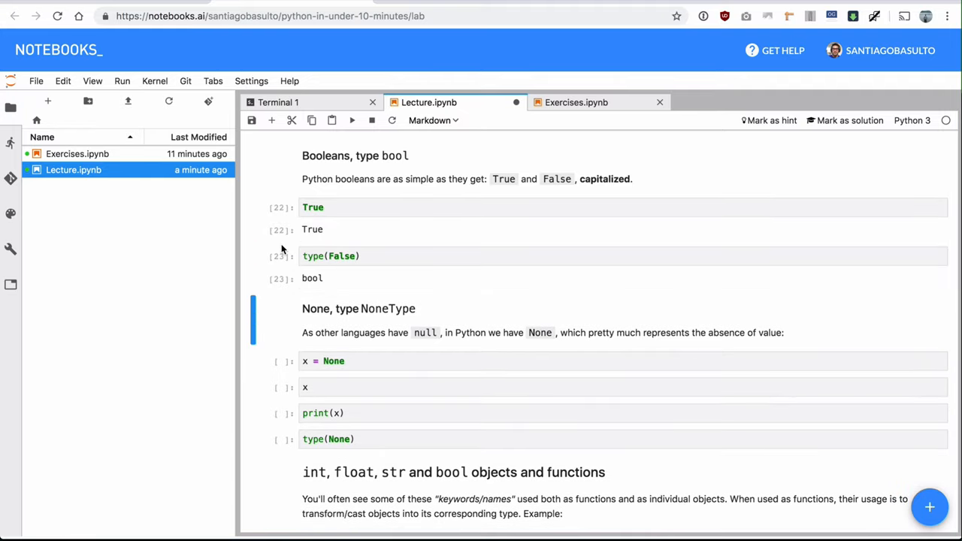
pyautogui.moveTo(324, 212)
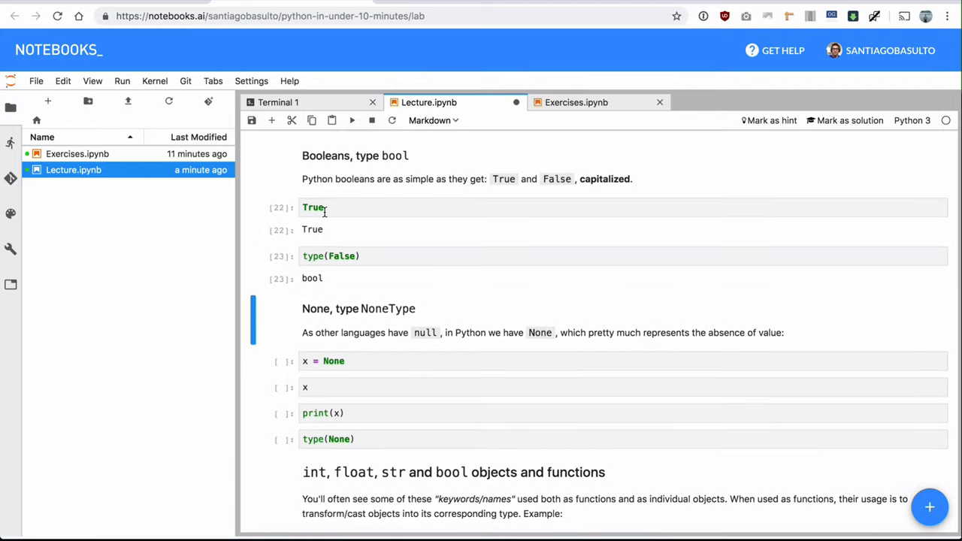
pyautogui.scroll(-3)
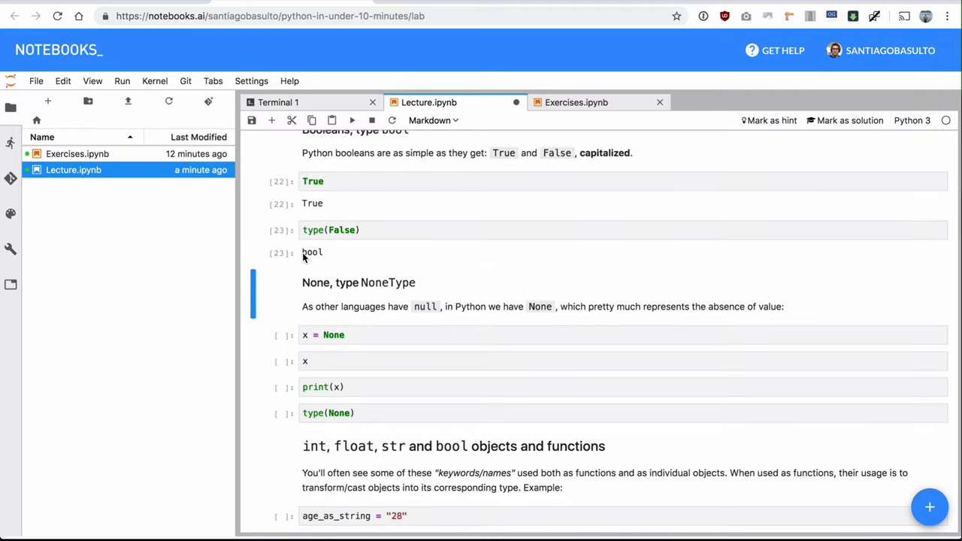
pyautogui.scroll(-3)
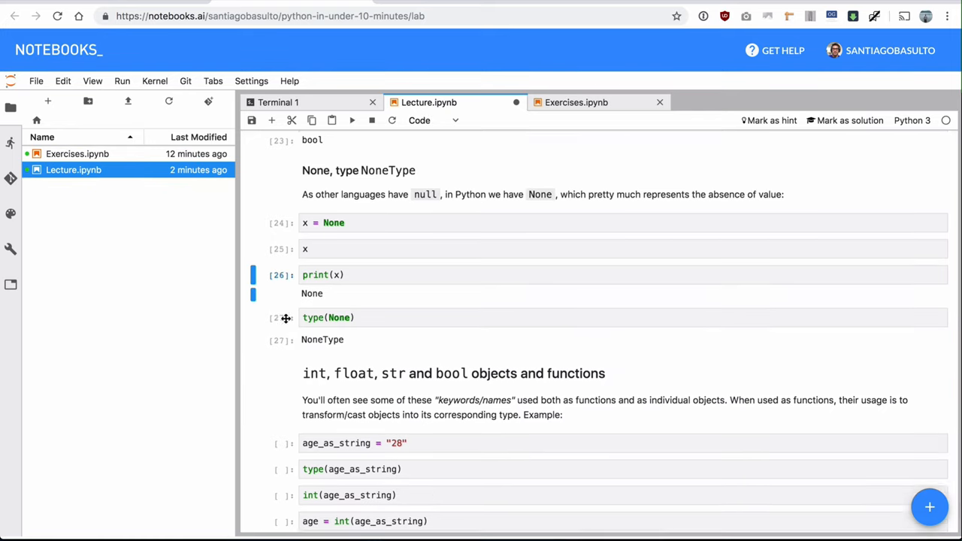
# Edit int(age_as_string) to add + 3 giving 31, then run through type(13) == int.
pyautogui.scroll(-3)
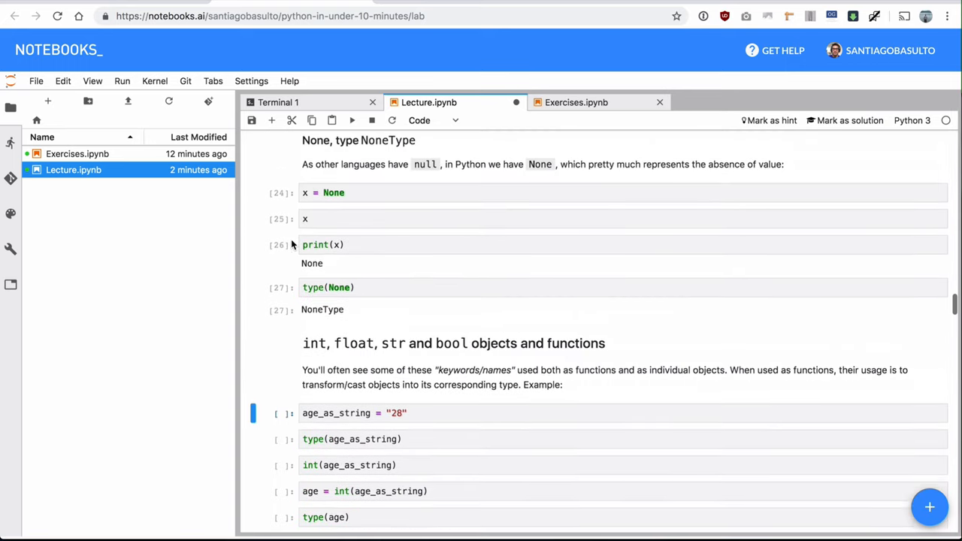
pyautogui.scroll(3)
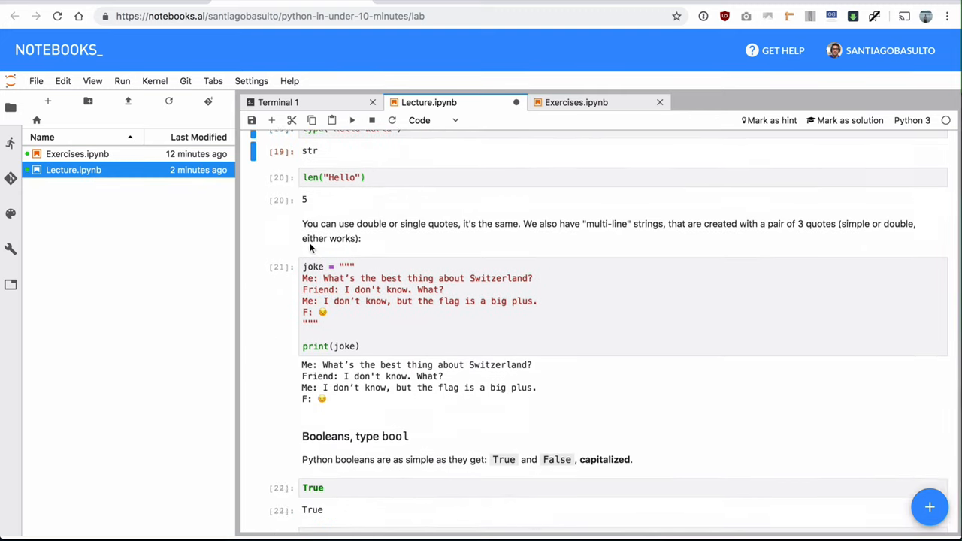
pyautogui.scroll(-3)
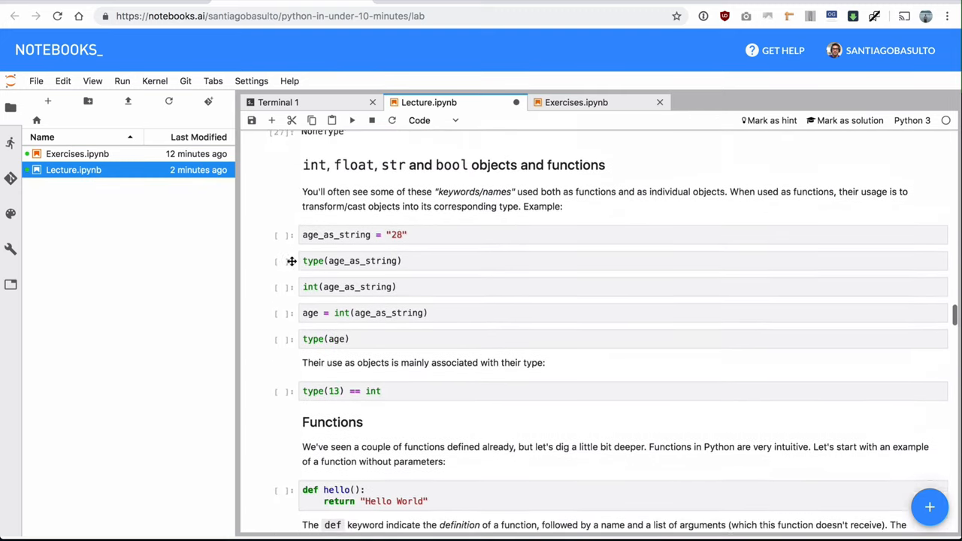
pyautogui.scroll(-3)
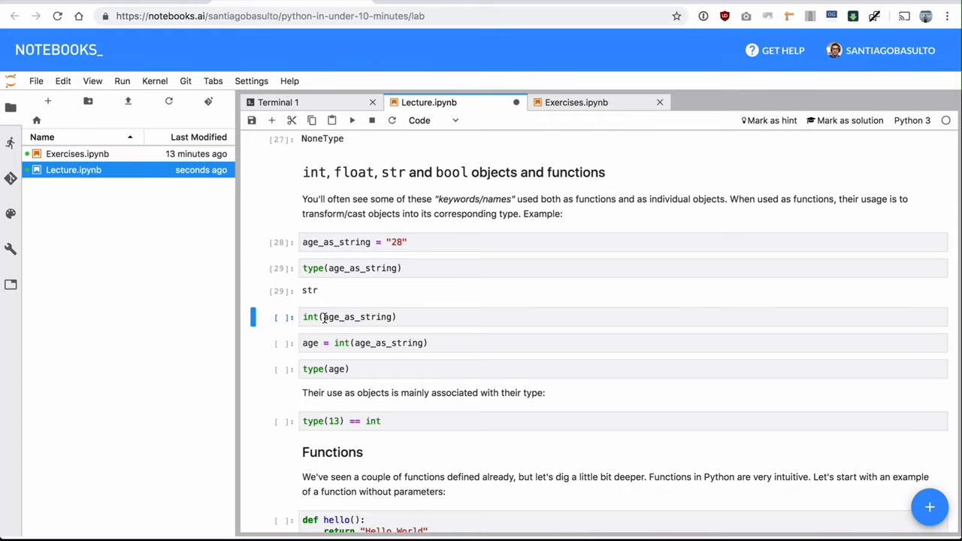
pyautogui.doubleClick(356, 316)
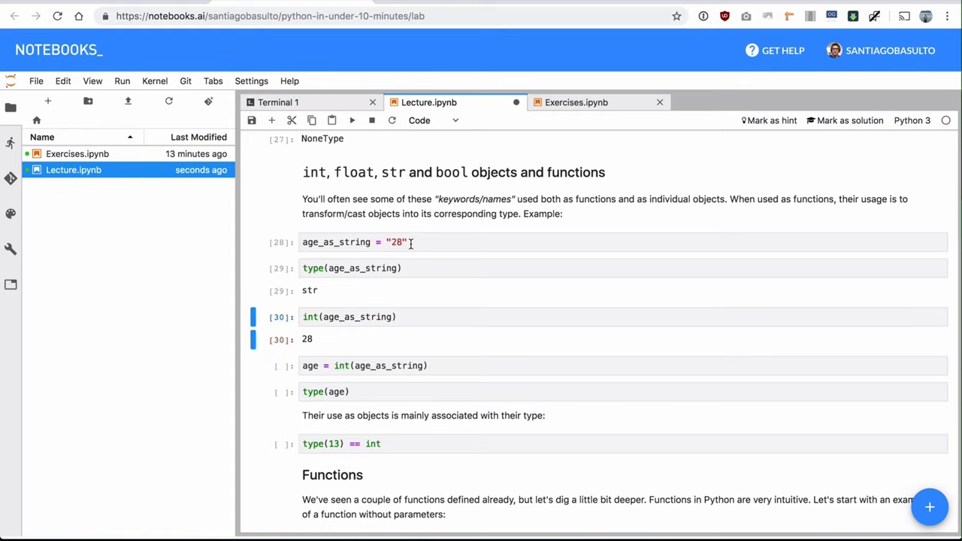
pyautogui.click(397, 242)
pyautogui.write(' + 3')
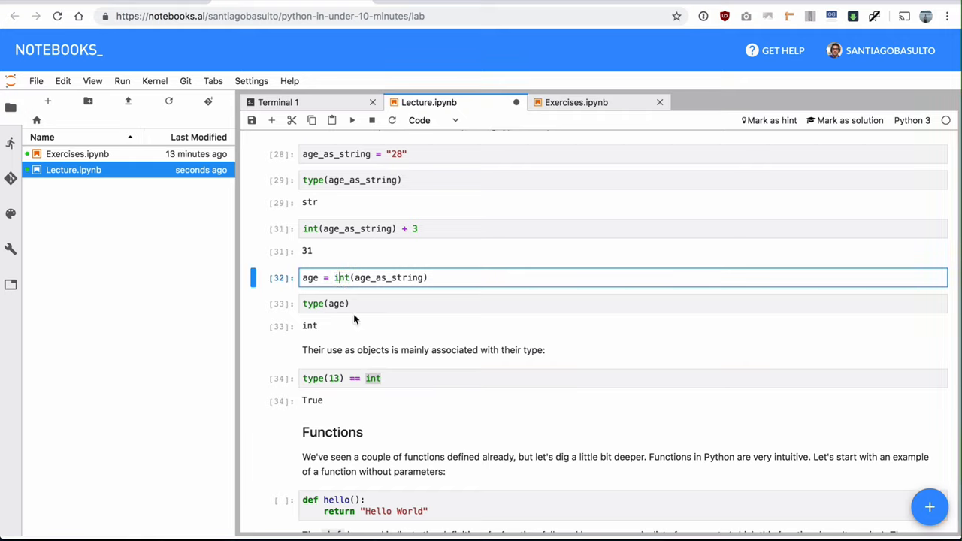
pyautogui.click(373, 378)
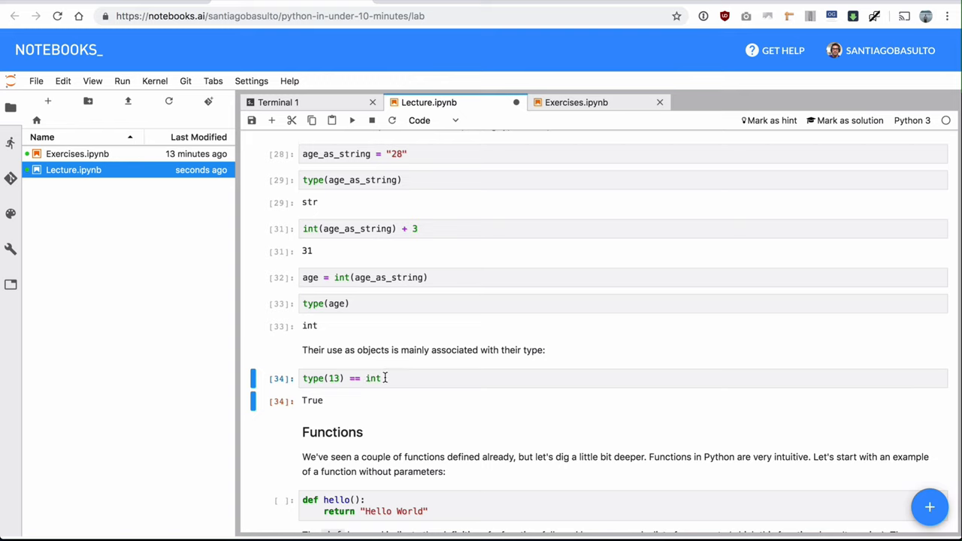
pyautogui.scroll(-3)
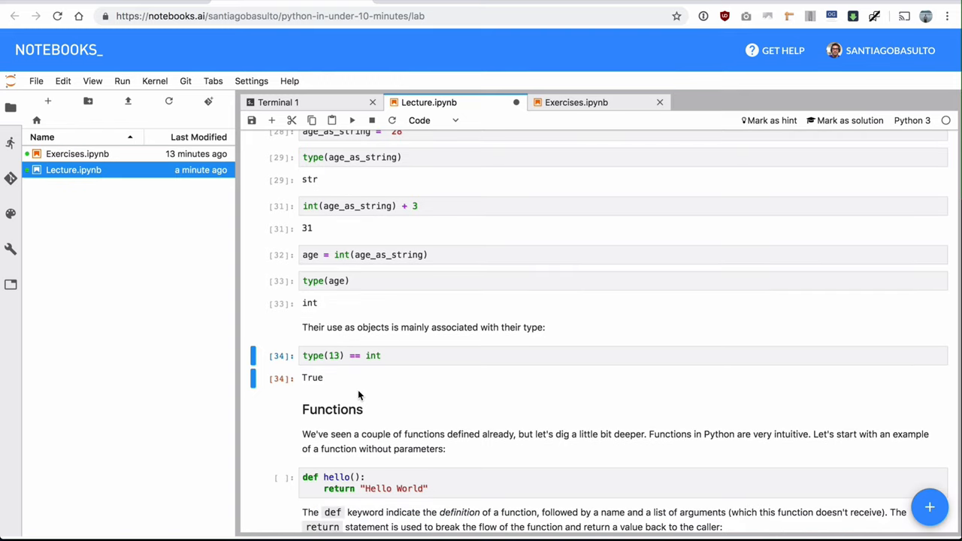
# Run the result = hello() cell and the result cell, returning 'Hello World'.
pyautogui.scroll(-3)
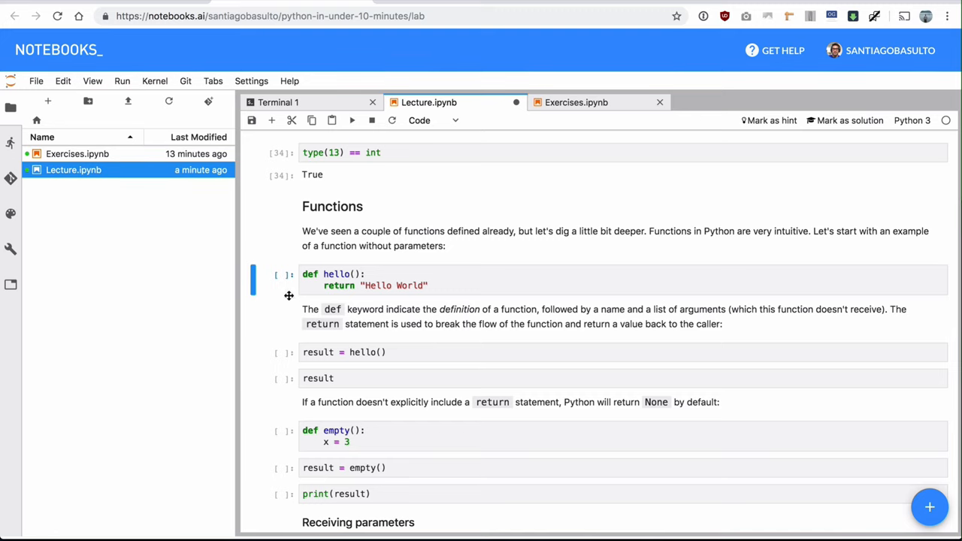
pyautogui.scroll(-3)
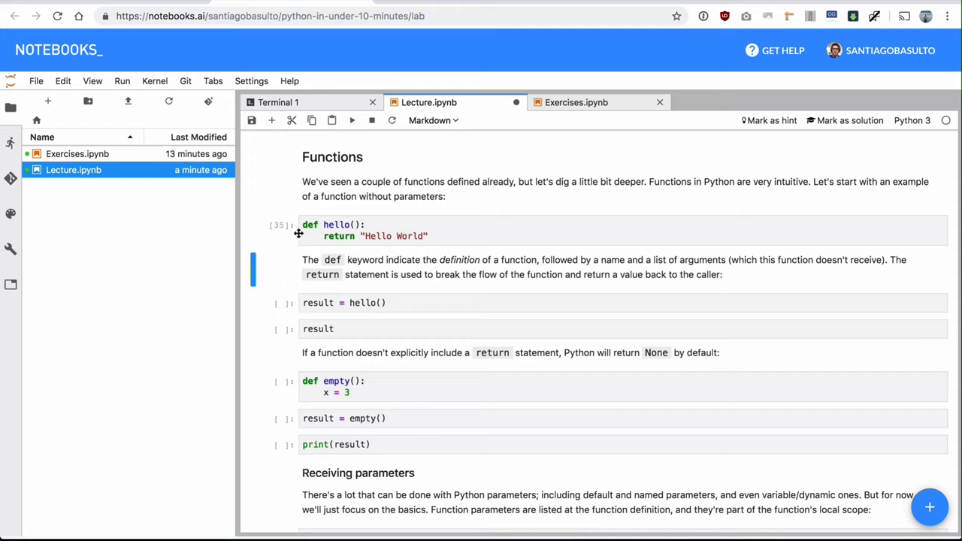
pyautogui.moveTo(309, 224)
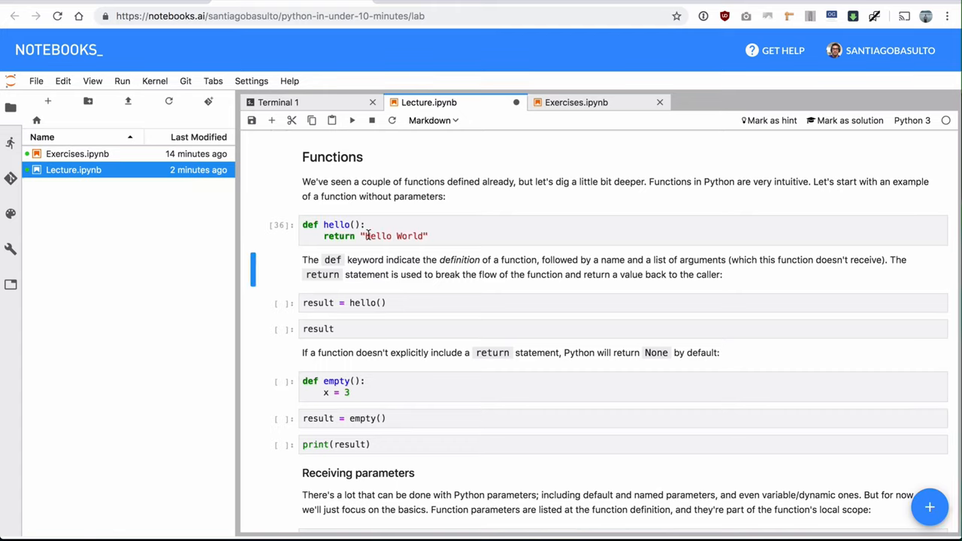
pyautogui.click(343, 302)
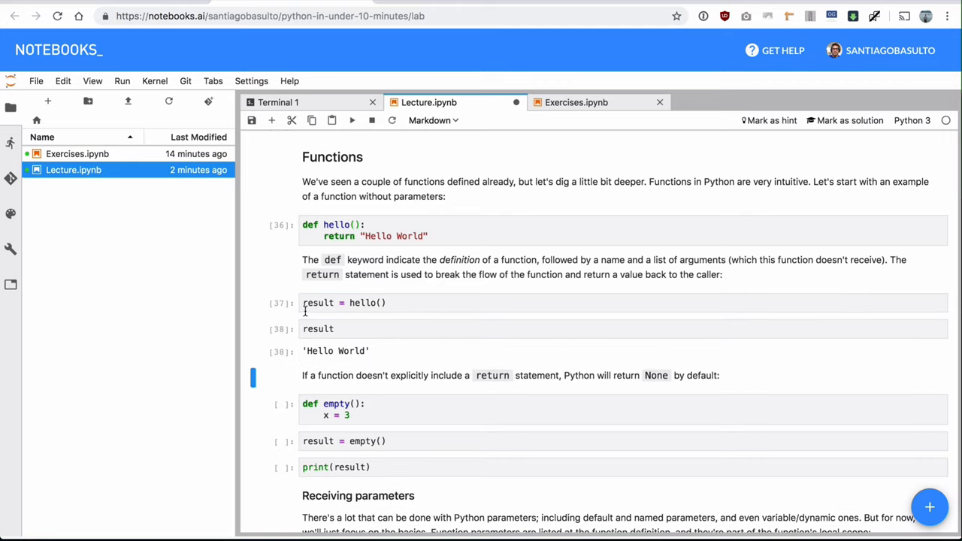
pyautogui.click(338, 302)
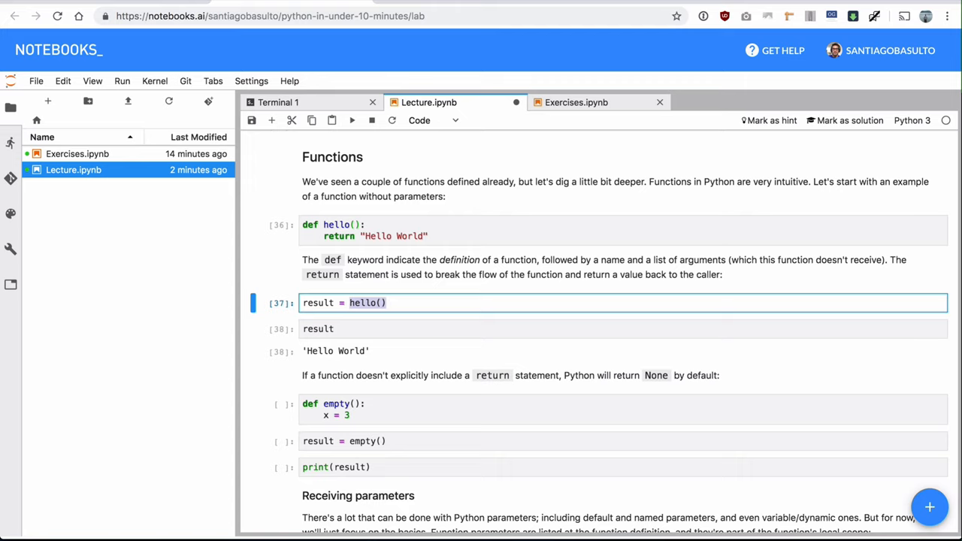
pyautogui.tripleClick(344, 302)
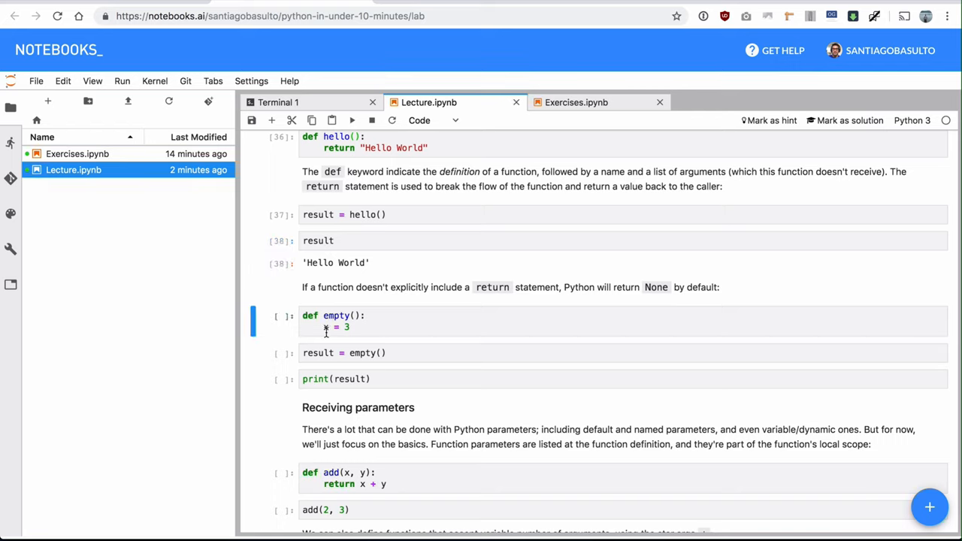
# Run def empty(), result = empty() and print(result) showing None, briefly adding 'return None'.
pyautogui.click(323, 326)
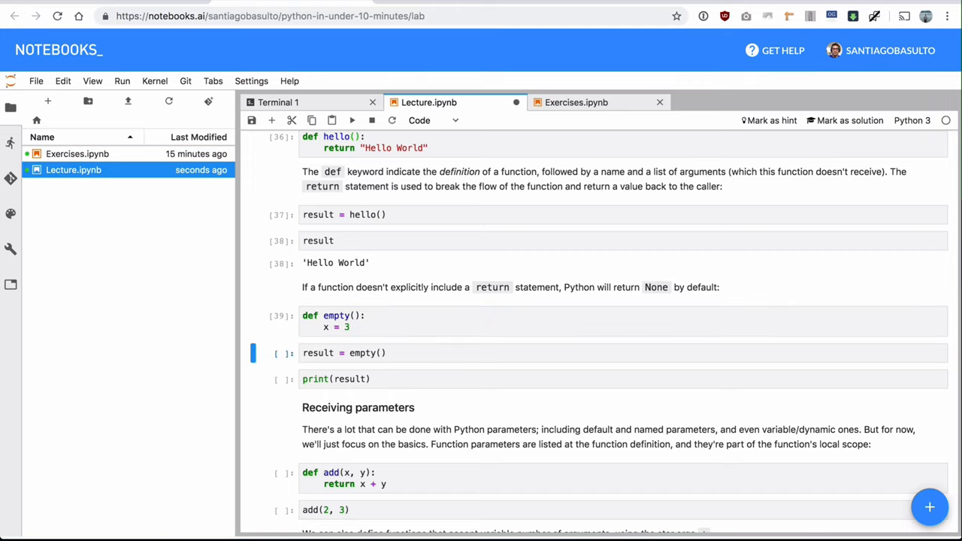
pyautogui.click(352, 120)
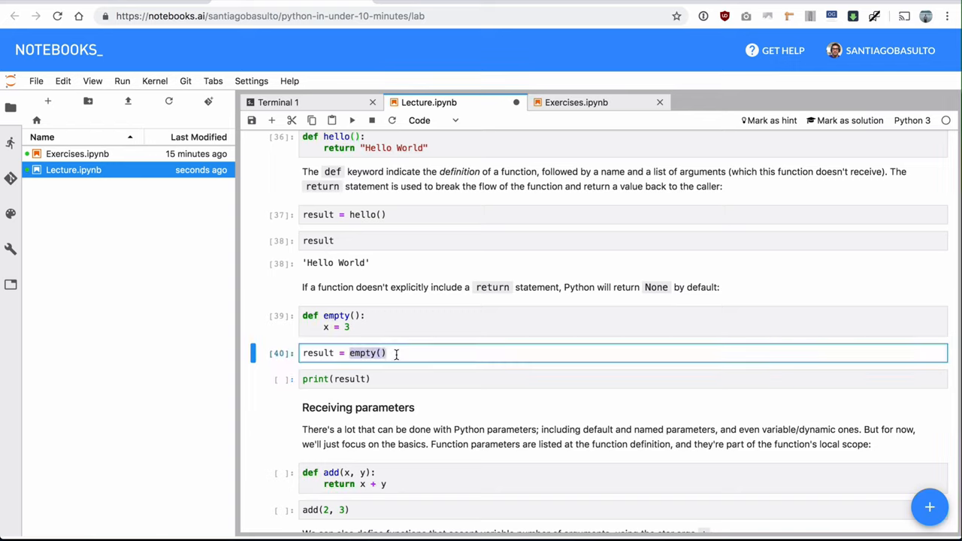
pyautogui.click(350, 326)
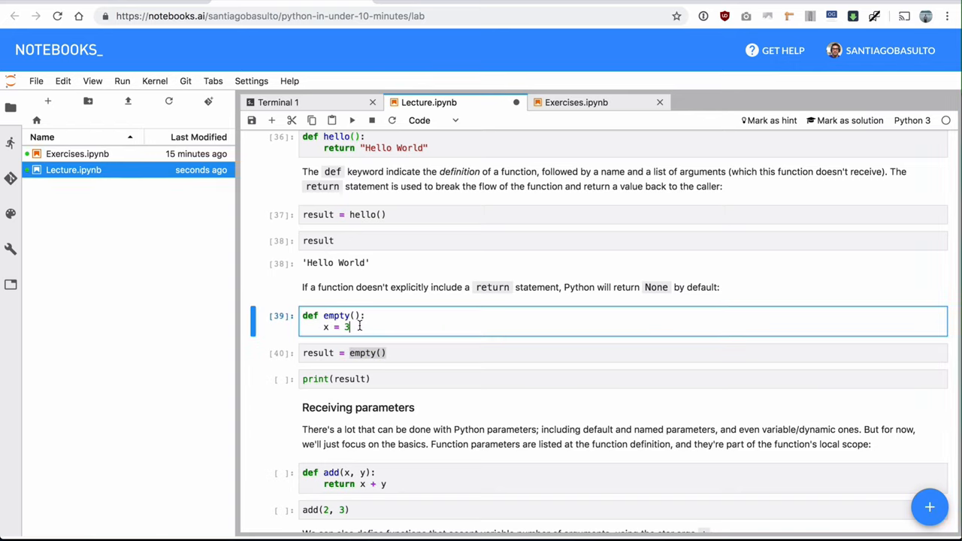
pyautogui.click(343, 353)
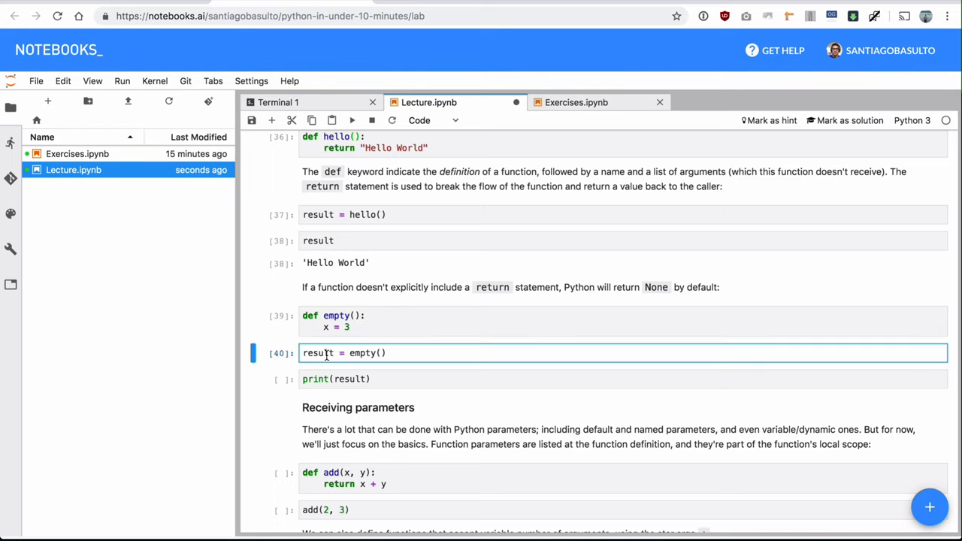
pyautogui.click(335, 379)
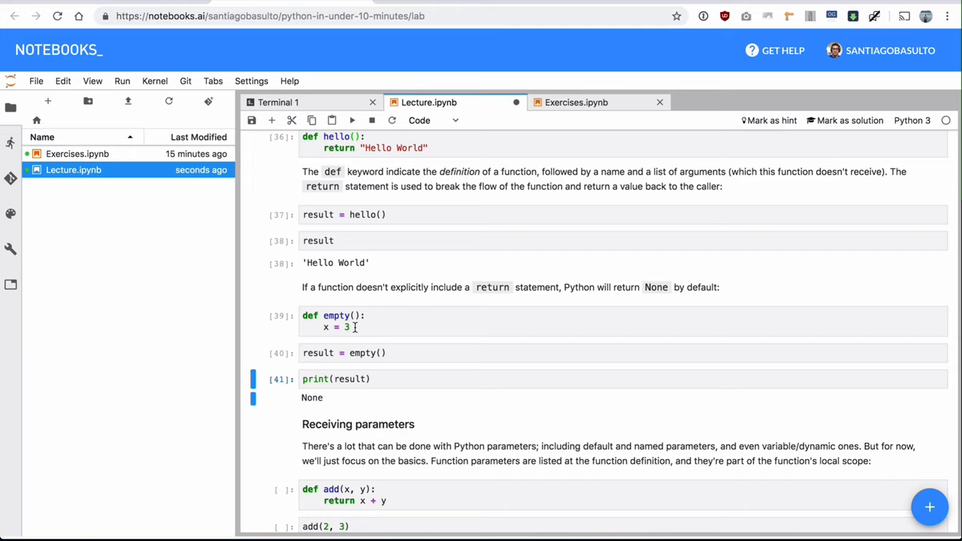
pyautogui.click(353, 327)
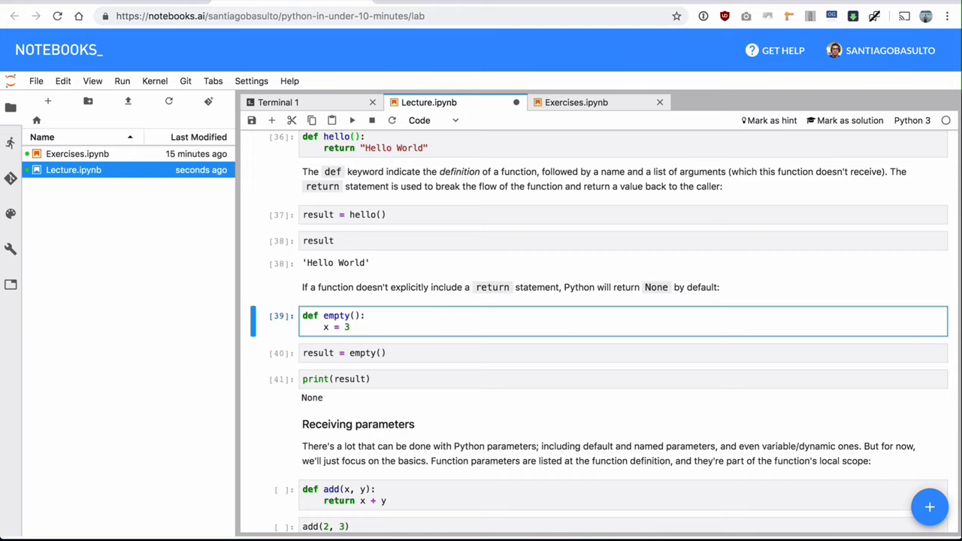
pyautogui.write('return')
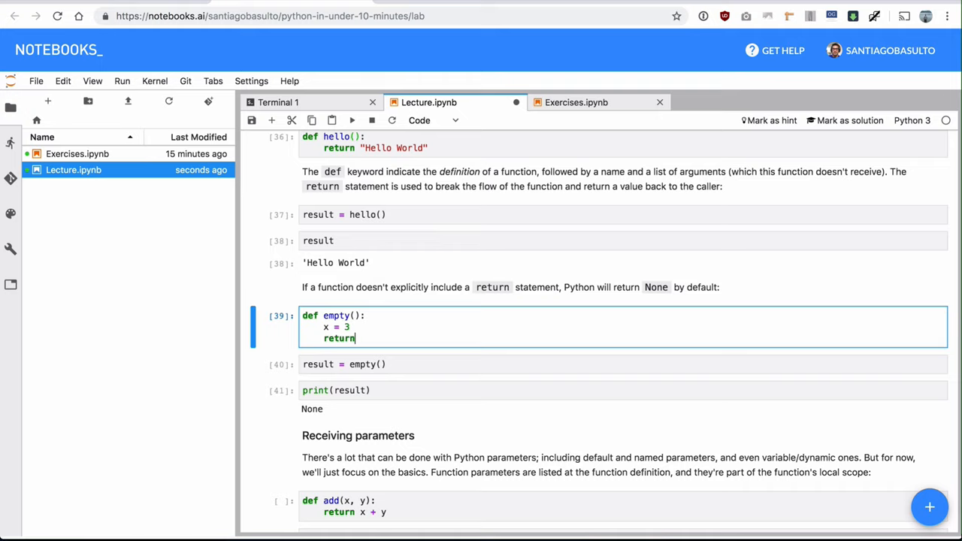
pyautogui.write('None')
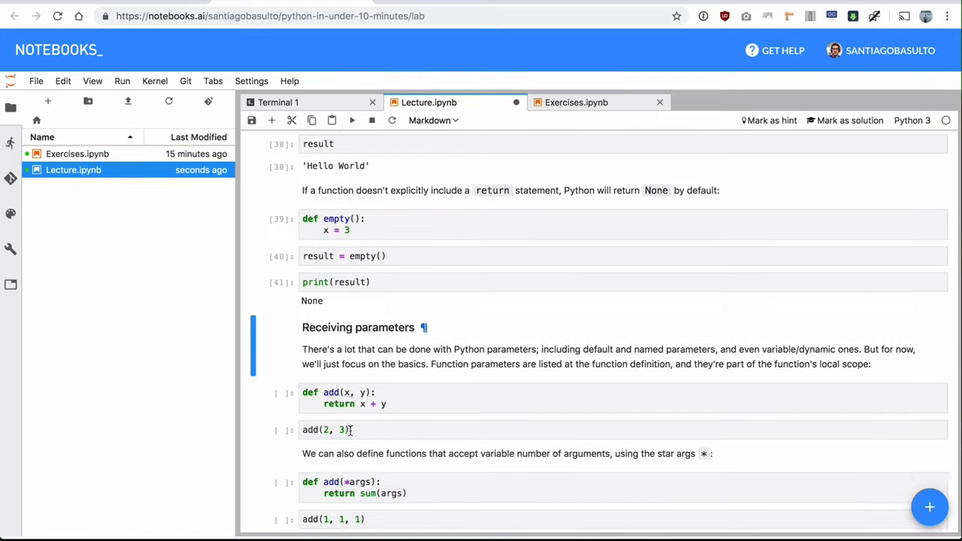
pyautogui.scroll(-3)
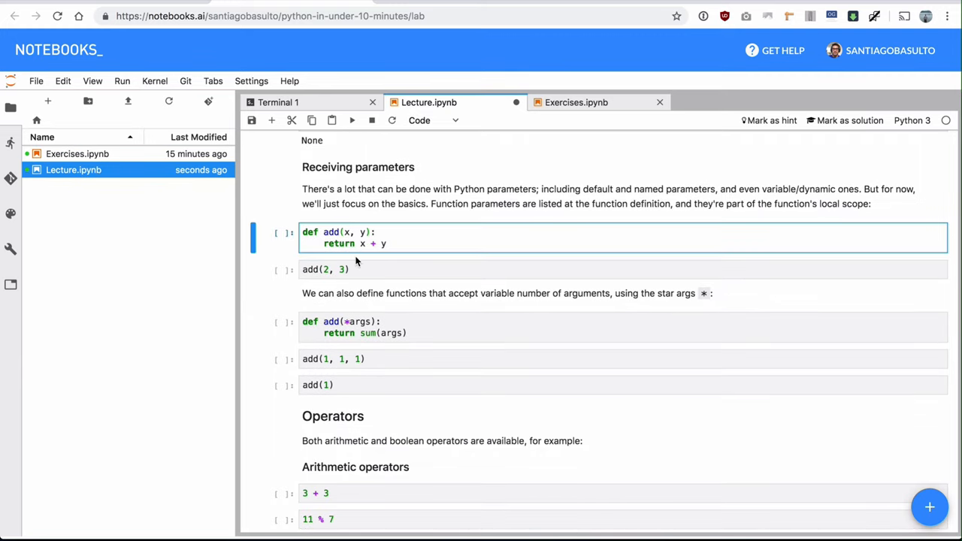
# Run add(x, y) with add(2, 3) = 5, then the *args add: add(1, 1, 1) = 3, add(1) = 1.
pyautogui.doubleClick(346, 231)
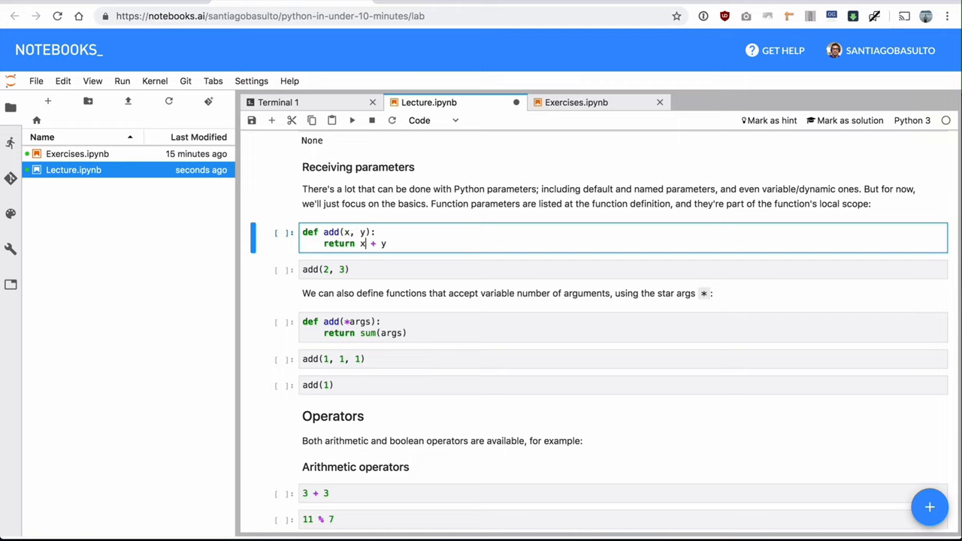
pyautogui.press('shift+Enter')
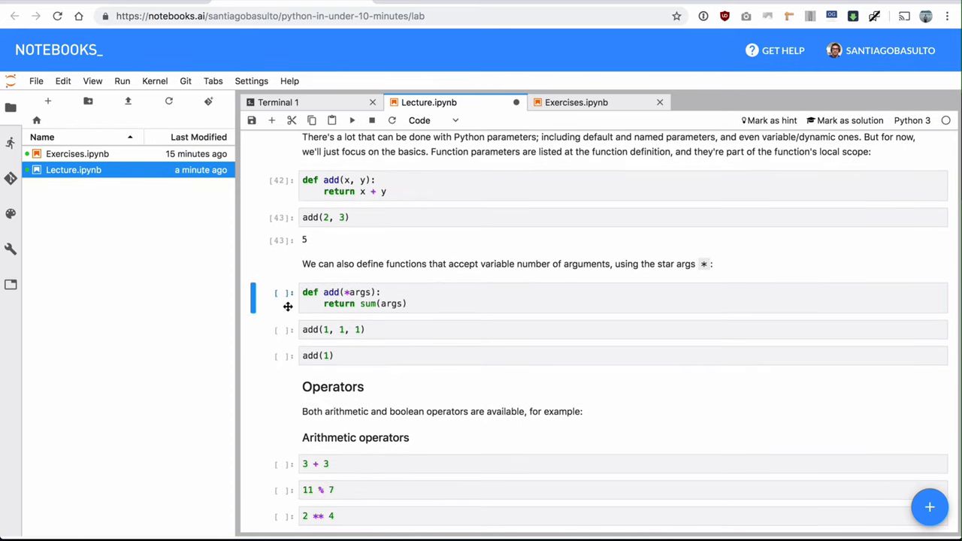
pyautogui.click(353, 292)
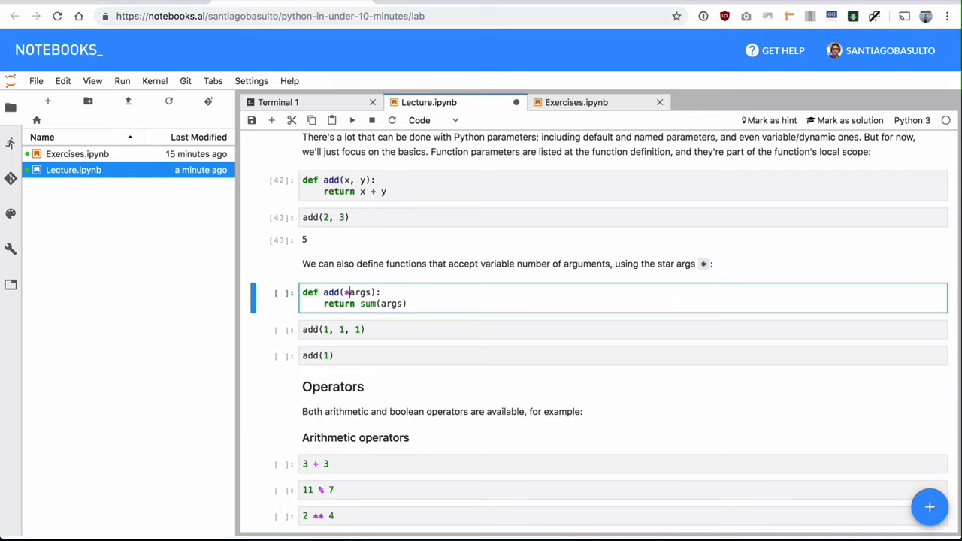
pyautogui.doubleClick(359, 292)
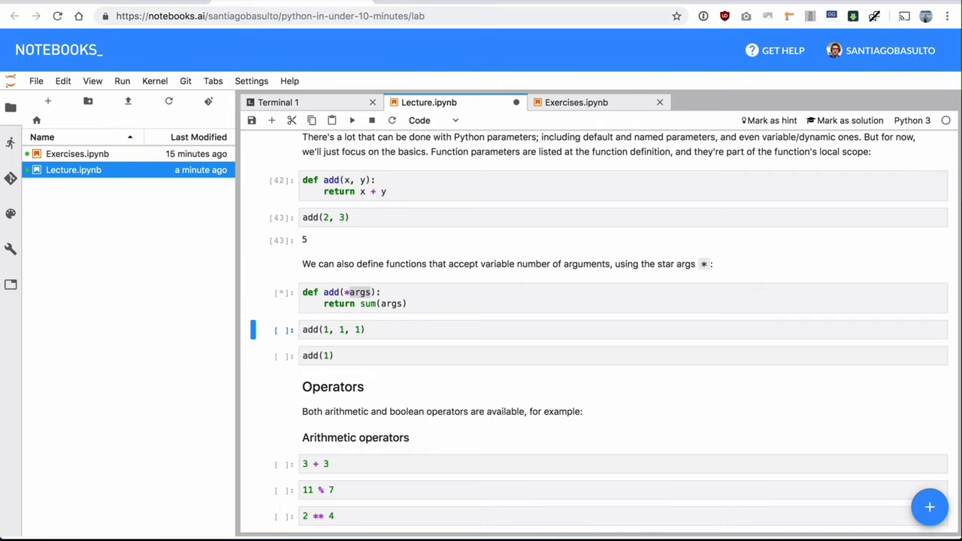
pyautogui.click(331, 329)
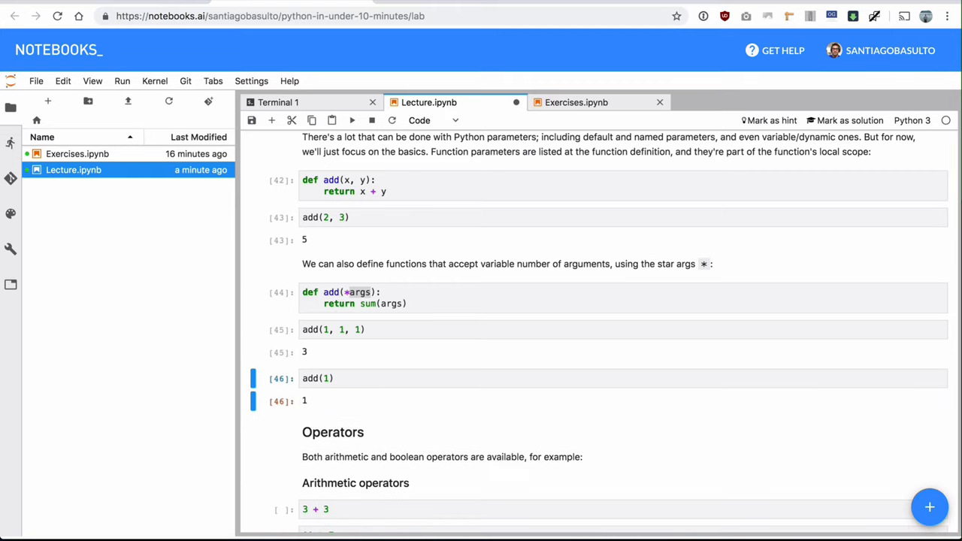
pyautogui.click(358, 303)
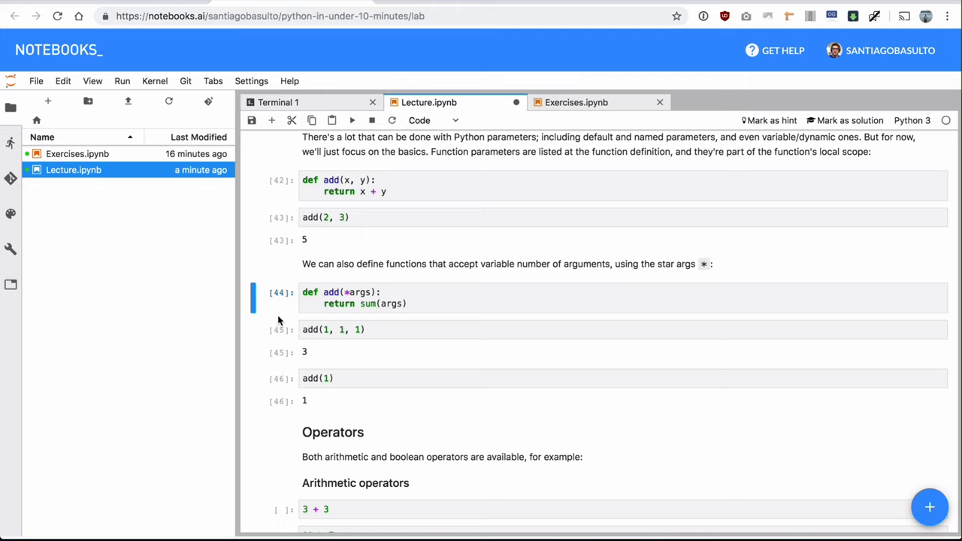
pyautogui.moveTo(282, 319)
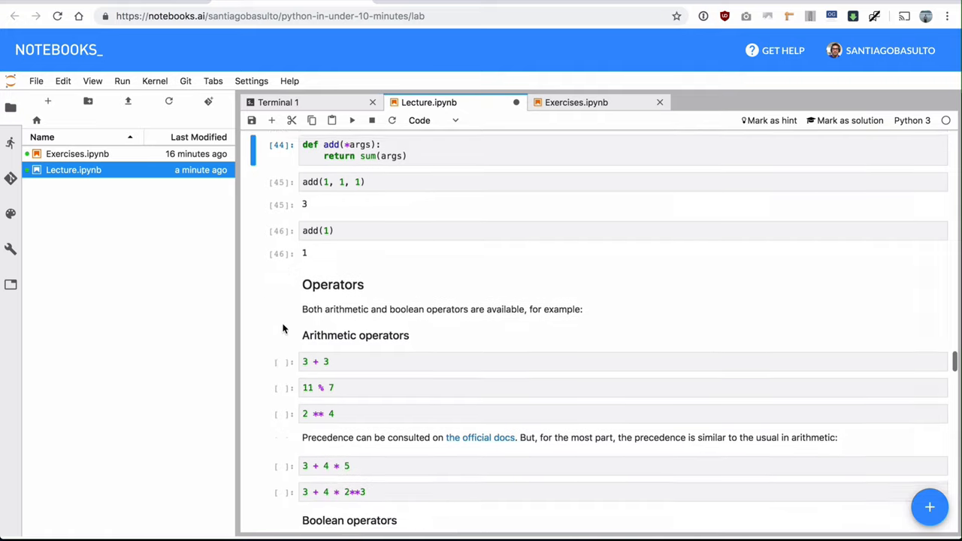
# Run the arithmetic cells from 3 + 3 to 3 + 4 * 2**3, giving 6, 4, 16, 23, 35.
pyautogui.scroll(-3)
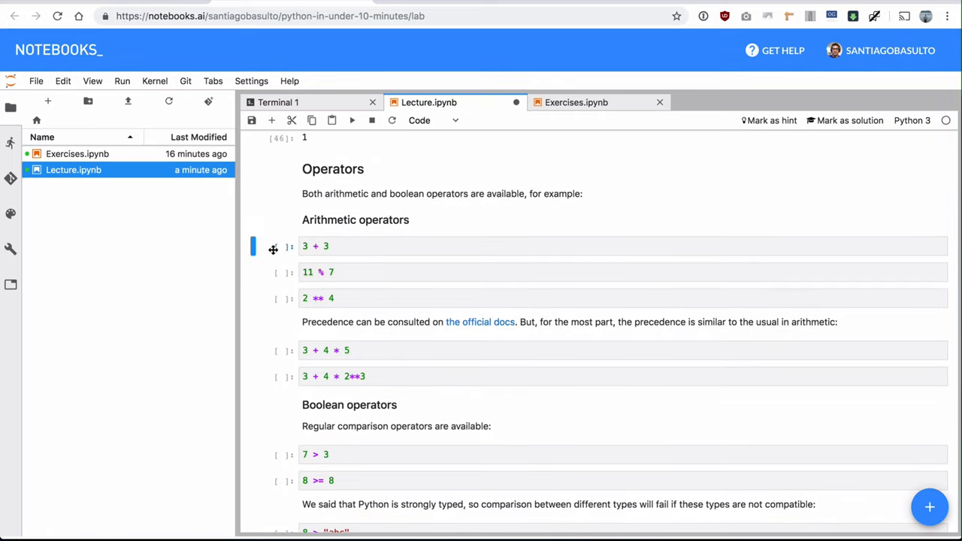
pyautogui.moveTo(284, 264)
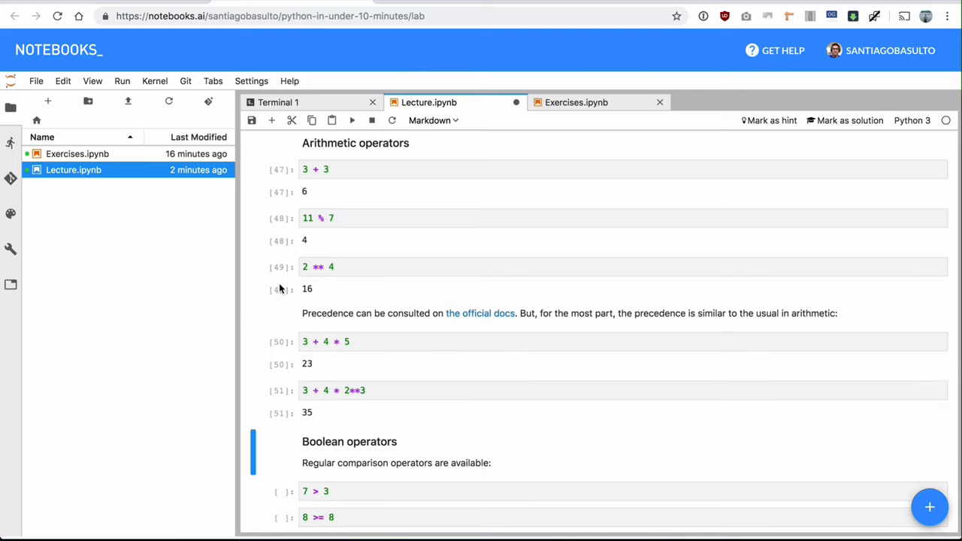
pyautogui.scroll(-3)
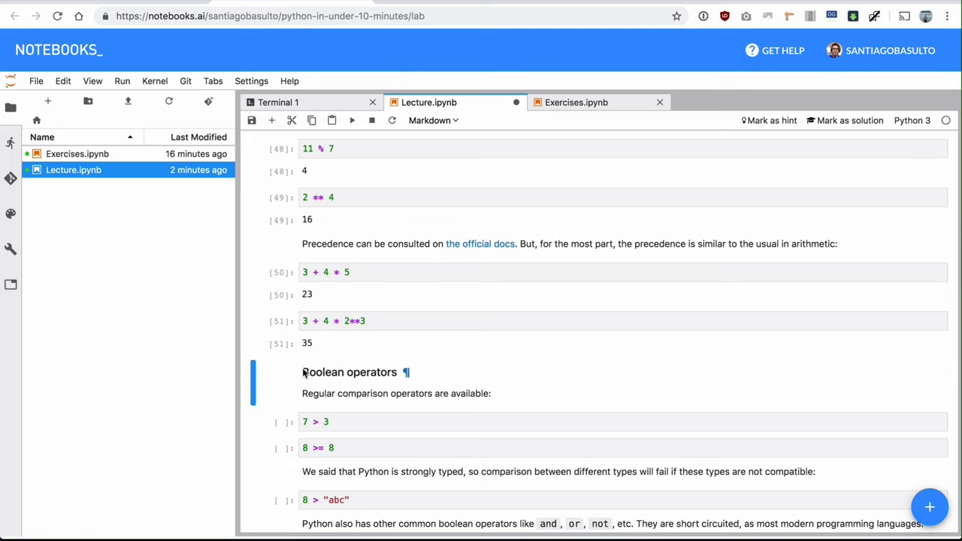
# Run the comparison and boolean cells: 8 > "abc" raises TypeError, and/not/or cells return True.
pyautogui.scroll(-3)
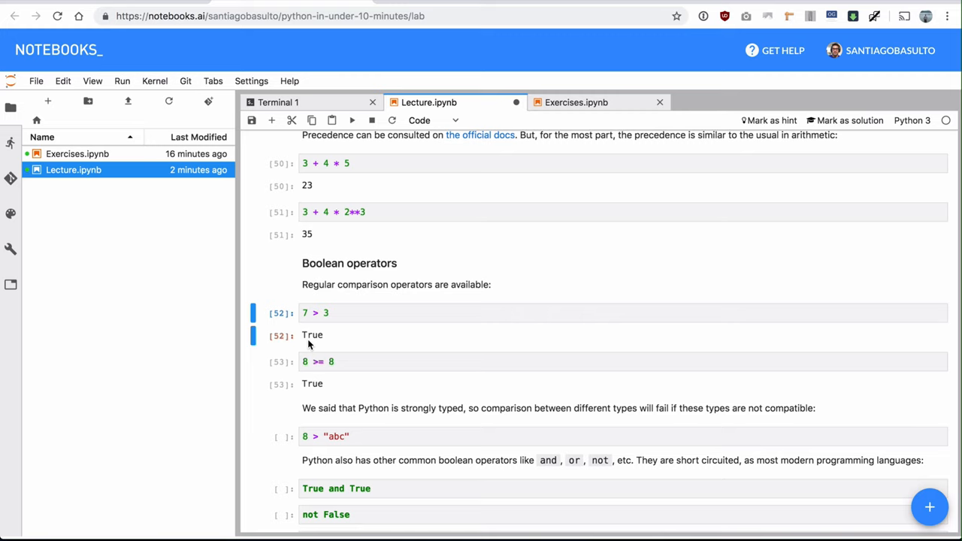
pyautogui.scroll(-3)
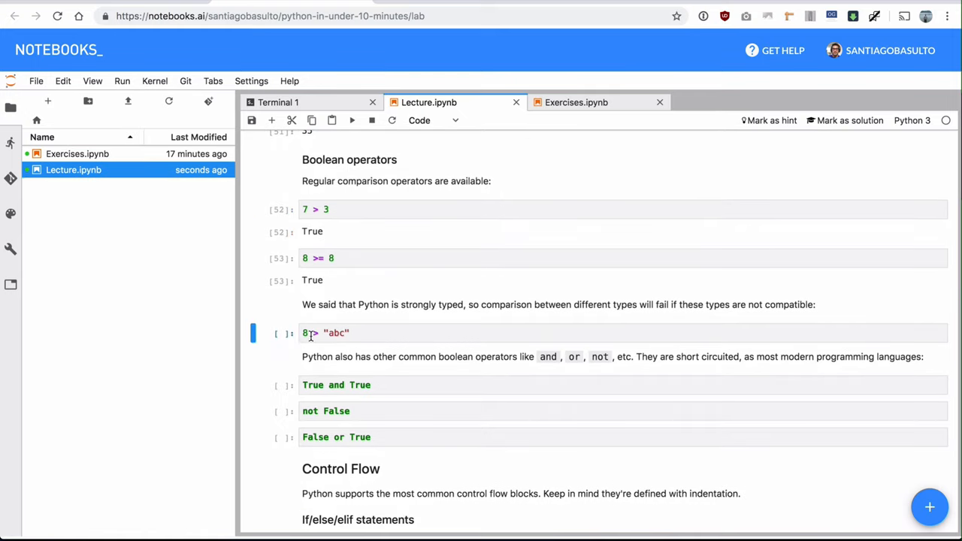
pyautogui.click(308, 333)
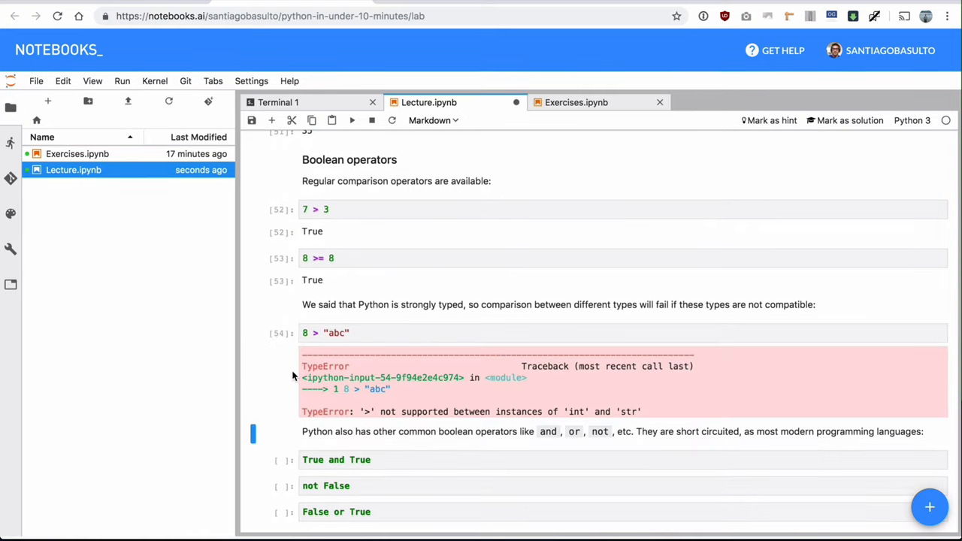
pyautogui.click(338, 333)
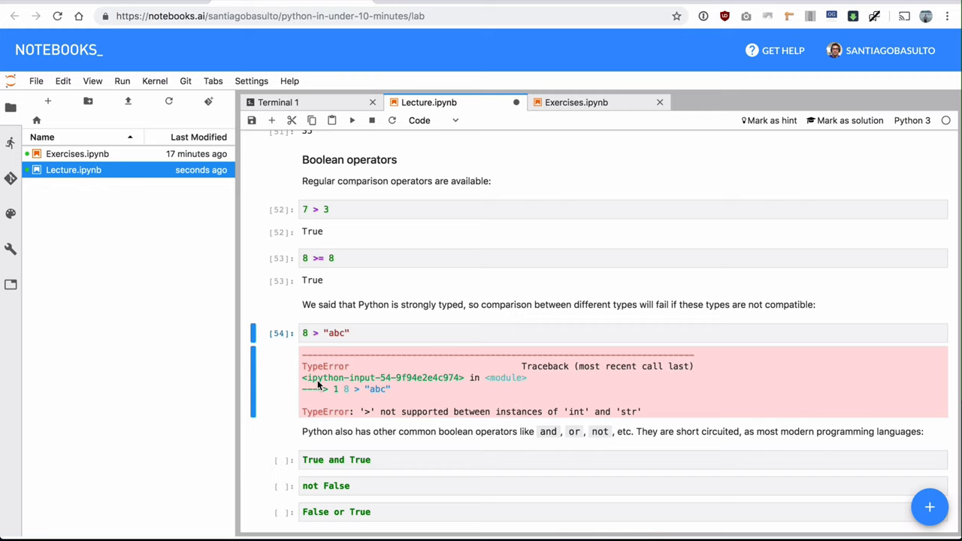
pyautogui.scroll(-3)
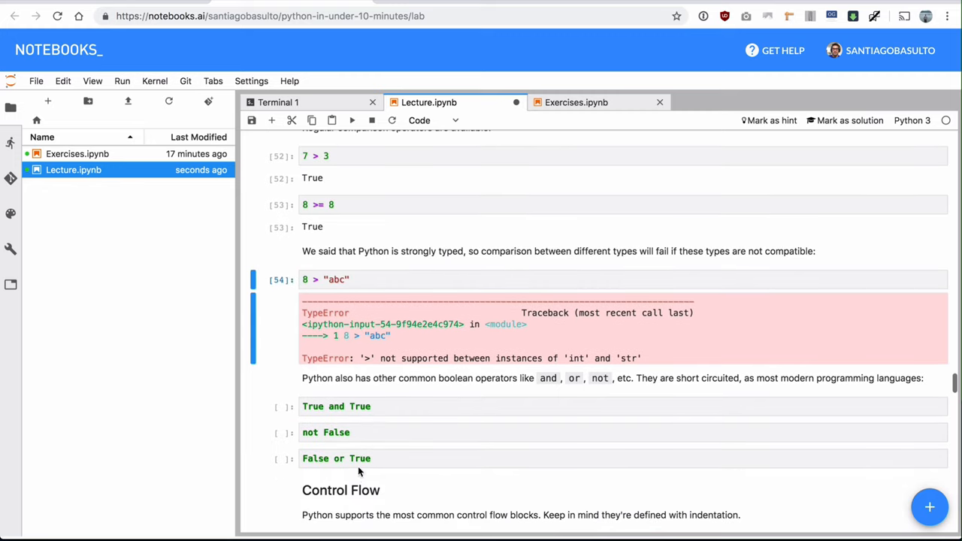
pyautogui.moveTo(563, 387)
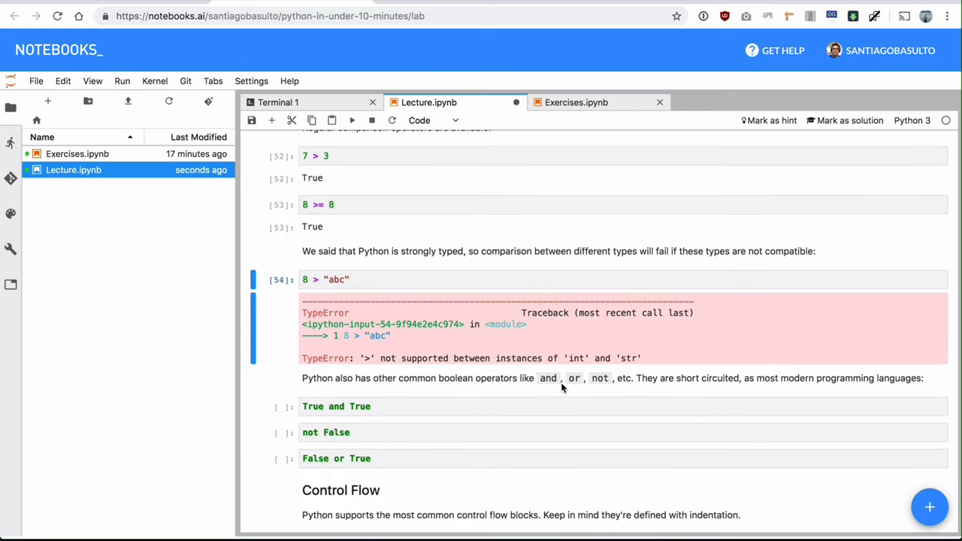
pyautogui.click(336, 406)
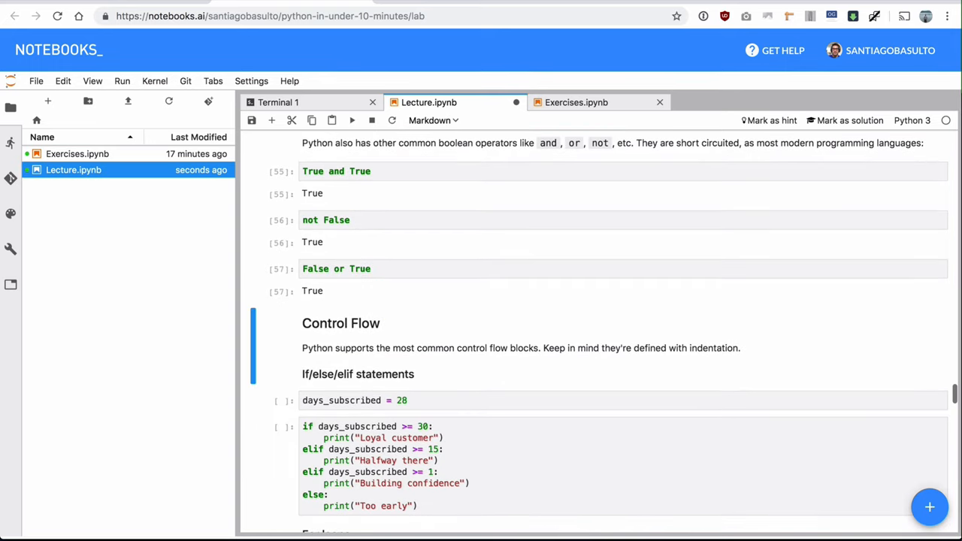
# Run days_subscribed and the if/elif/else cell, which prints Halfway there.
pyautogui.scroll(-3)
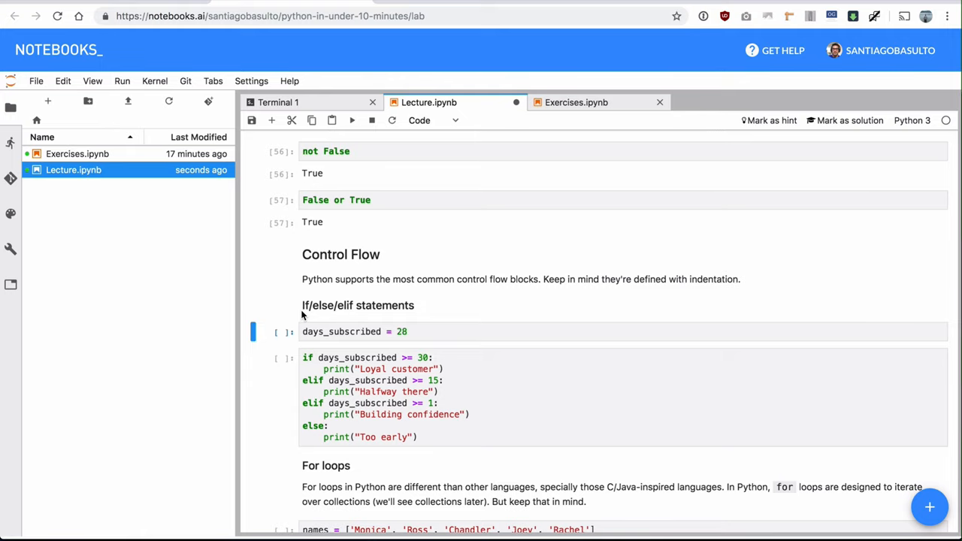
pyautogui.scroll(-3)
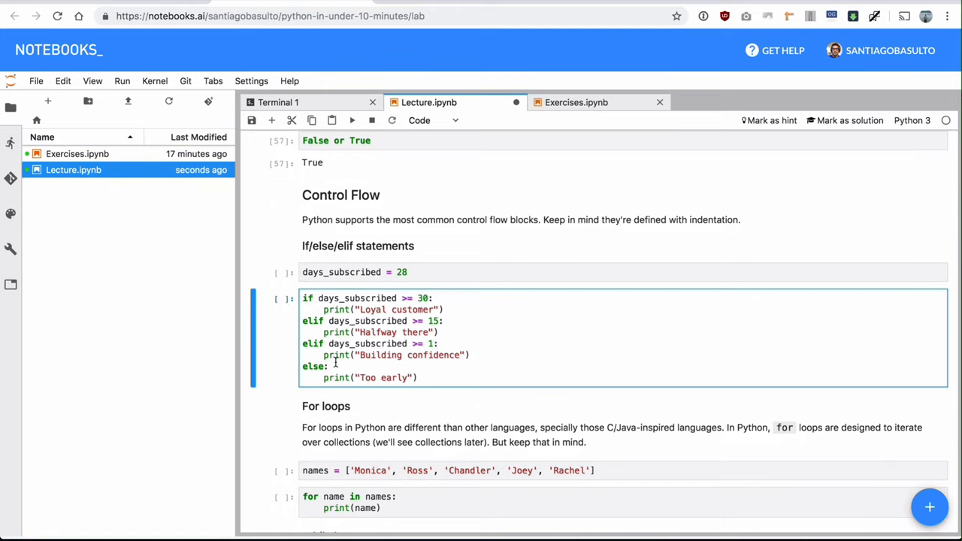
pyautogui.moveTo(300, 339)
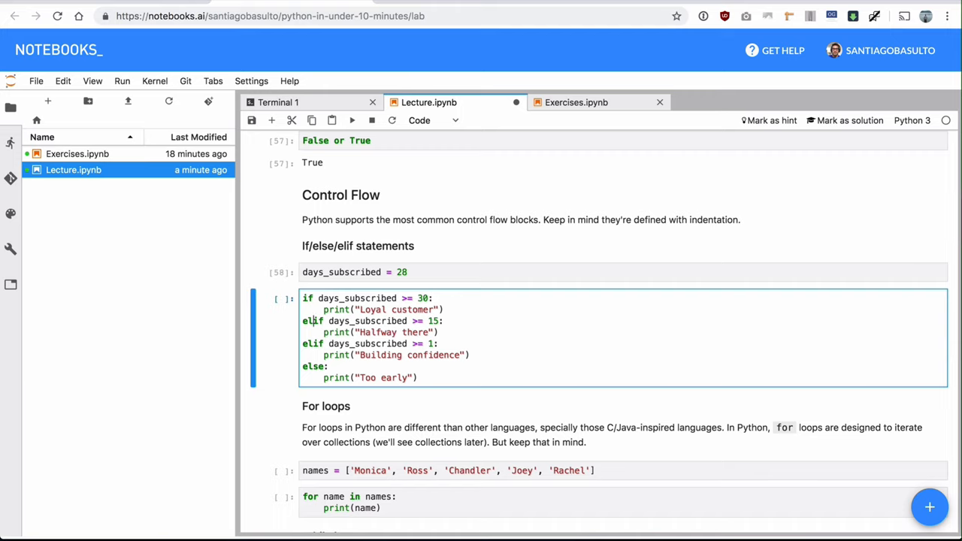
pyautogui.tripleClick(372, 321)
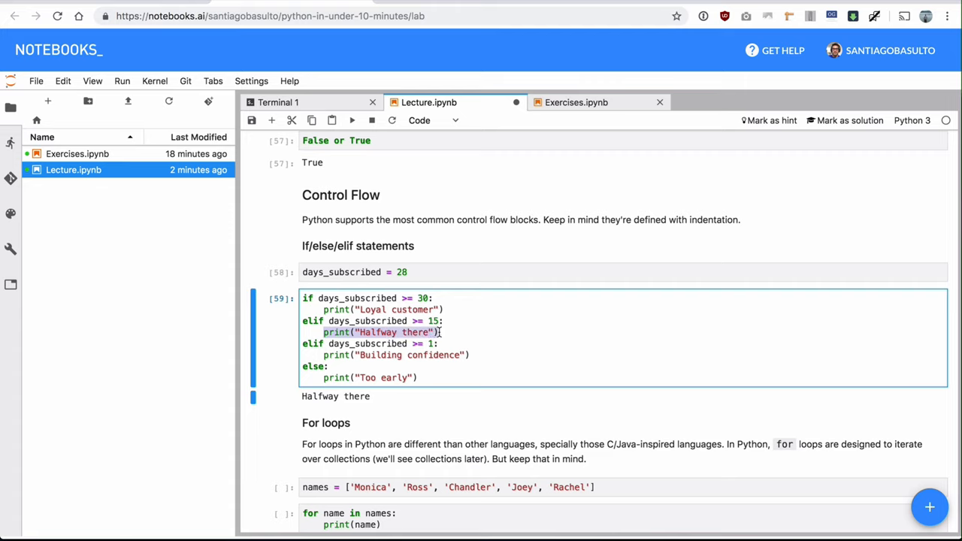
pyautogui.click(389, 298)
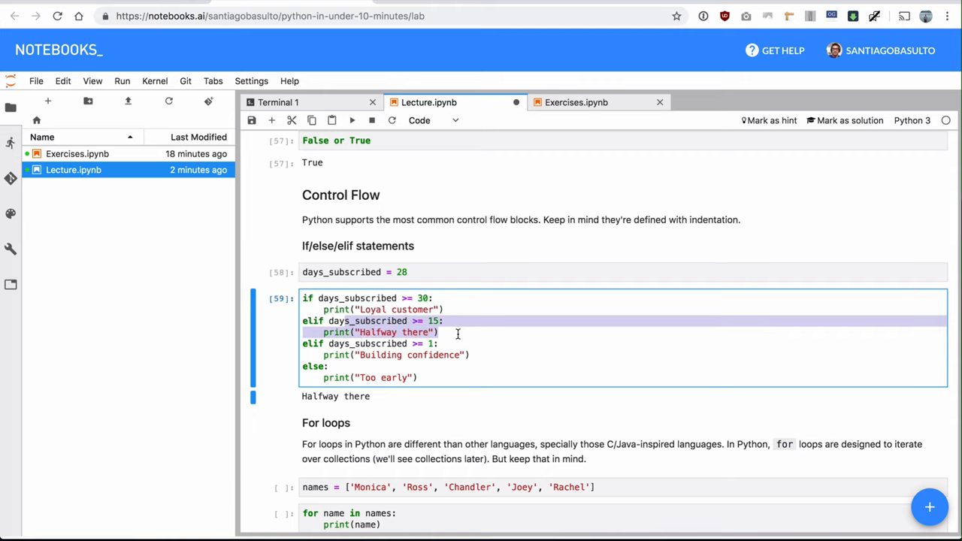
# Rerun with days_subscribed 30, then 0 until Too early prints, and run the names cell.
pyautogui.click(406, 272)
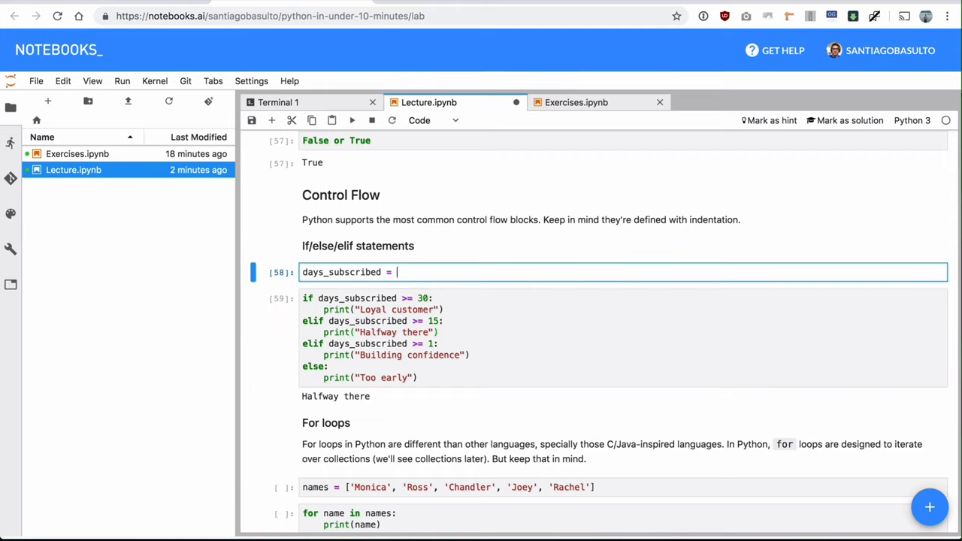
pyautogui.write('30')
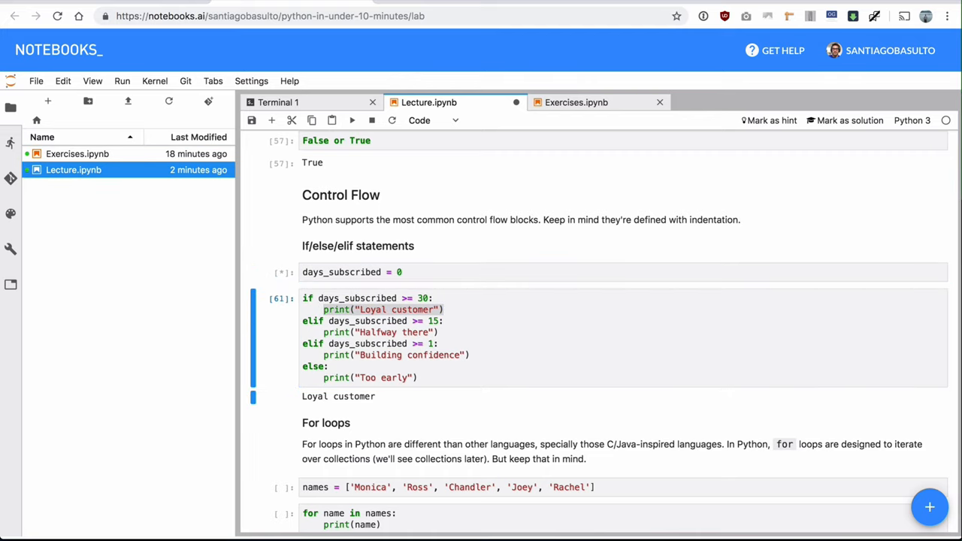
pyautogui.click(352, 121)
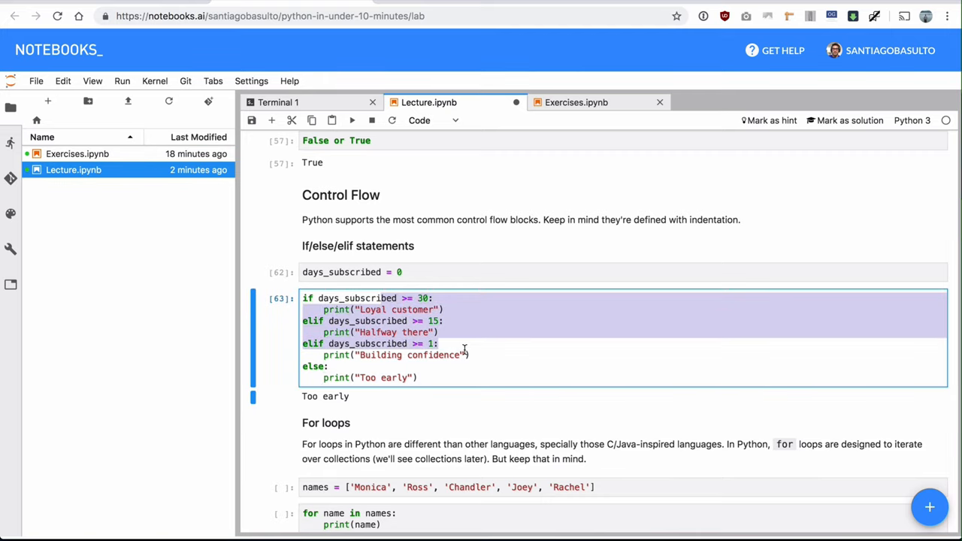
pyautogui.click(489, 378)
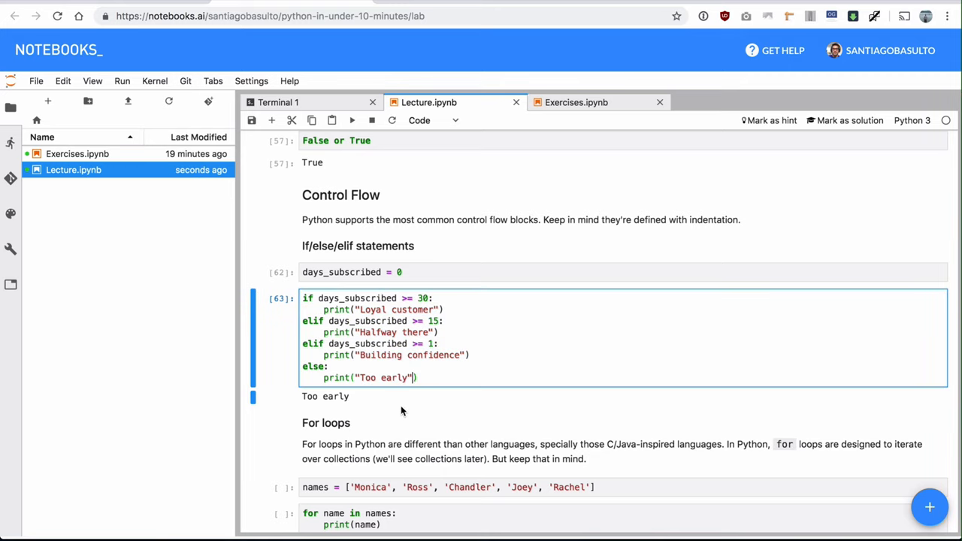
pyautogui.scroll(-3)
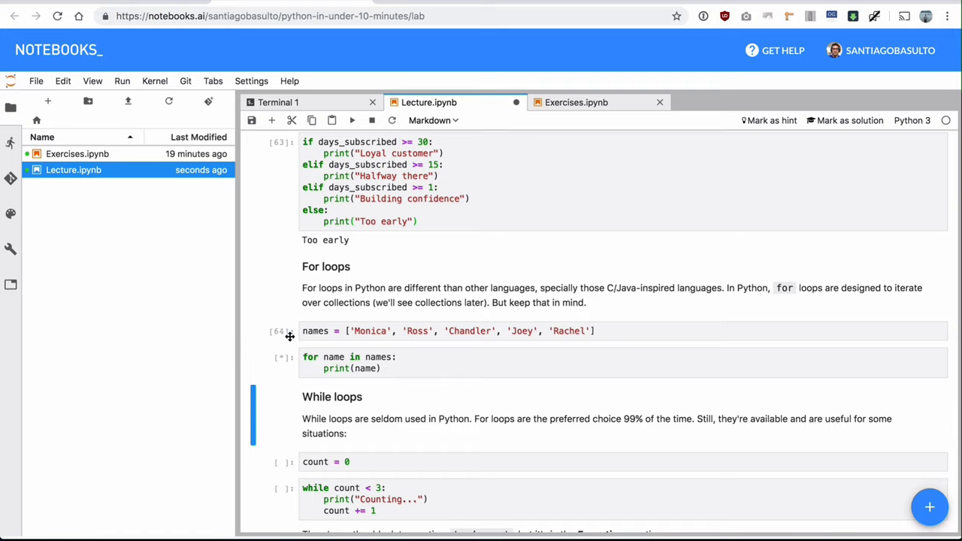
# Run the for loop listing Monica, Ross, Chandler, Joey, Rachel and the three-count while loop.
pyautogui.click(352, 120)
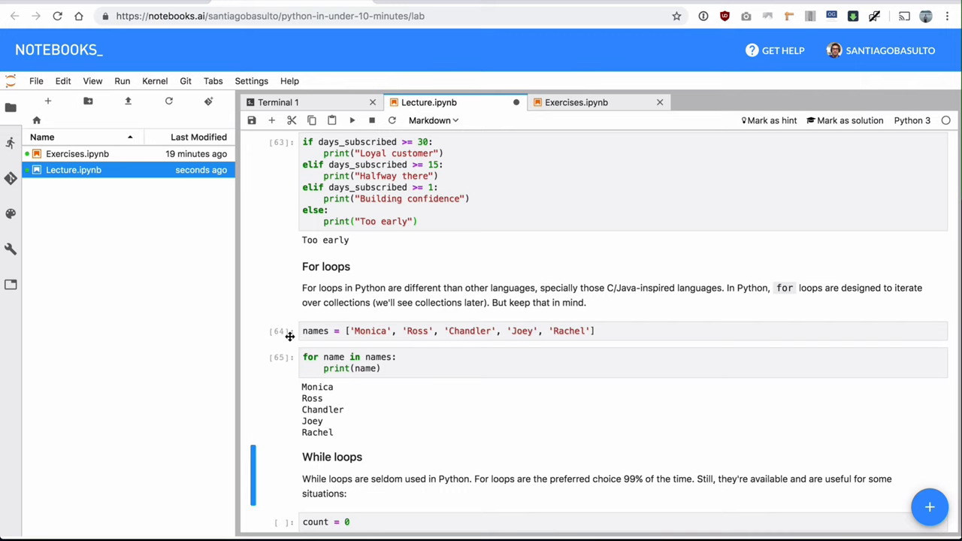
pyautogui.scroll(-3)
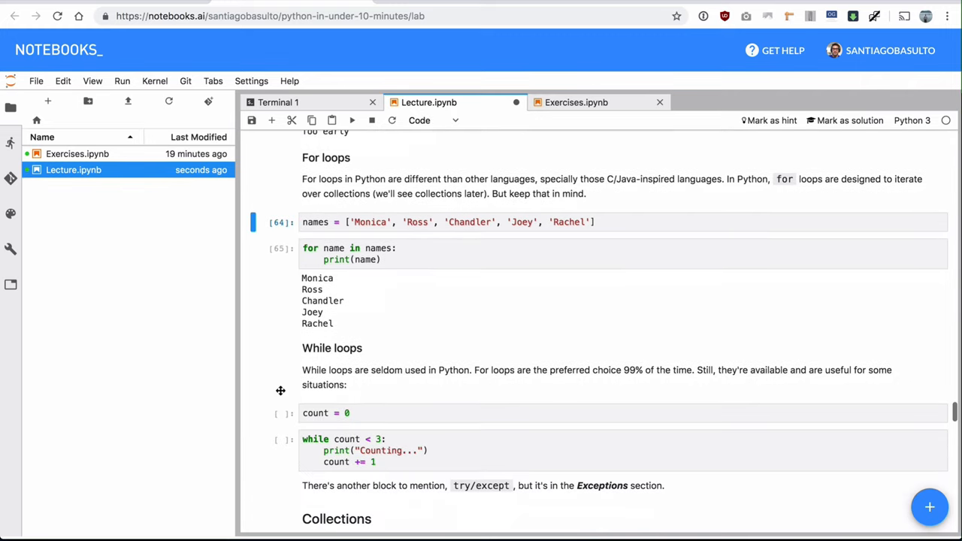
pyautogui.scroll(-3)
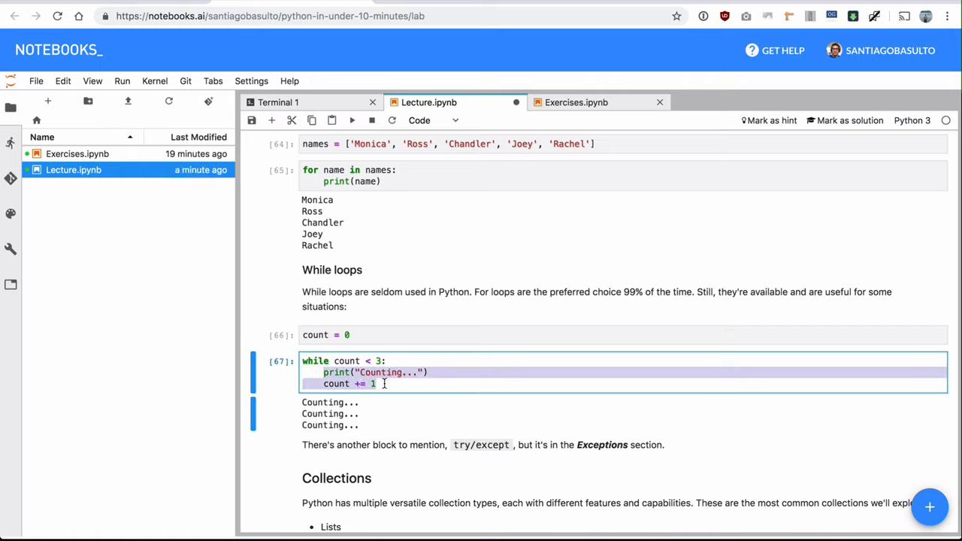
pyautogui.scroll(-3)
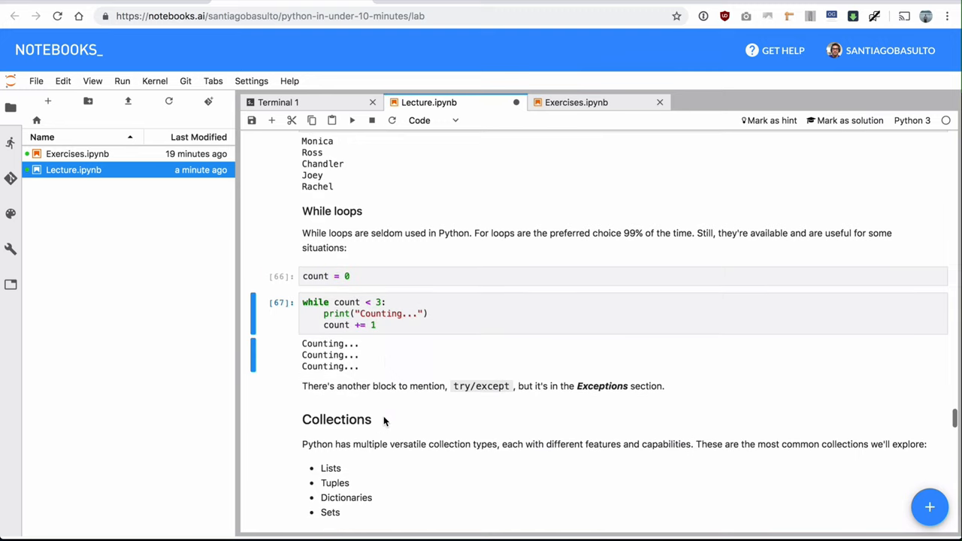
pyautogui.scroll(-3)
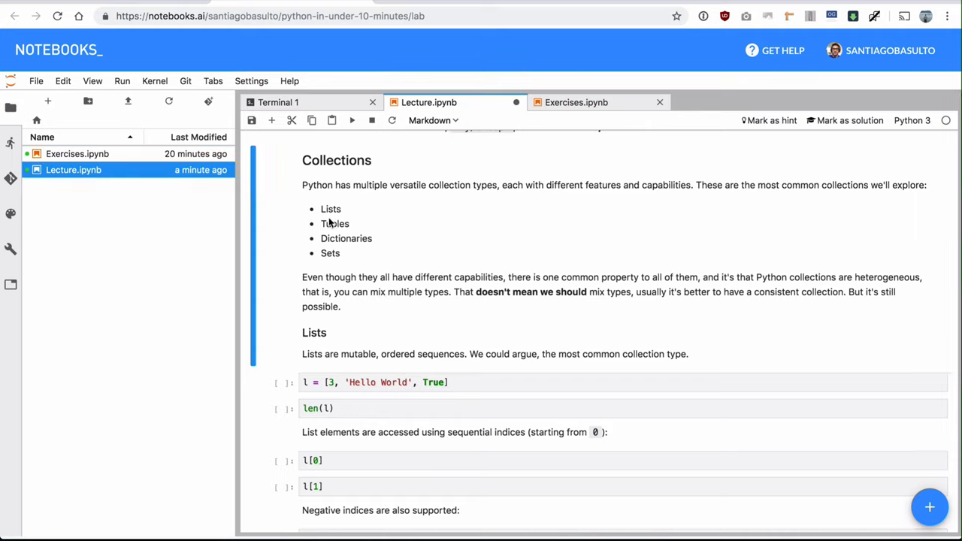
pyautogui.moveTo(404, 255)
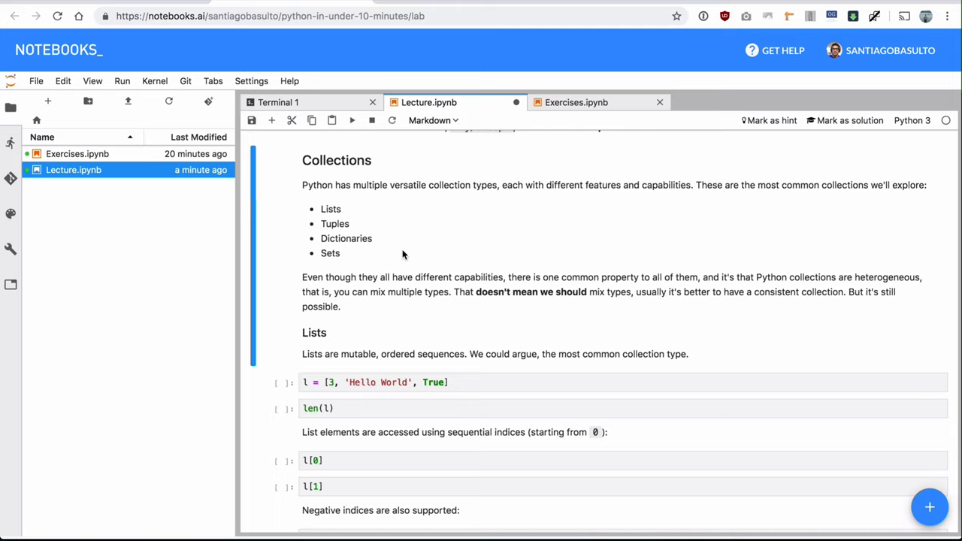
pyautogui.doubleClick(331, 209)
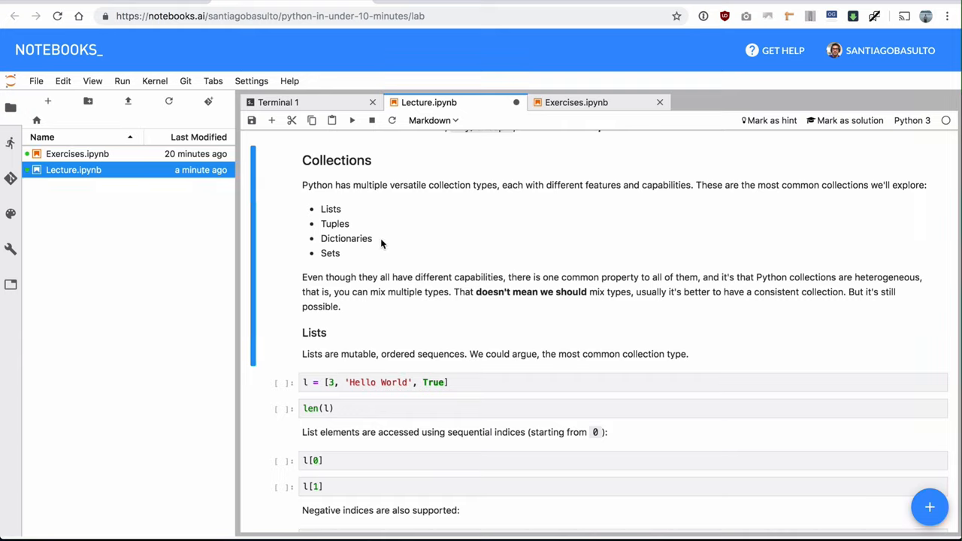
pyautogui.doubleClick(335, 223)
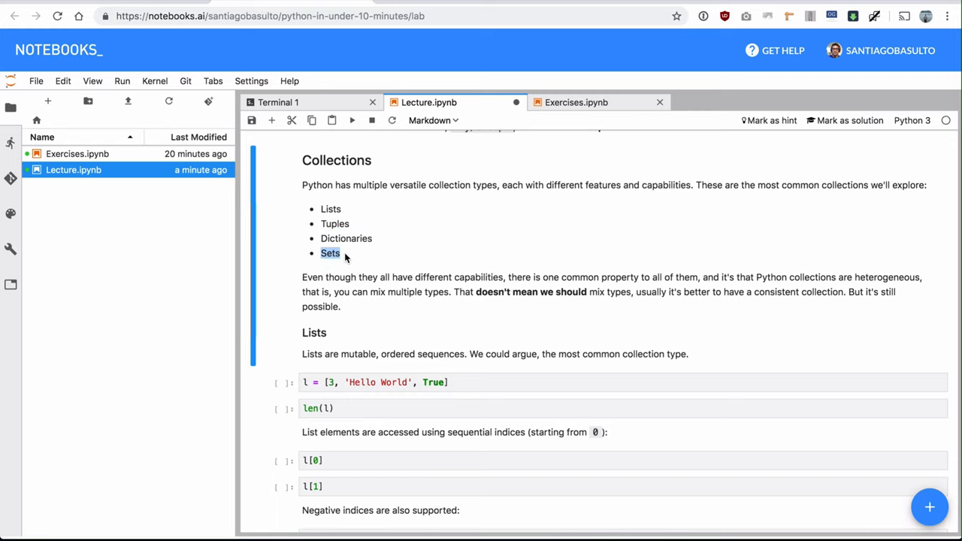
pyautogui.scroll(-3)
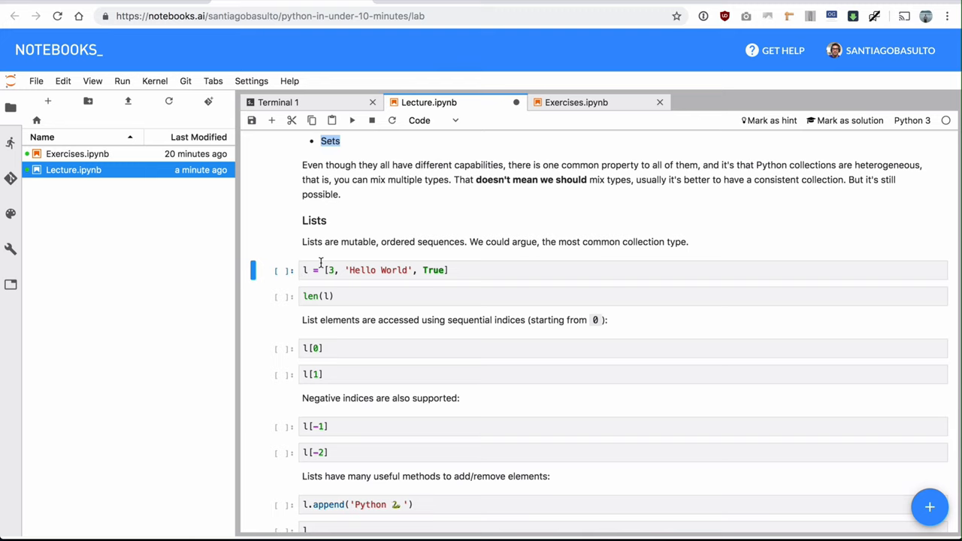
pyautogui.scroll(3)
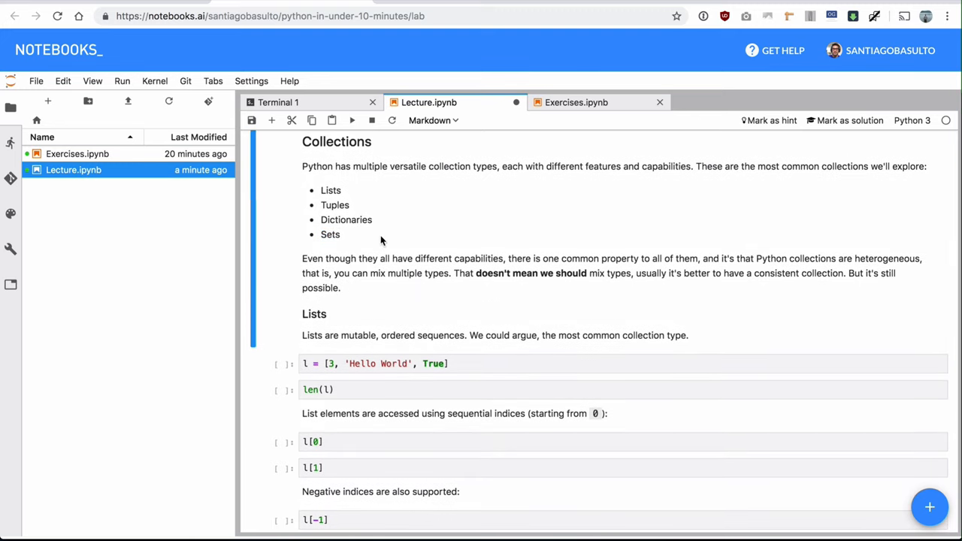
pyautogui.moveTo(367, 236)
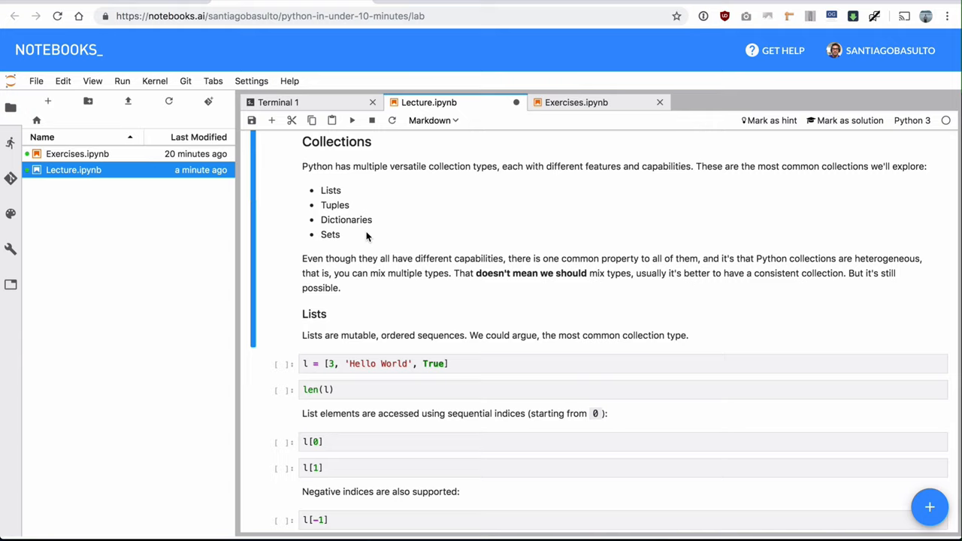
pyautogui.moveTo(588, 221)
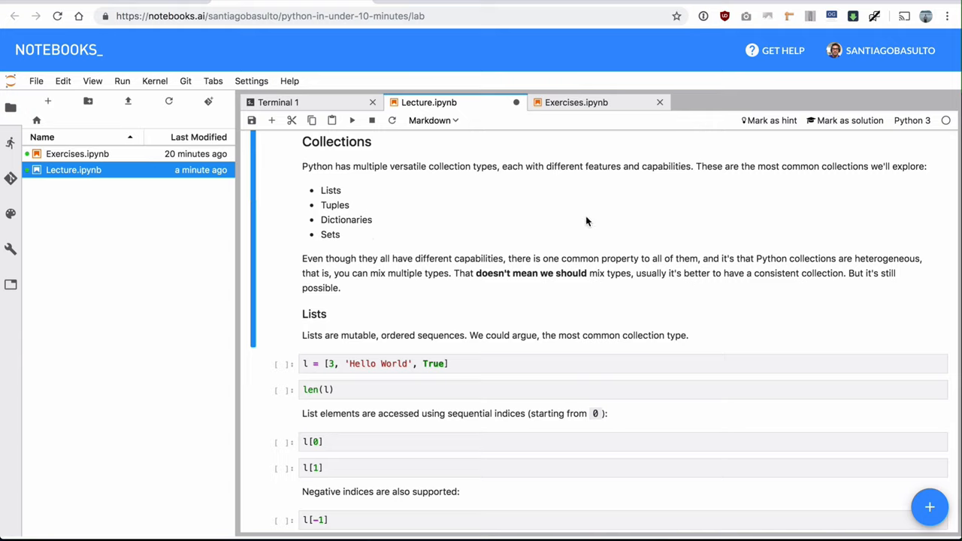
pyautogui.moveTo(330, 189); pyautogui.dragTo(349, 234)
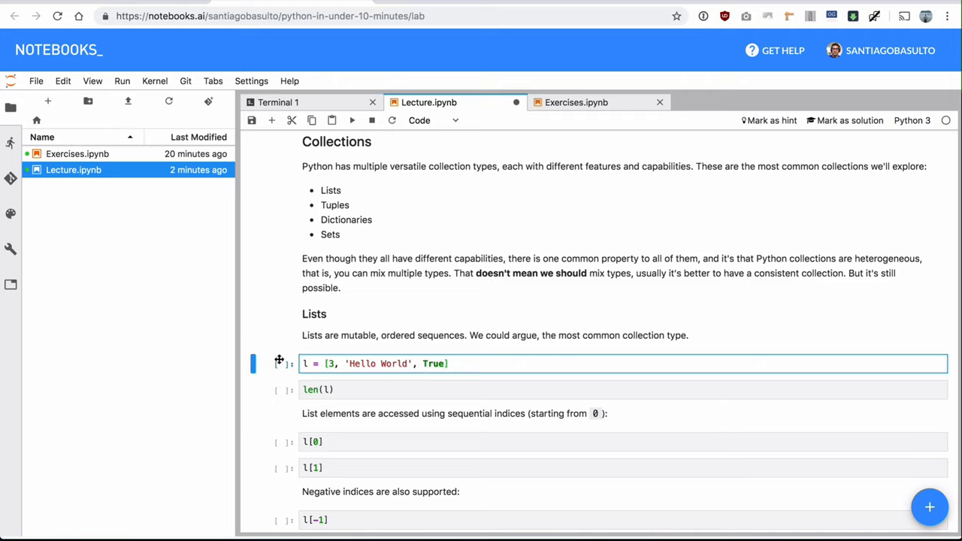
# Define l with 3, 'Hello World' and True, then run len(l), l[0], l[1].
pyautogui.click(329, 363)
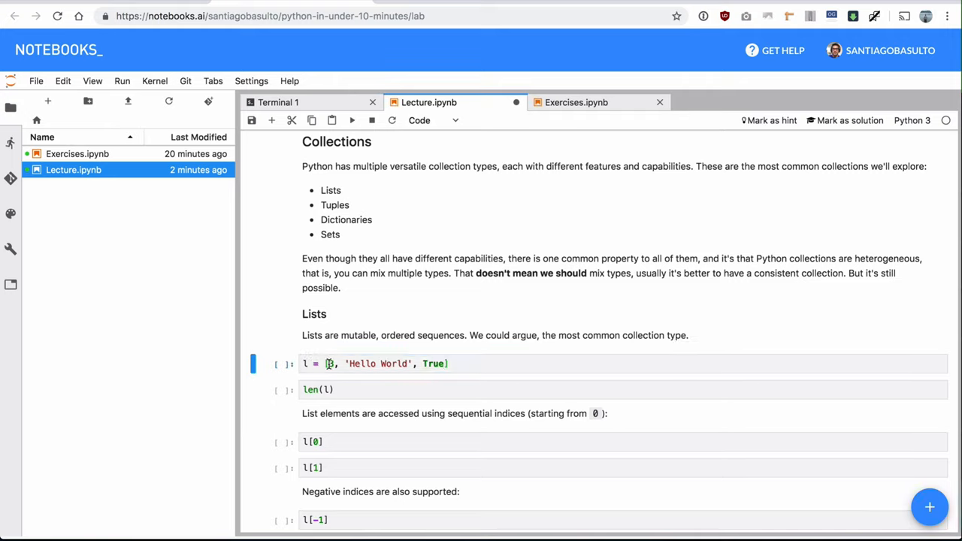
pyautogui.click(328, 364)
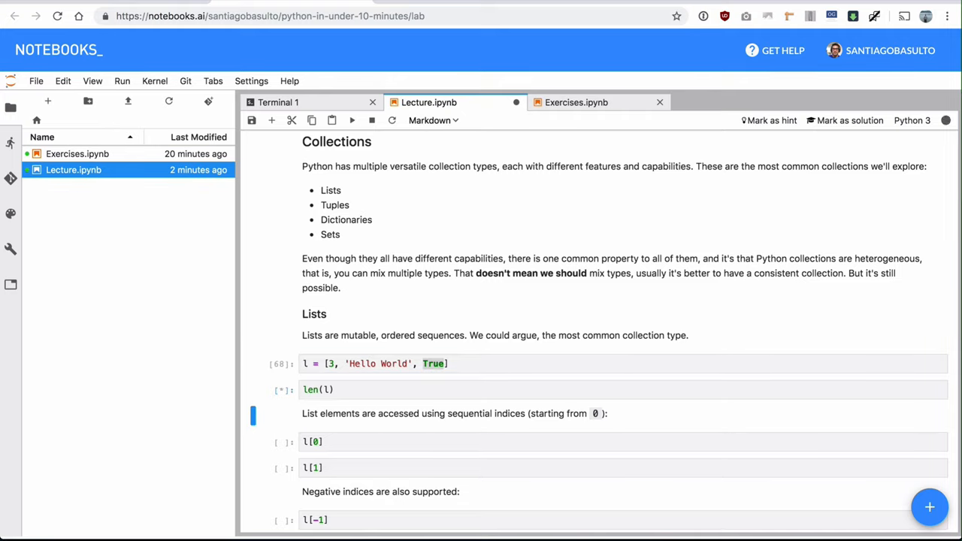
pyautogui.click(351, 120)
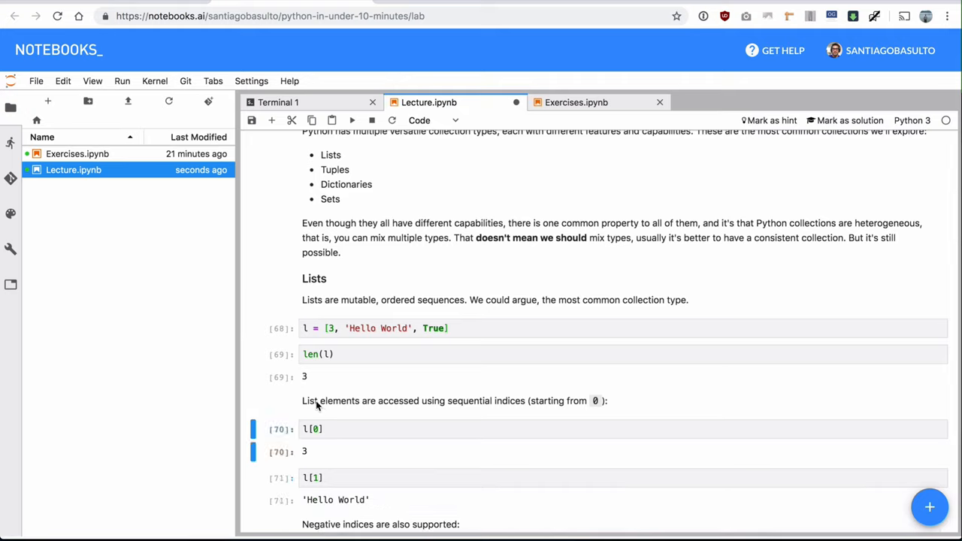
pyautogui.moveTo(350, 306)
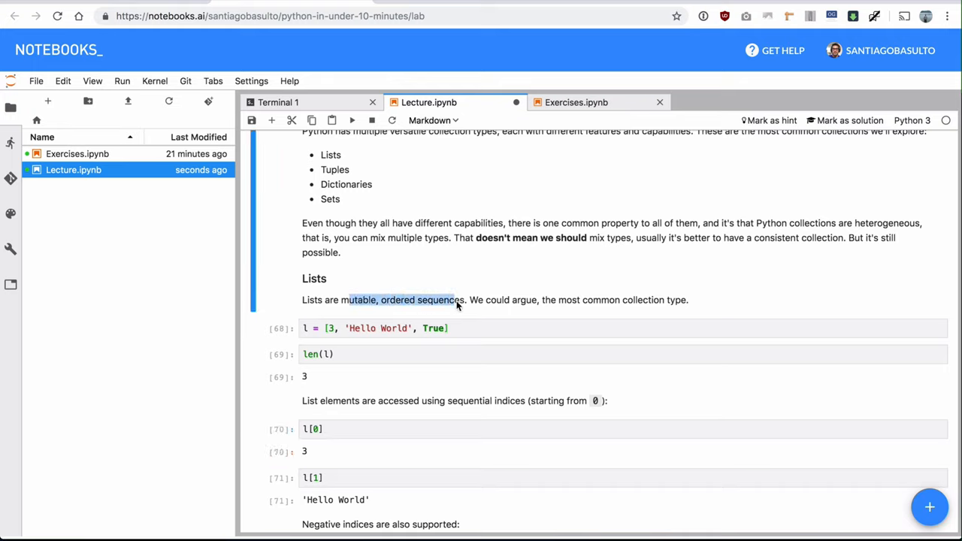
pyautogui.click(323, 329)
pyautogui.write('l')
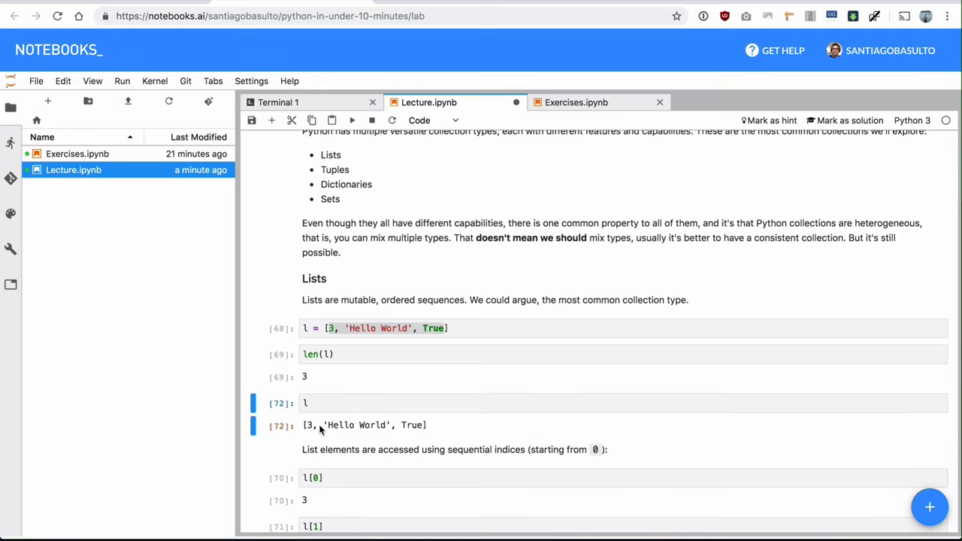
pyautogui.scroll(-3)
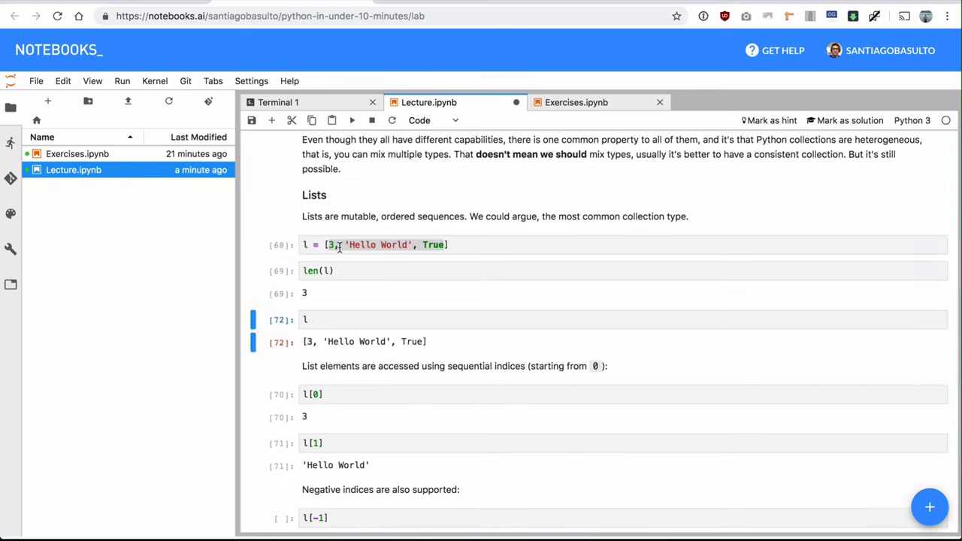
pyautogui.click(336, 245)
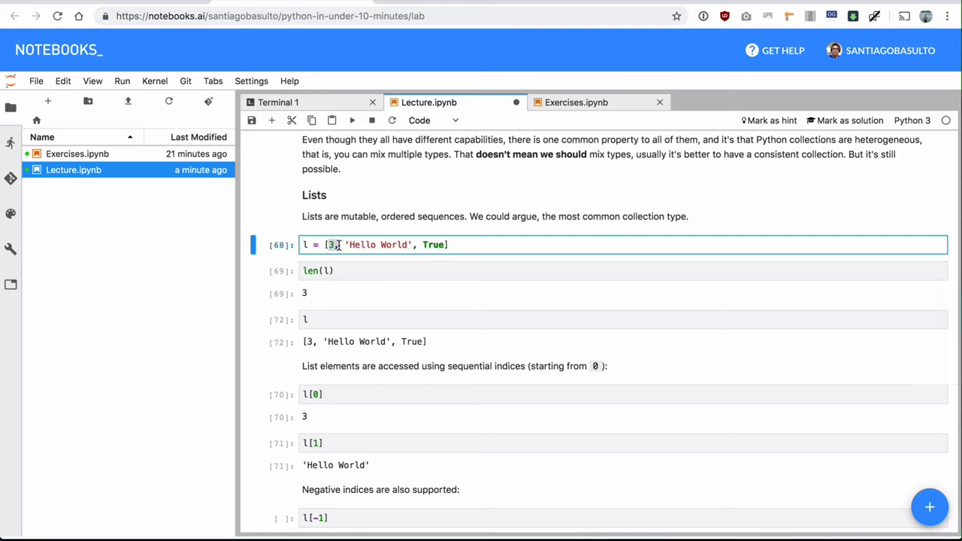
pyautogui.doubleClick(361, 244)
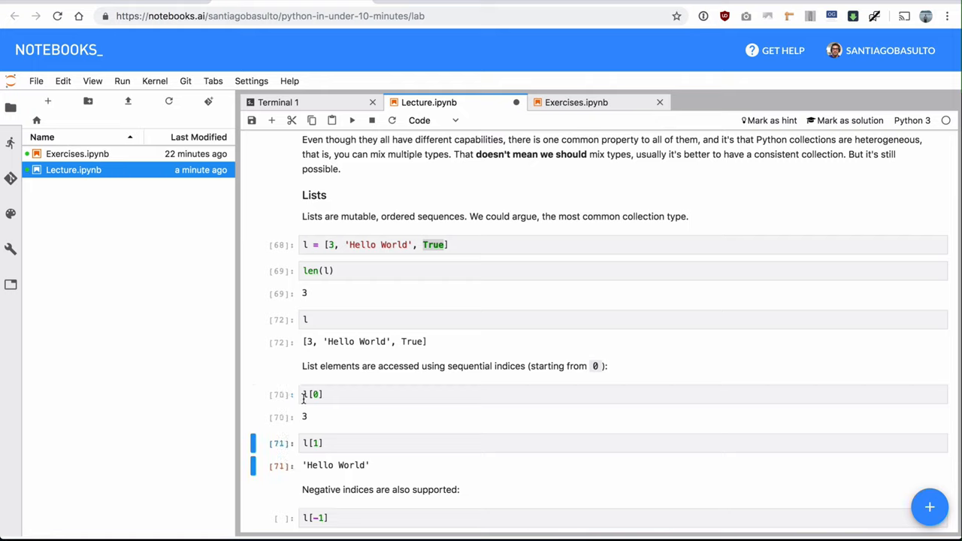
pyautogui.click(323, 395)
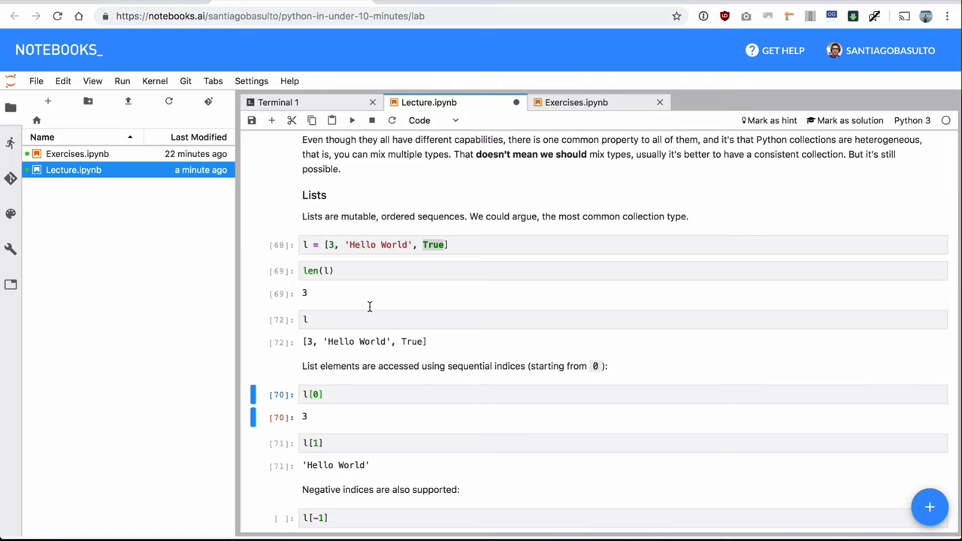
pyautogui.click(436, 245)
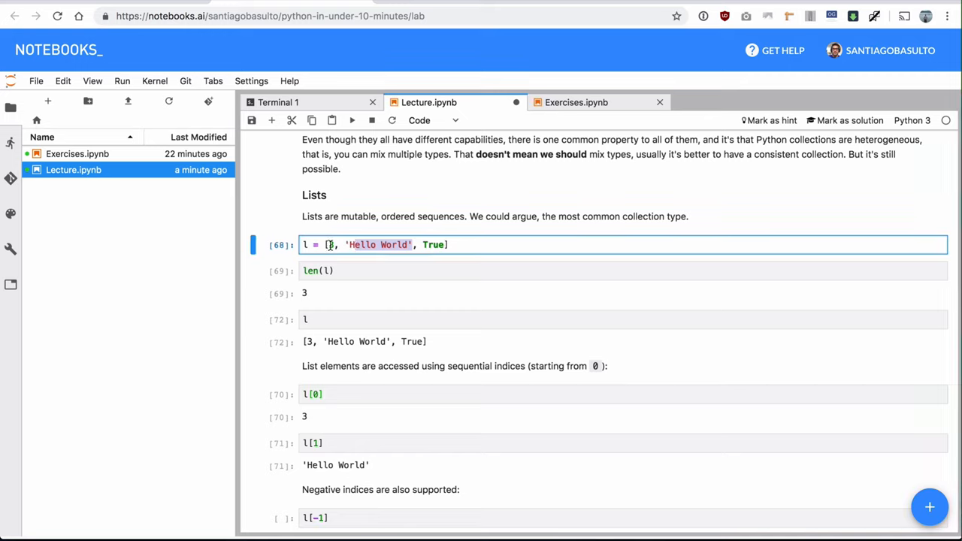
# Run l[-1], l[-2], append 'Python 🐍', show l, and run both 'in' checks (True, False).
pyautogui.scroll(-3)
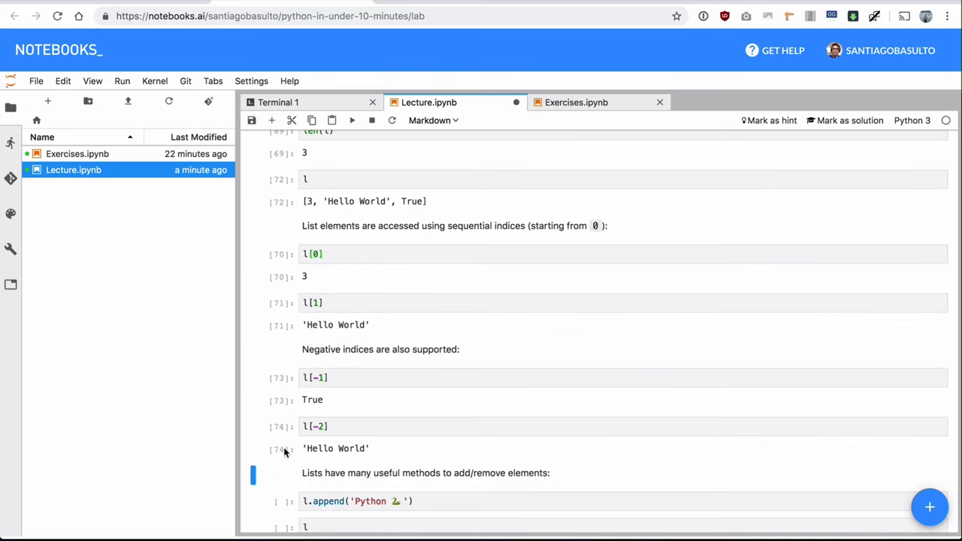
pyautogui.scroll(-3)
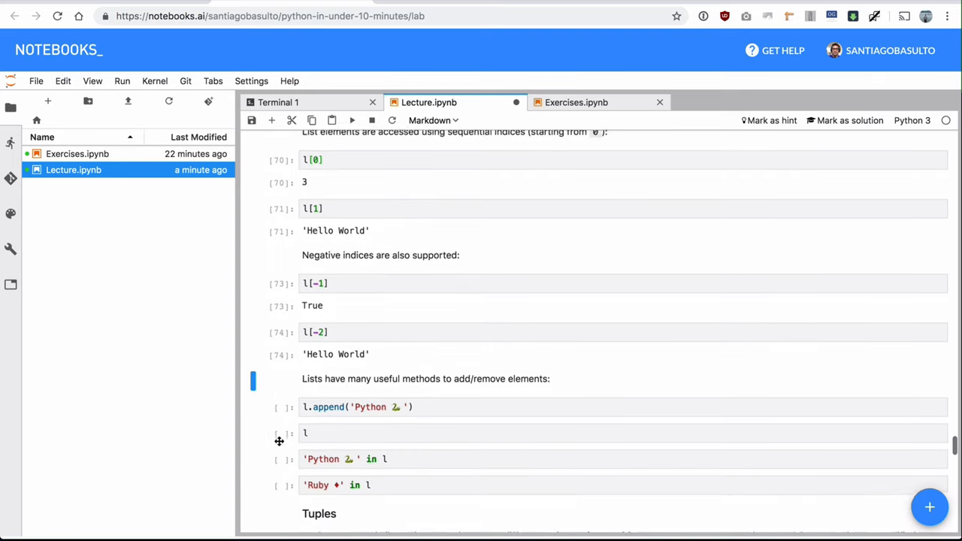
pyautogui.scroll(3)
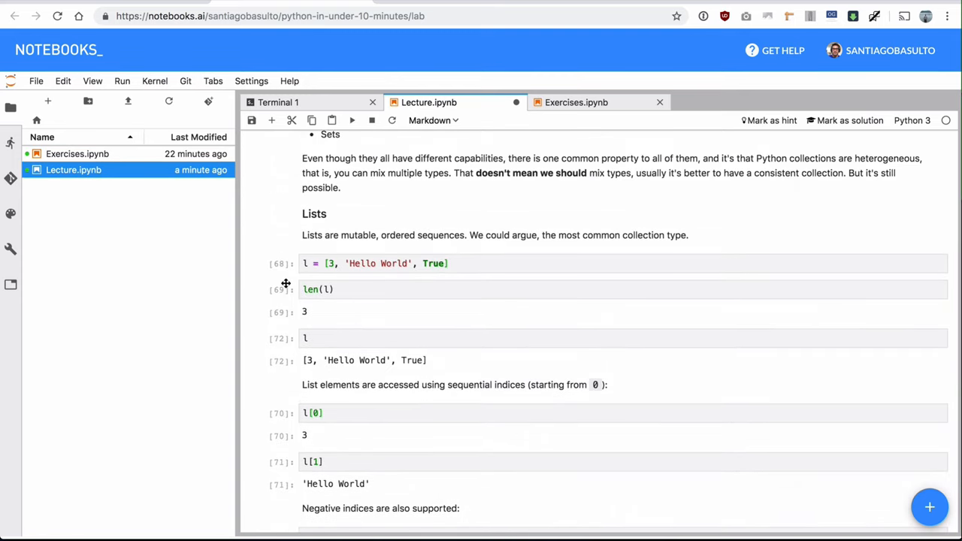
pyautogui.scroll(-3)
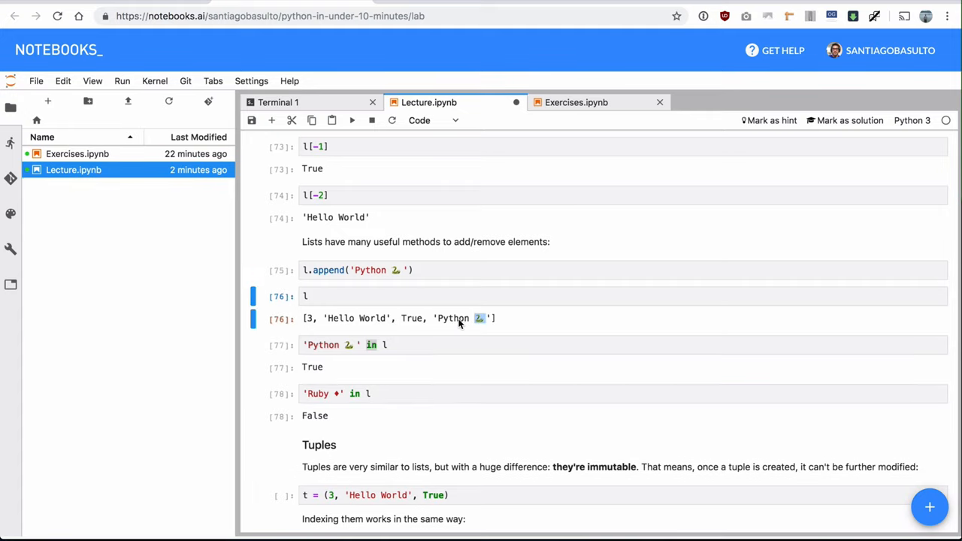
# Define t = (3, 'Hello World', True) and run t[0], t[-1] and 'Hello World' in t.
pyautogui.scroll(-3)
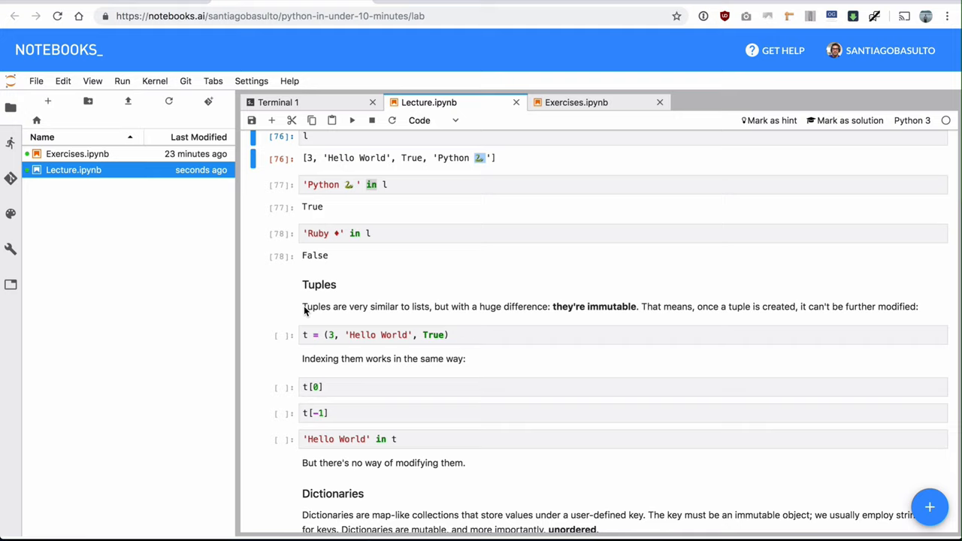
pyautogui.moveTo(324, 335)
pyautogui.write('t')
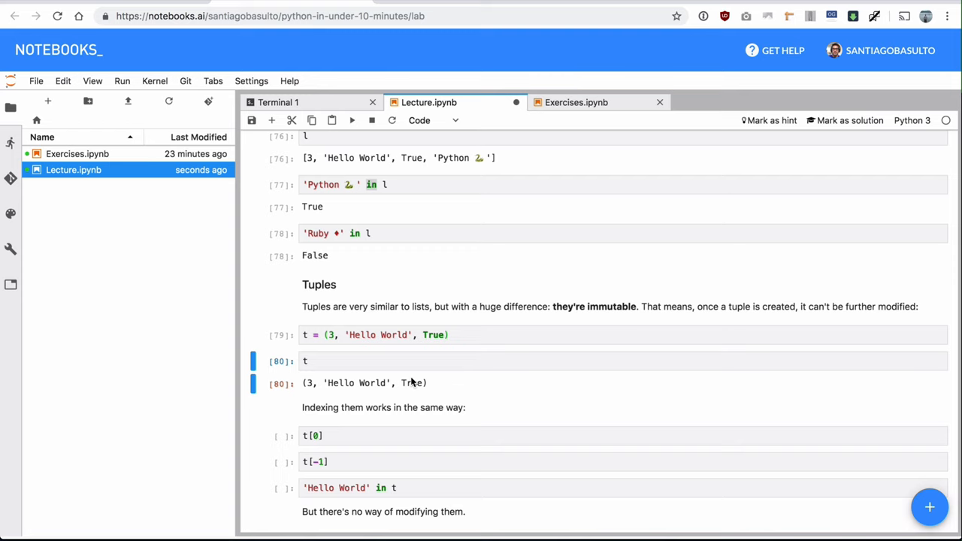
pyautogui.scroll(-3)
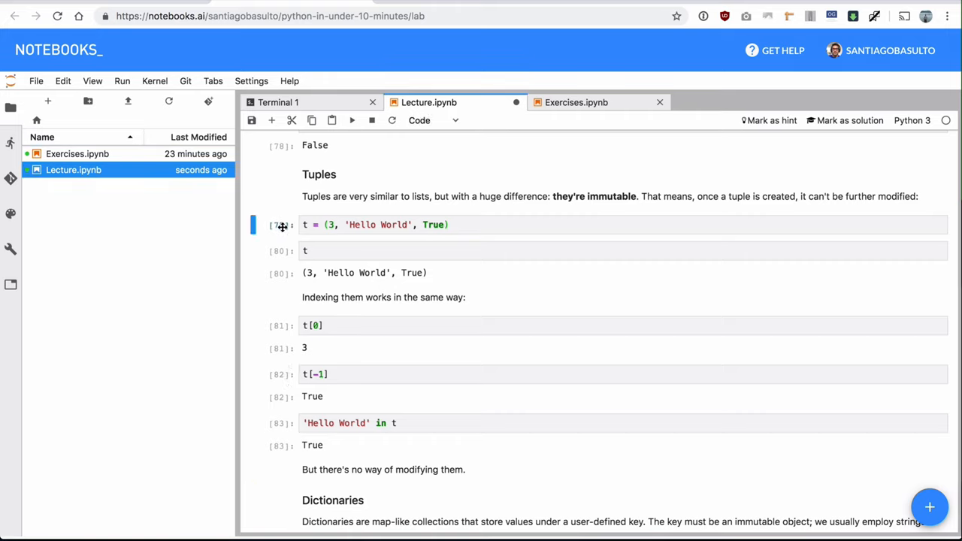
pyautogui.moveTo(283, 229)
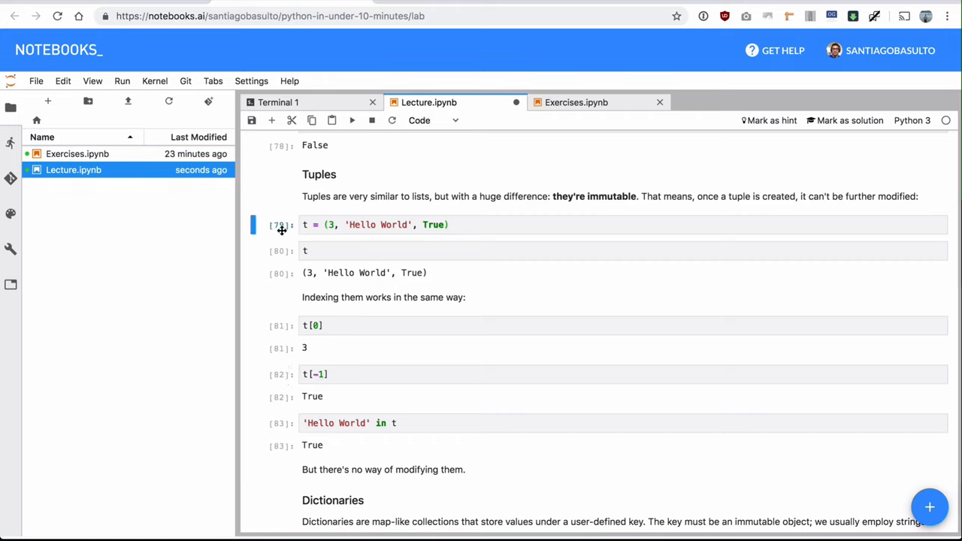
pyautogui.scroll(-3)
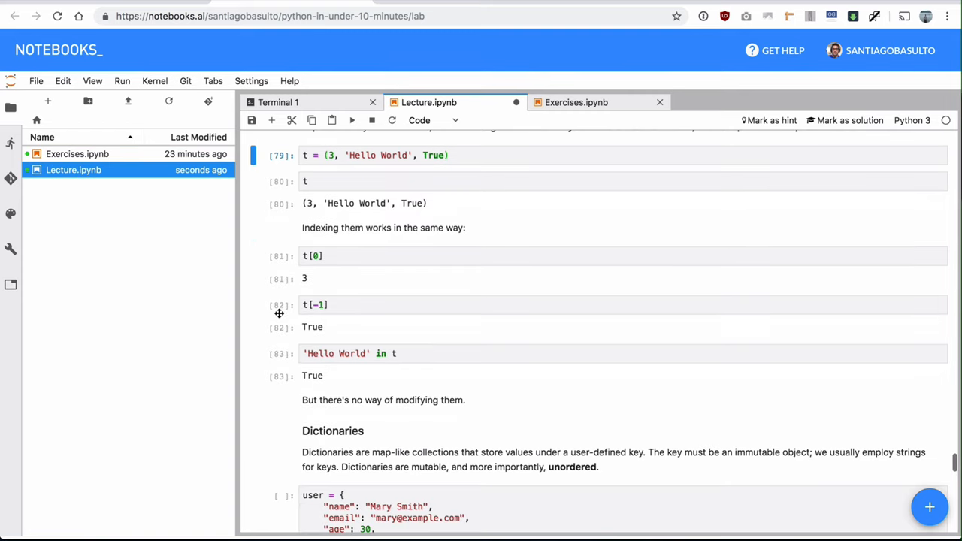
# Run the user dictionary cell and display user with its name, email and other entries.
pyautogui.scroll(-3)
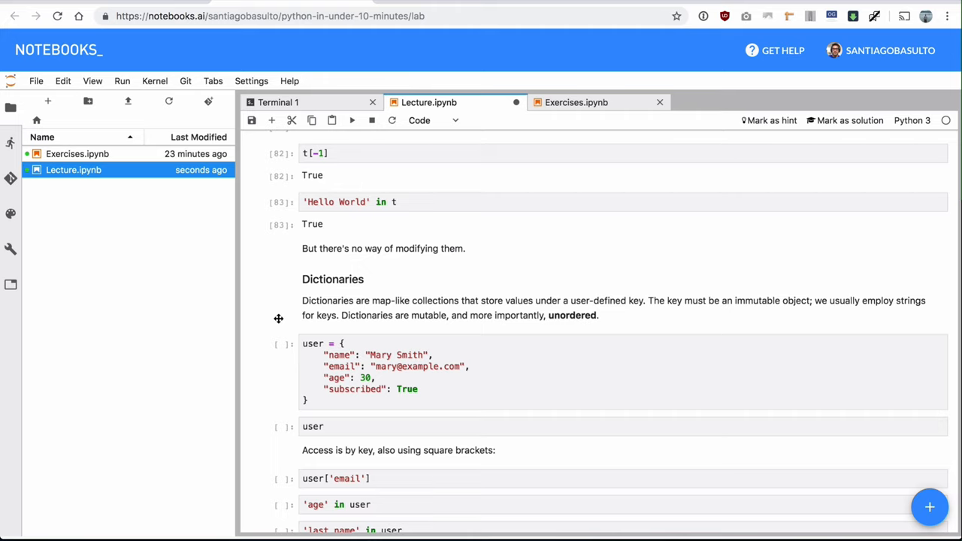
pyautogui.click(312, 372)
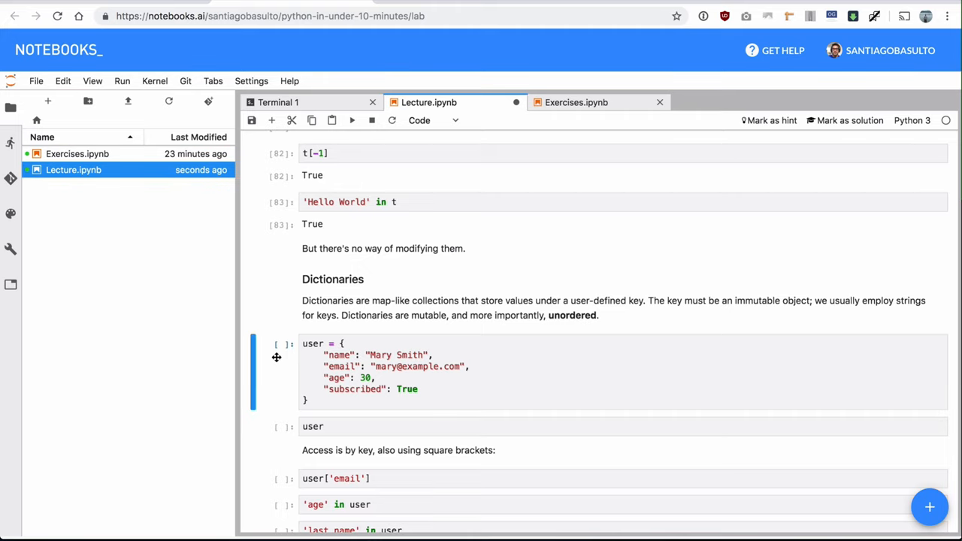
pyautogui.scroll(3)
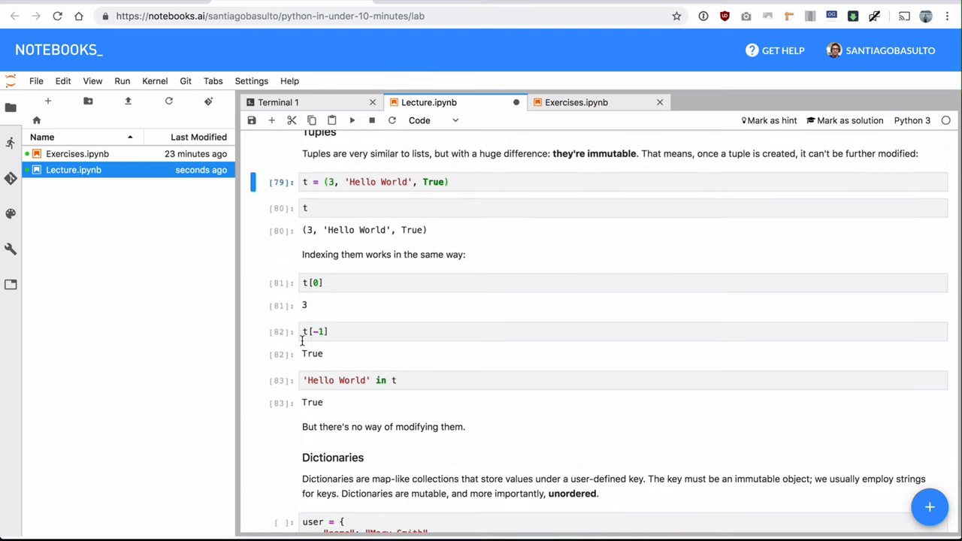
pyautogui.scroll(-3)
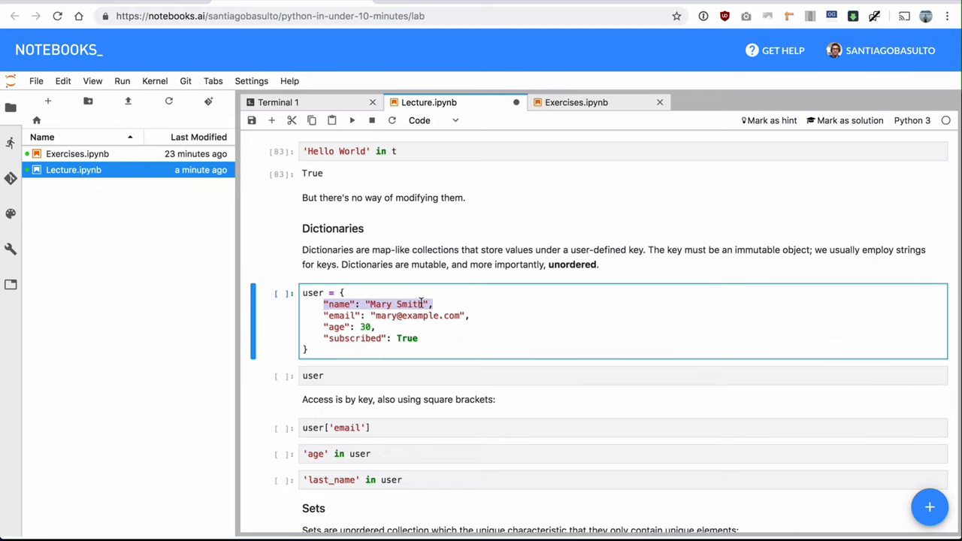
pyautogui.click(345, 305)
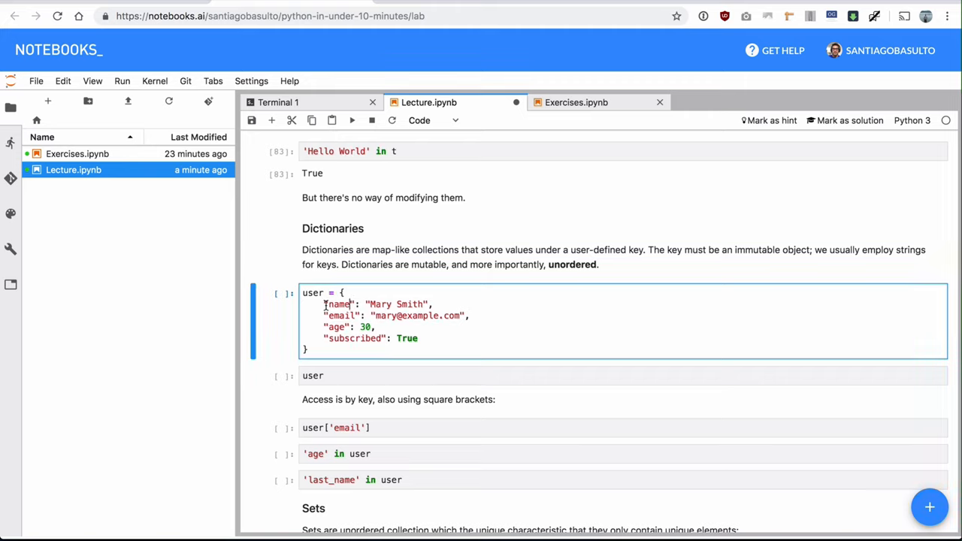
pyautogui.doubleClick(394, 304)
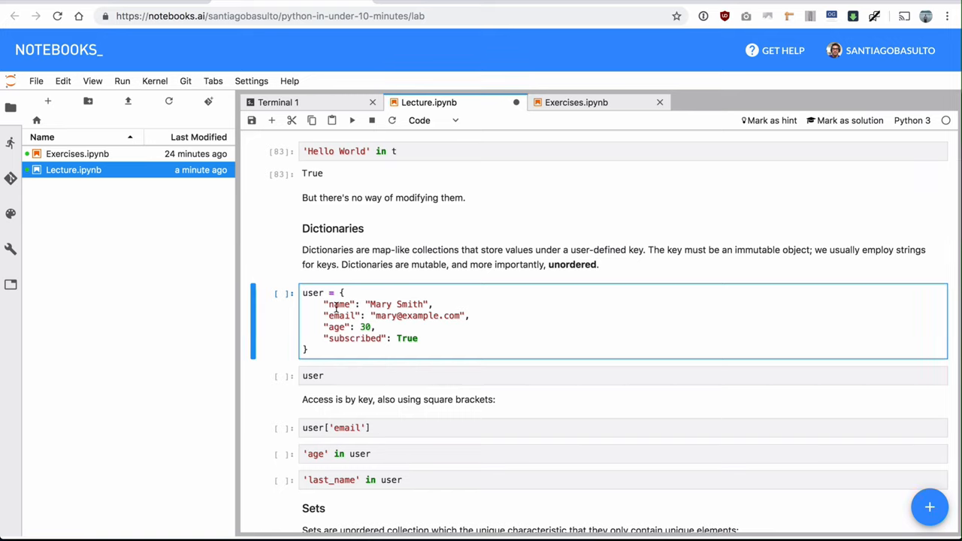
pyautogui.doubleClick(339, 305)
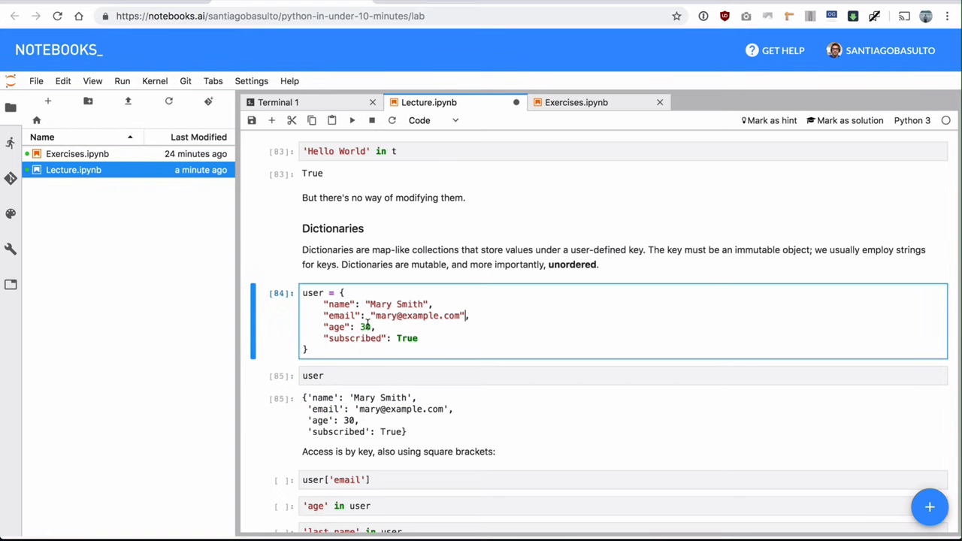
# Look up user['email'] and test 'age' in user (True) and 'last_name' in user (False).
pyautogui.scroll(-3)
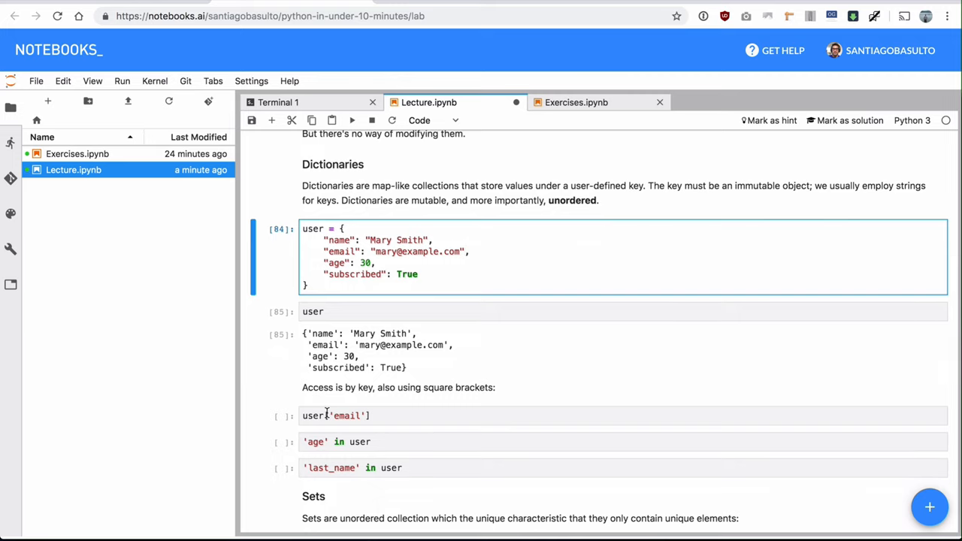
pyautogui.click(336, 416)
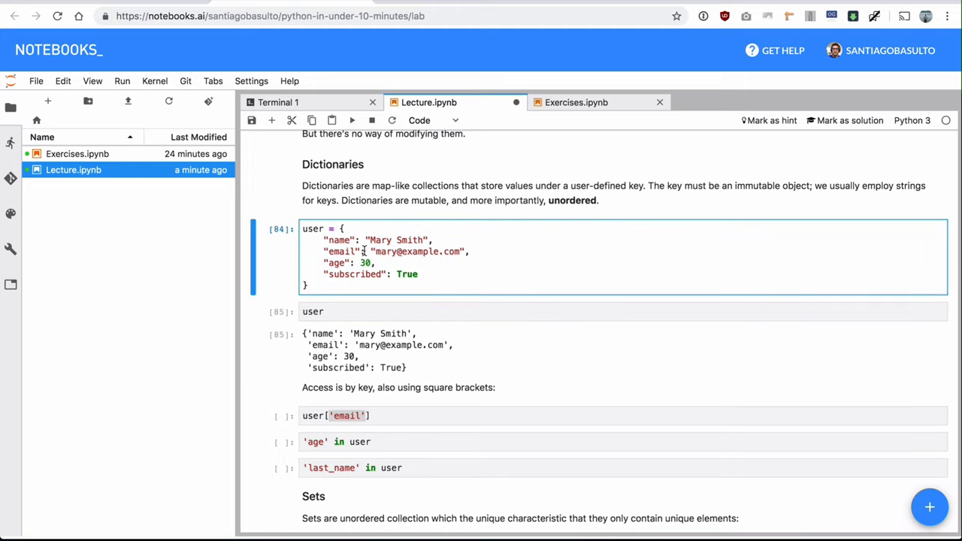
pyautogui.doubleClick(342, 251)
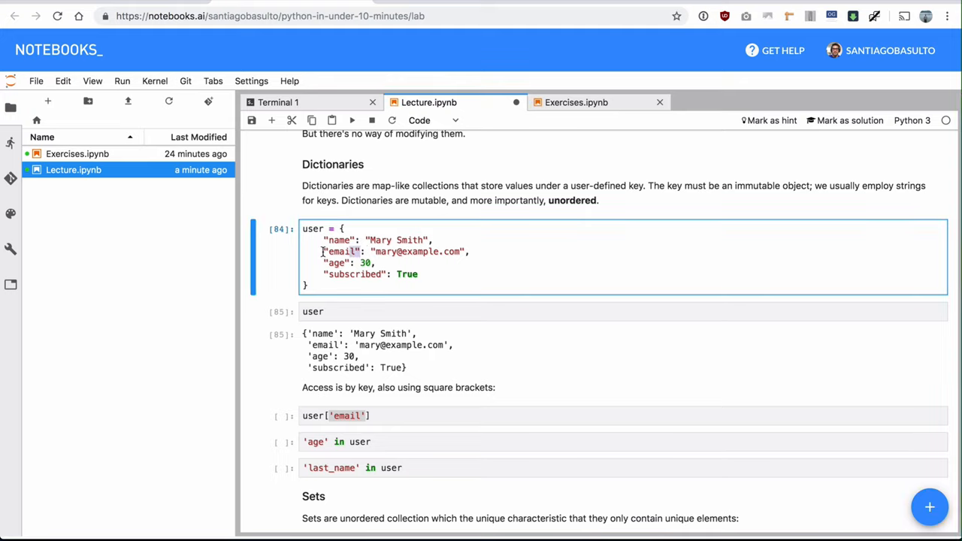
pyautogui.click(372, 415)
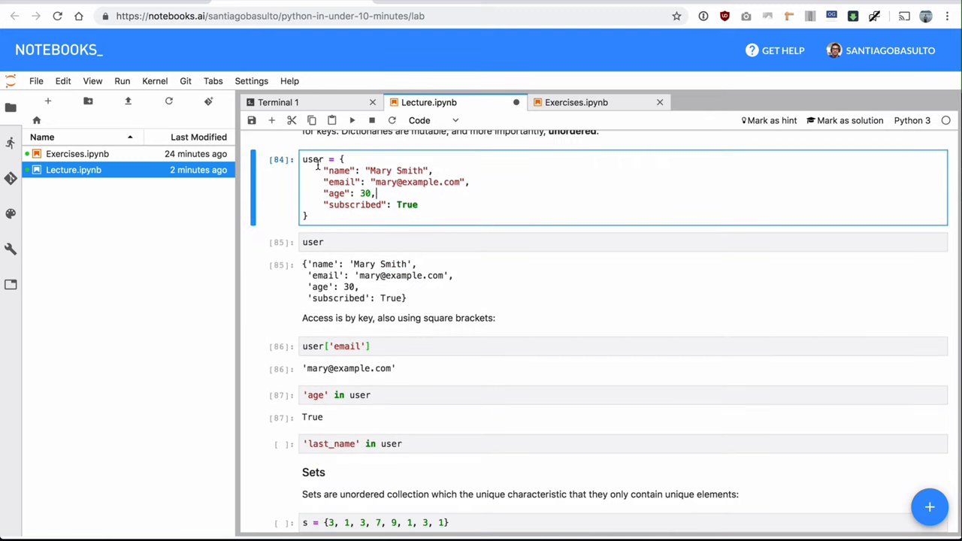
pyautogui.moveTo(340, 442)
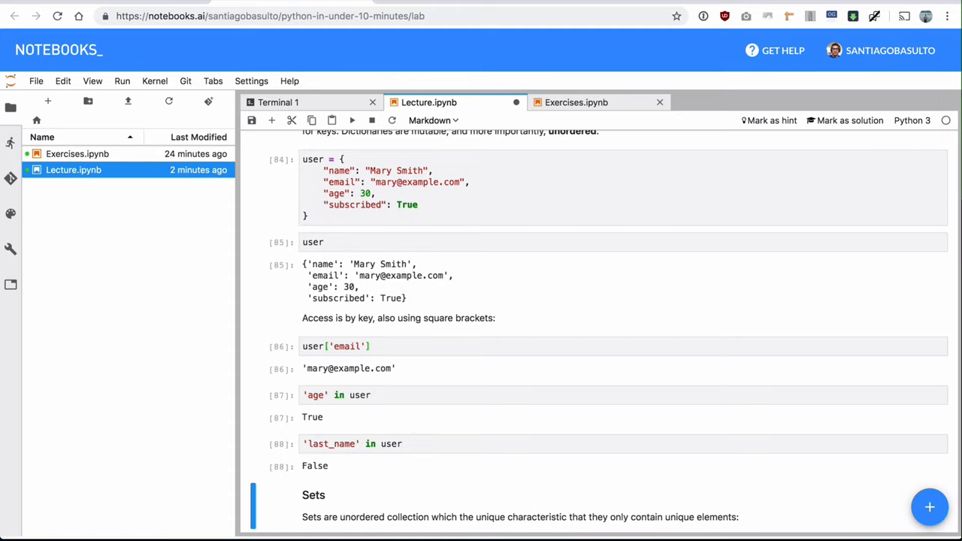
pyautogui.click(369, 205)
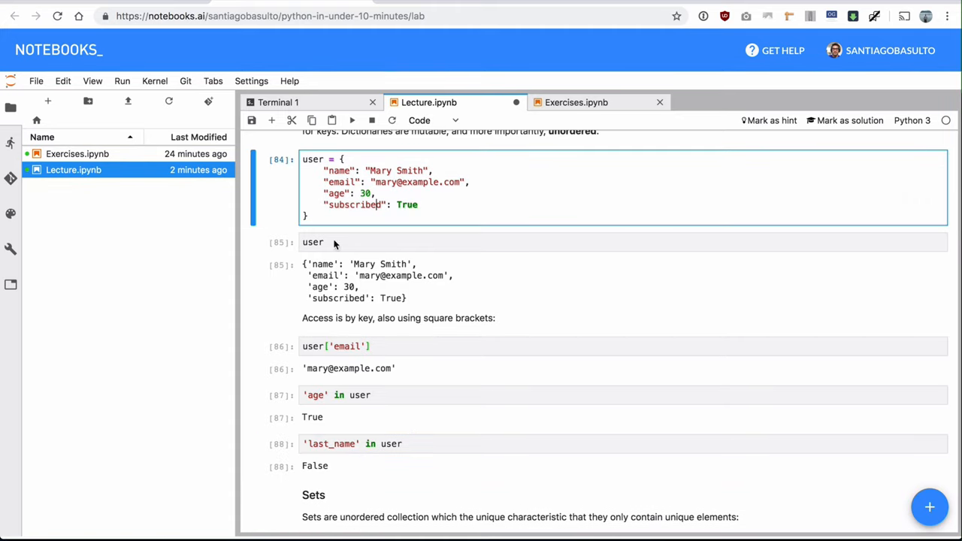
# Run s.add(10), then a new s cell showing {1, 3, 7, 9, 10}.
pyautogui.scroll(-3)
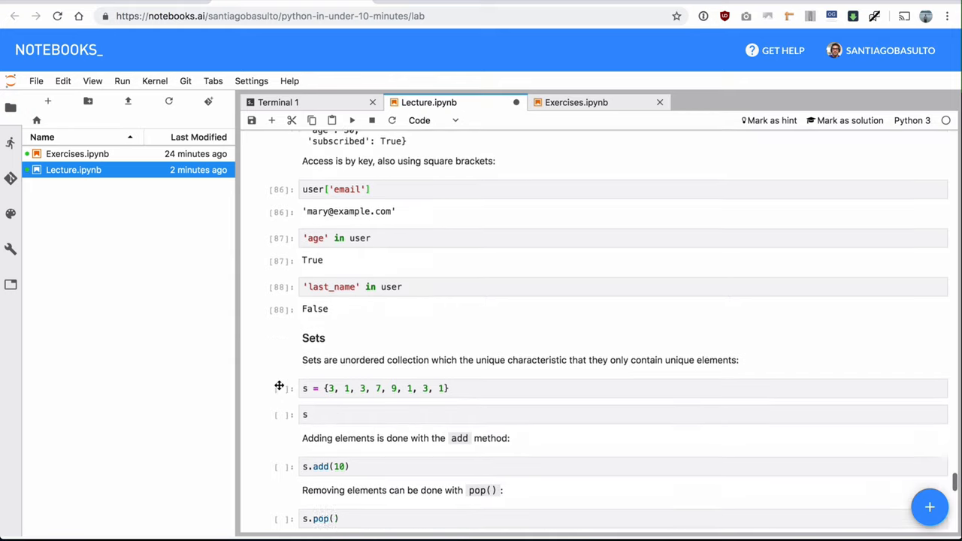
pyautogui.scroll(-3)
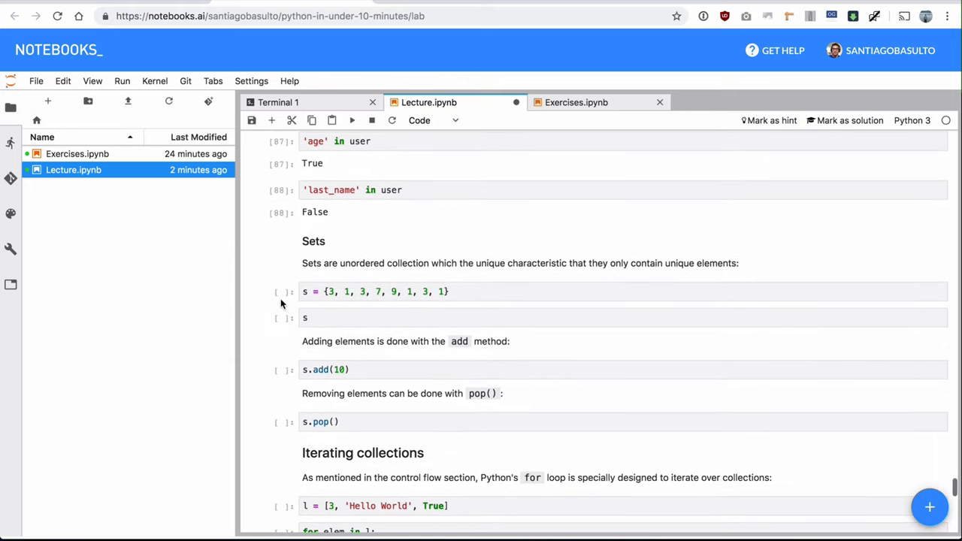
pyautogui.click(305, 292)
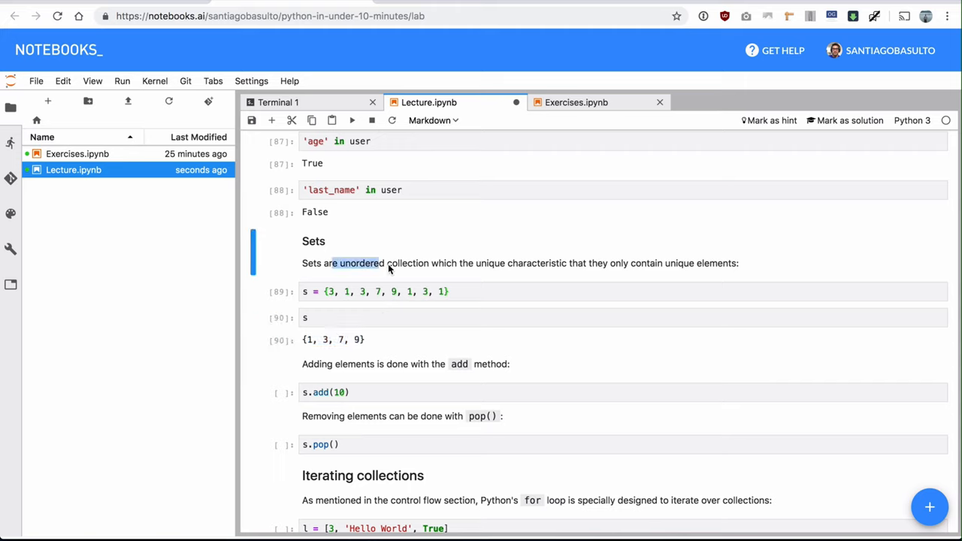
pyautogui.click(376, 292)
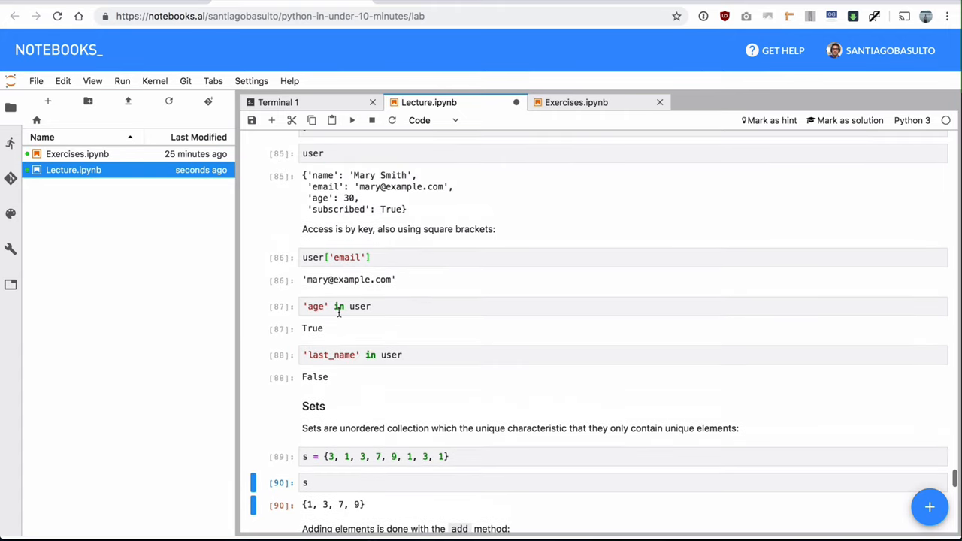
pyautogui.scroll(-3)
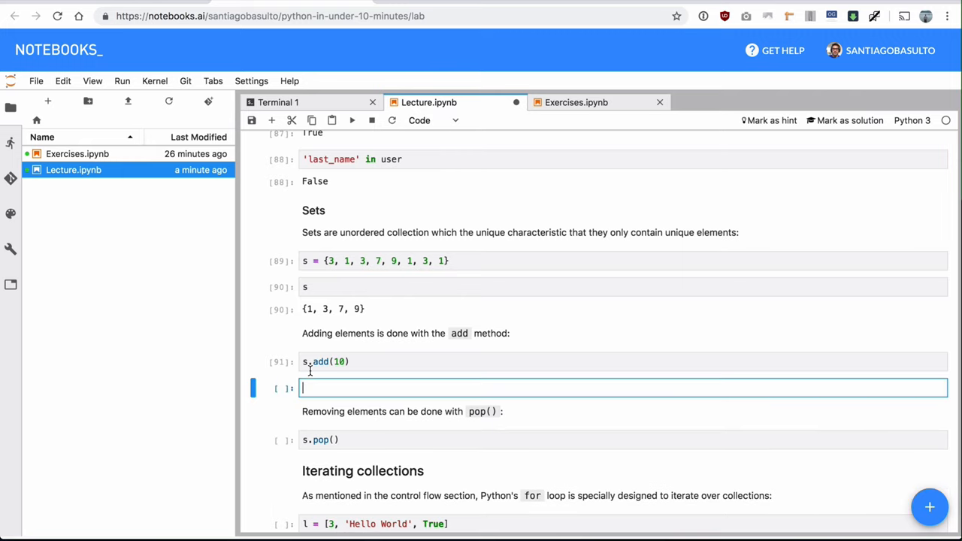
pyautogui.press('shift+enter')
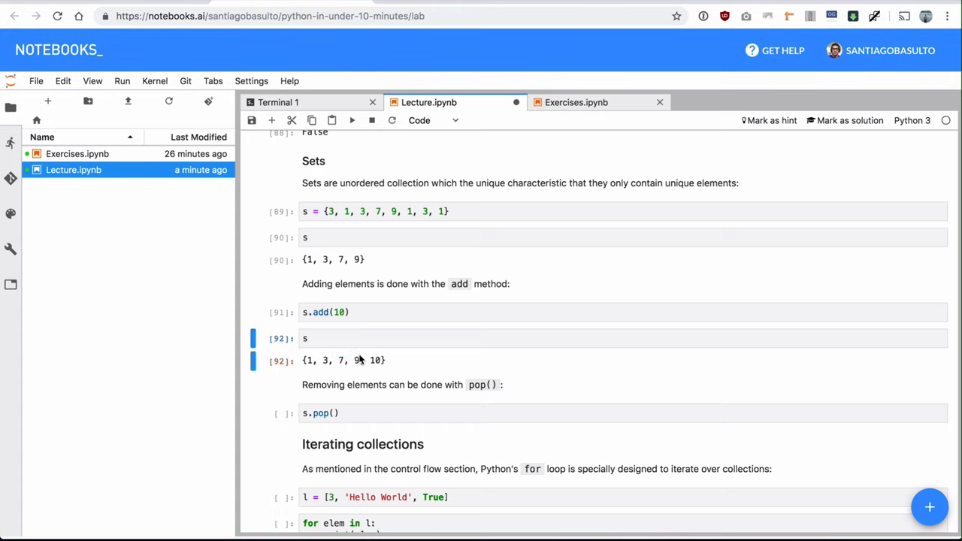
# Run s.pop() returning 1, then loop over l and print the user's key => value pairs.
pyautogui.scroll(-3)
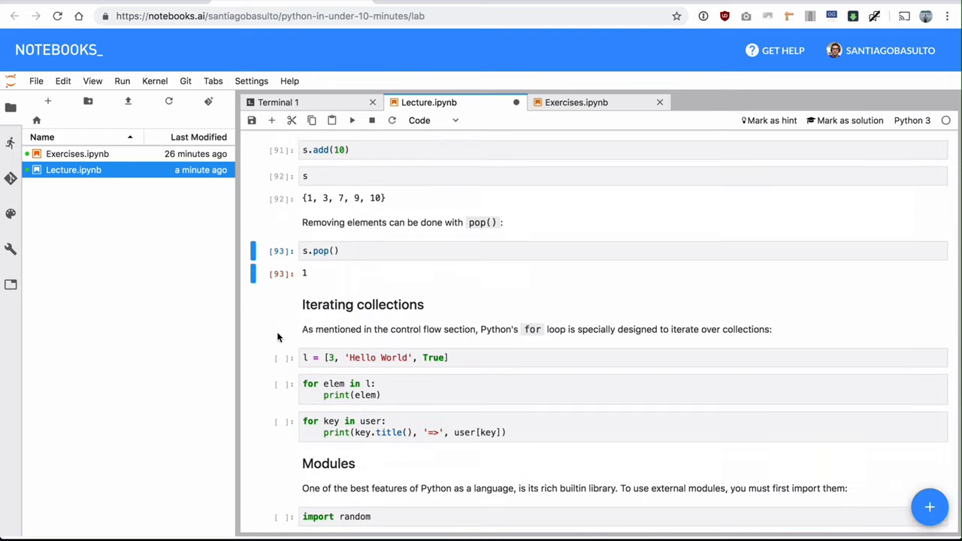
pyautogui.scroll(-3)
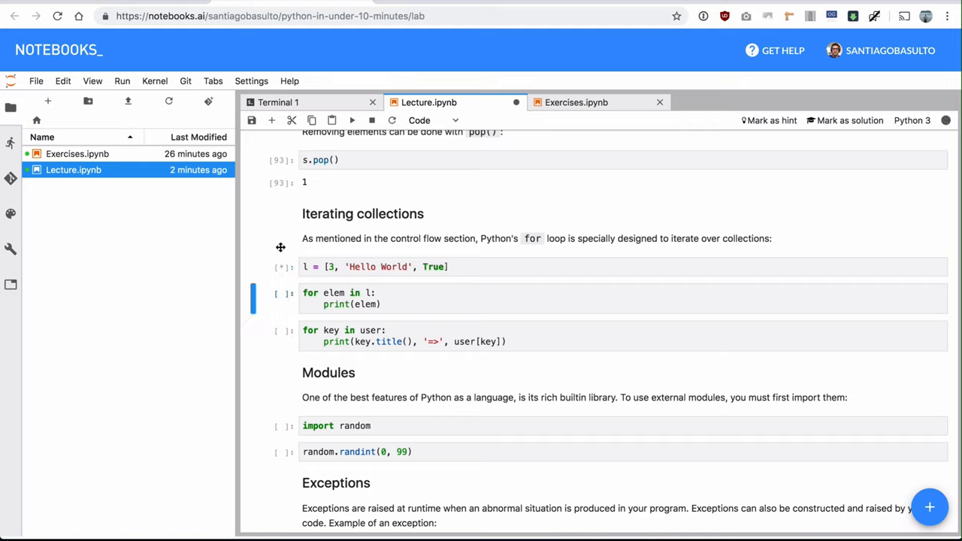
pyautogui.click(352, 120)
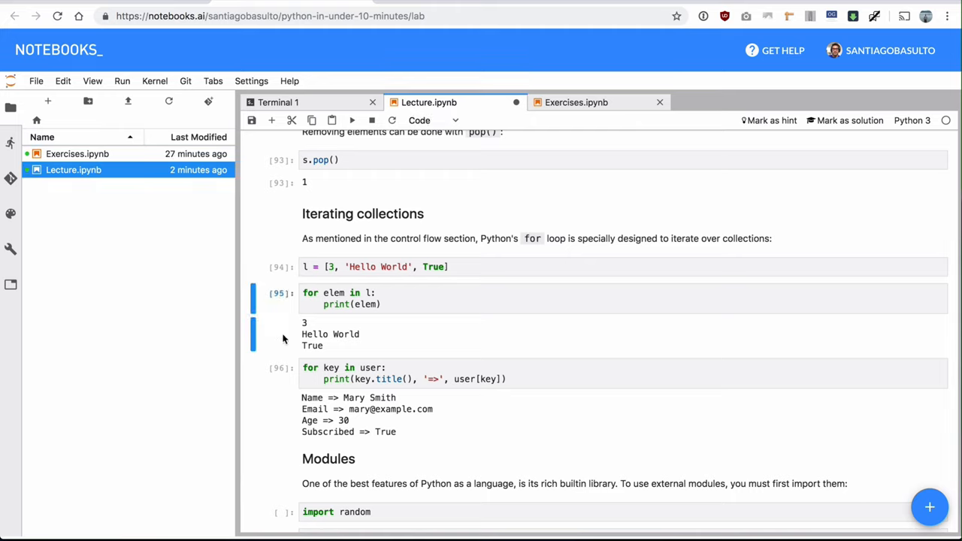
# Scroll to the Modules section and select the import random cell.
pyautogui.scroll(-3)
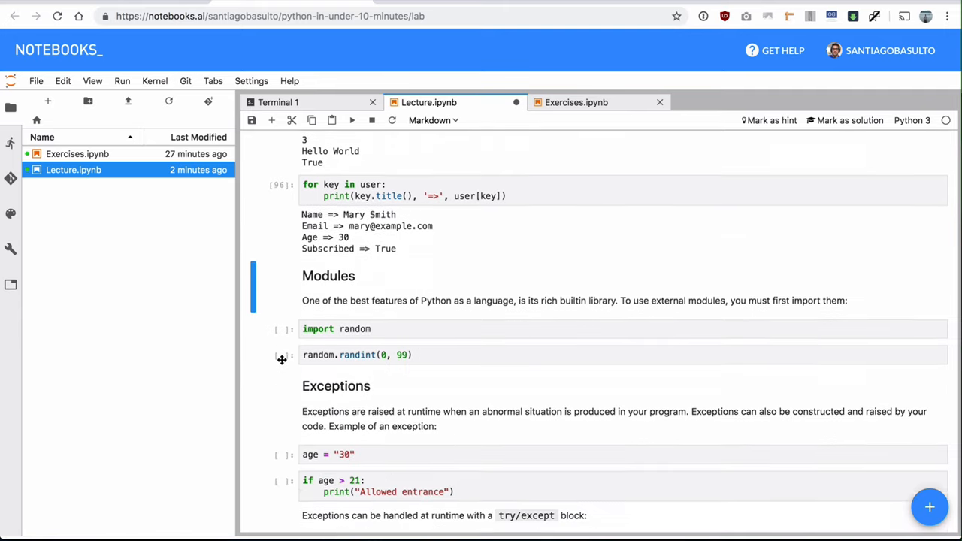
pyautogui.scroll(-3)
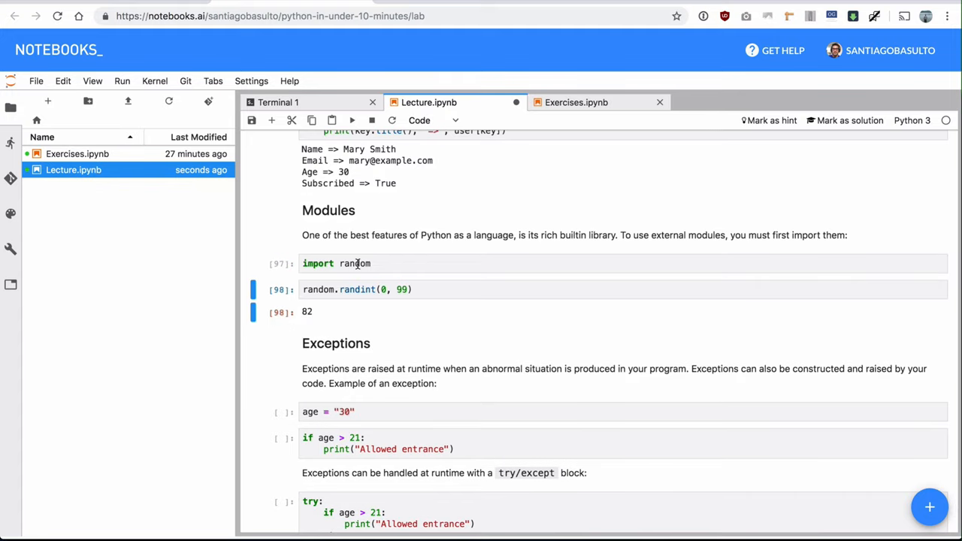
pyautogui.click(338, 264)
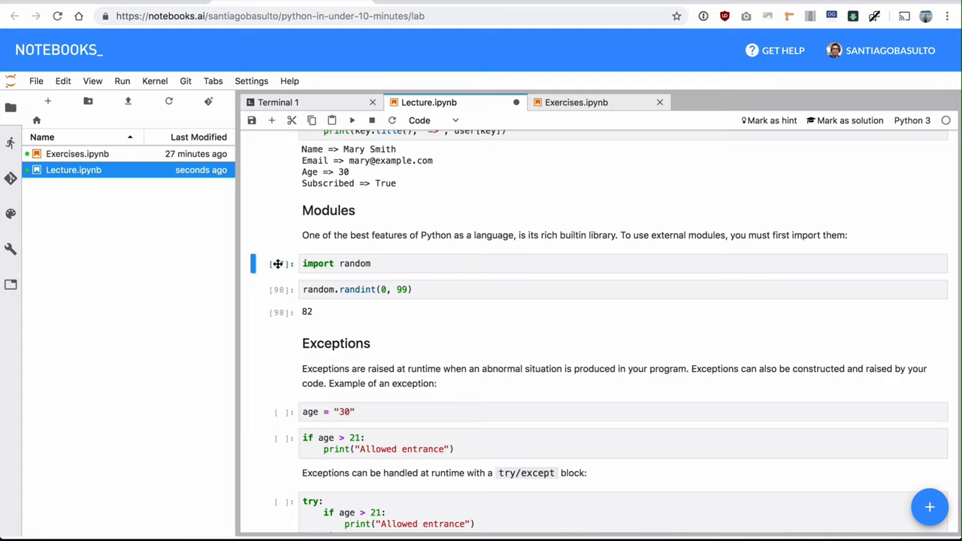
# Review the age > 21 TypeError traceback and the try/except explanation.
pyautogui.scroll(-3)
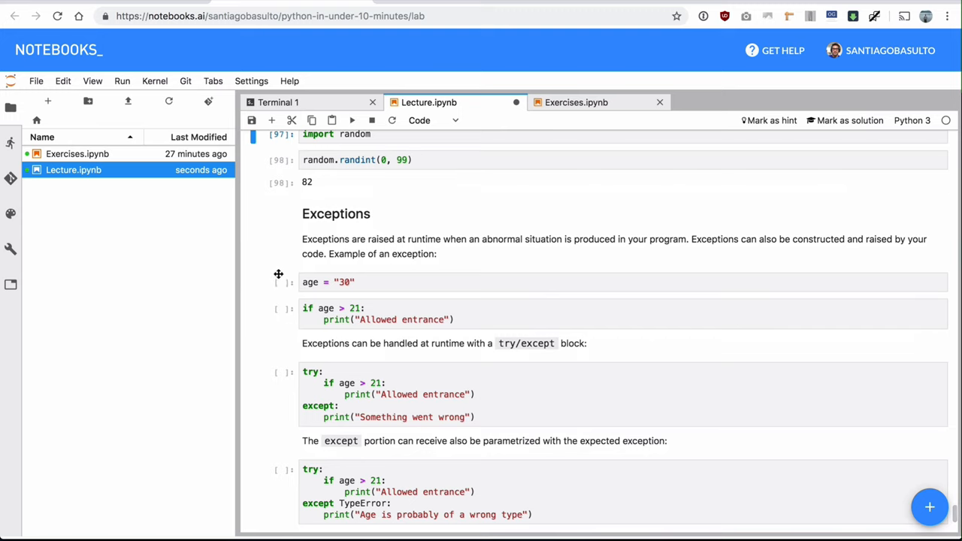
pyautogui.scroll(-3)
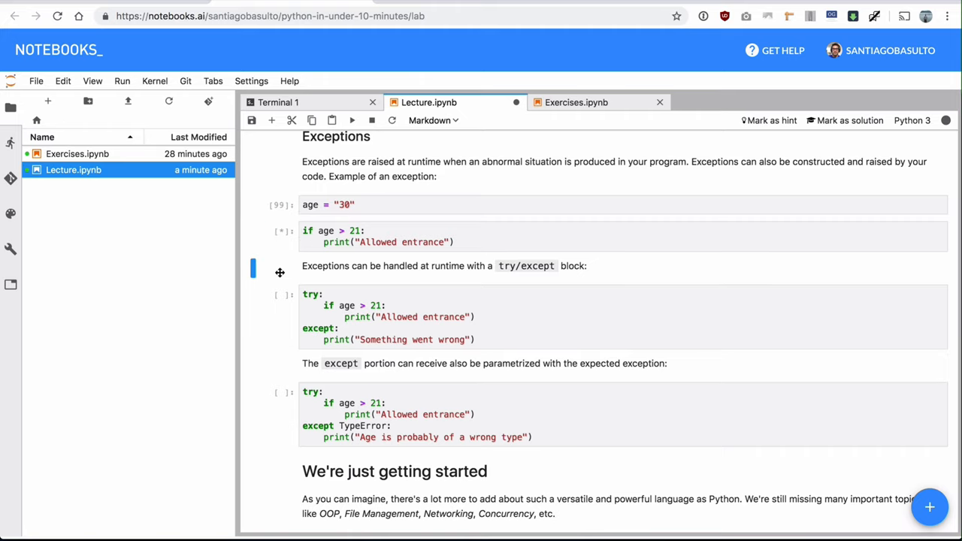
pyautogui.click(351, 121)
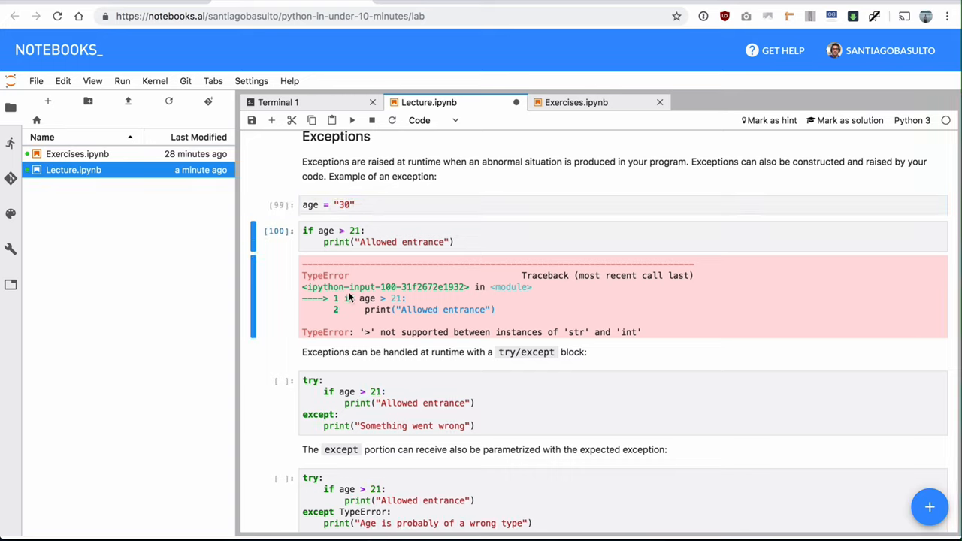
pyautogui.doubleClick(326, 331)
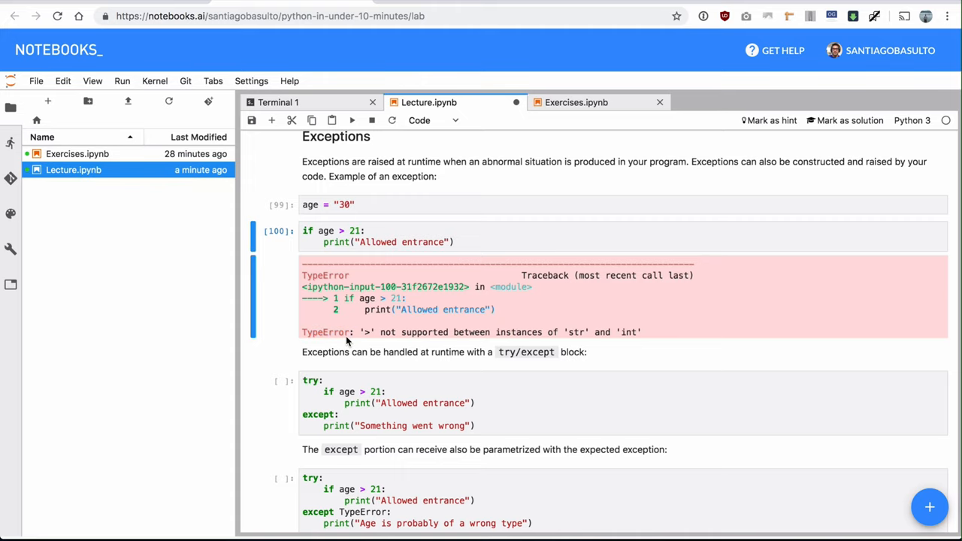
pyautogui.doubleClick(326, 332)
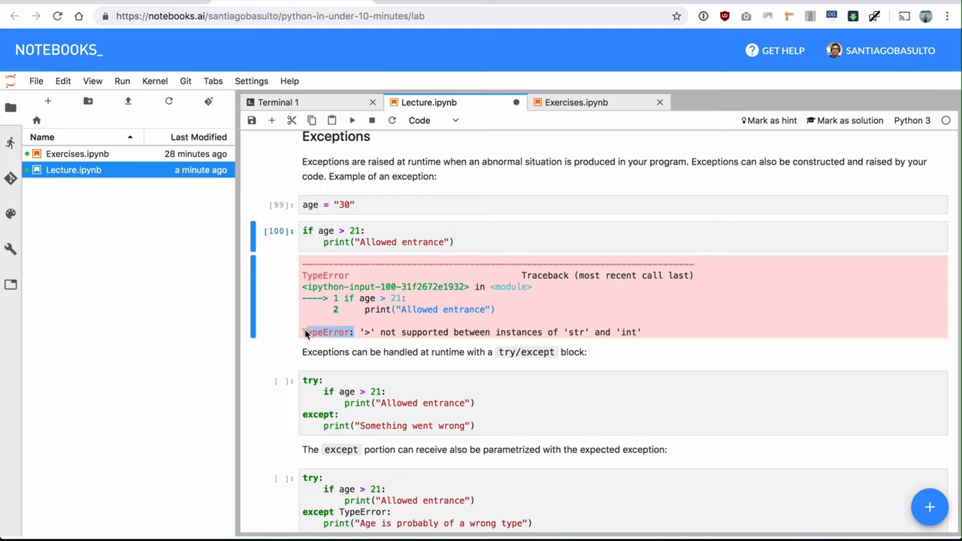
# Select the basic try/except example cell that prints Something went wrong.
pyautogui.scroll(-3)
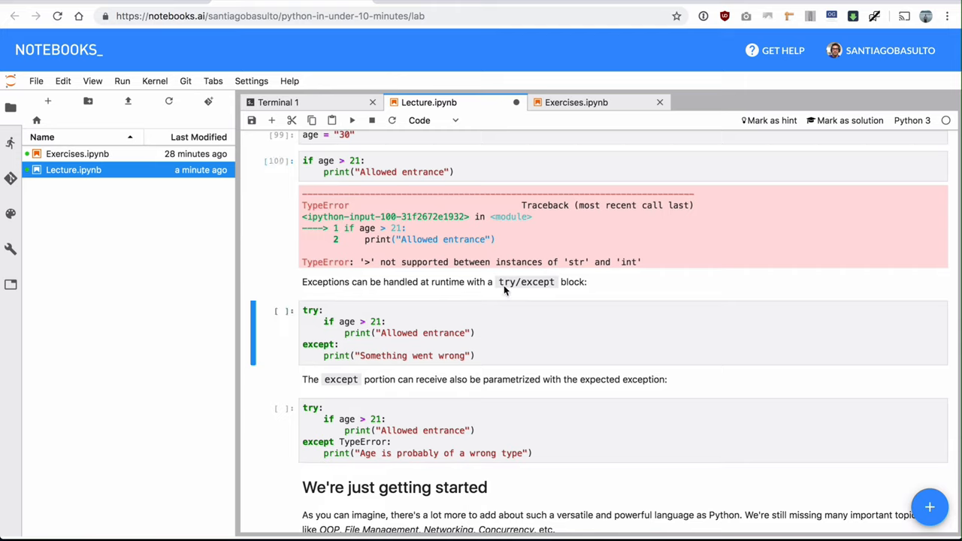
pyautogui.moveTo(495, 294)
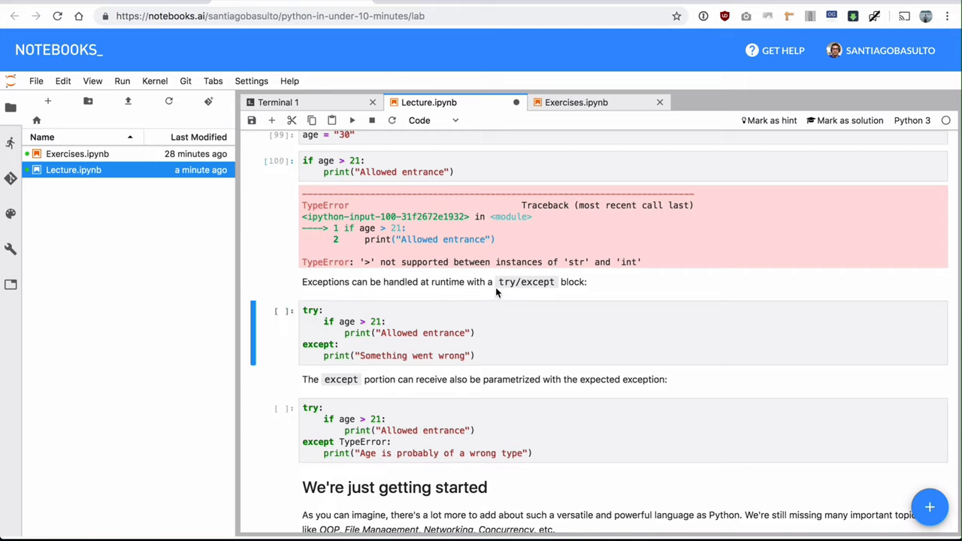
pyautogui.click(380, 321)
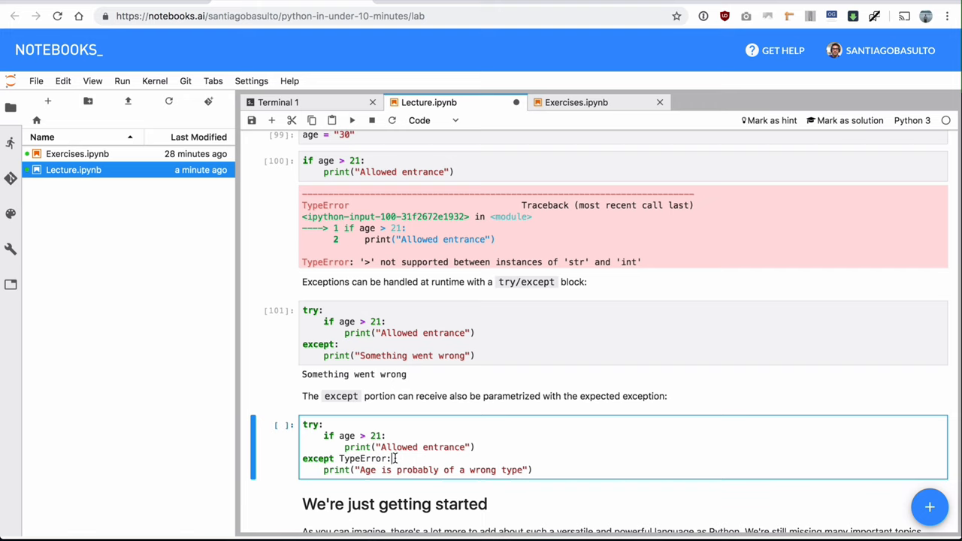
# Run the except TypeError cell, compare with bare except, and reach We're just getting started.
pyautogui.scroll(-3)
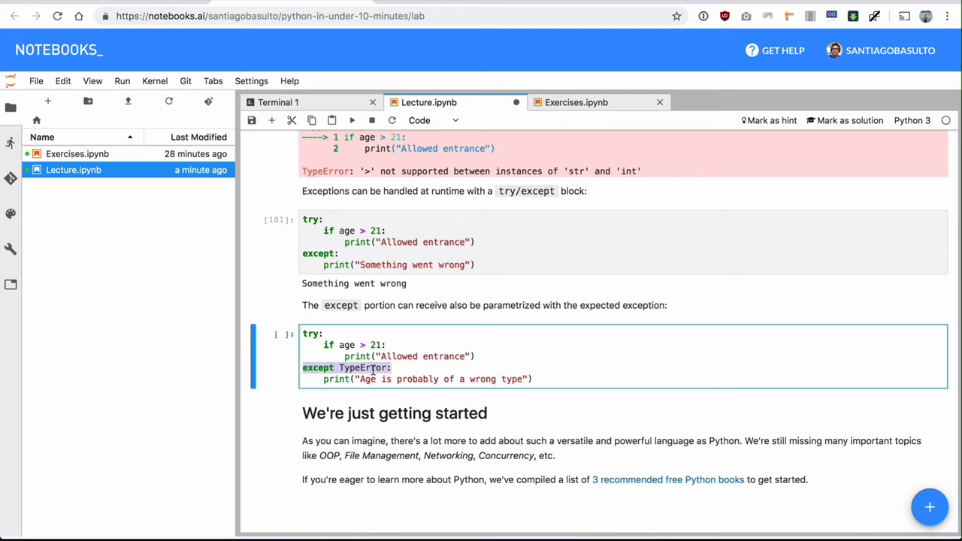
pyautogui.press('shift+enter')
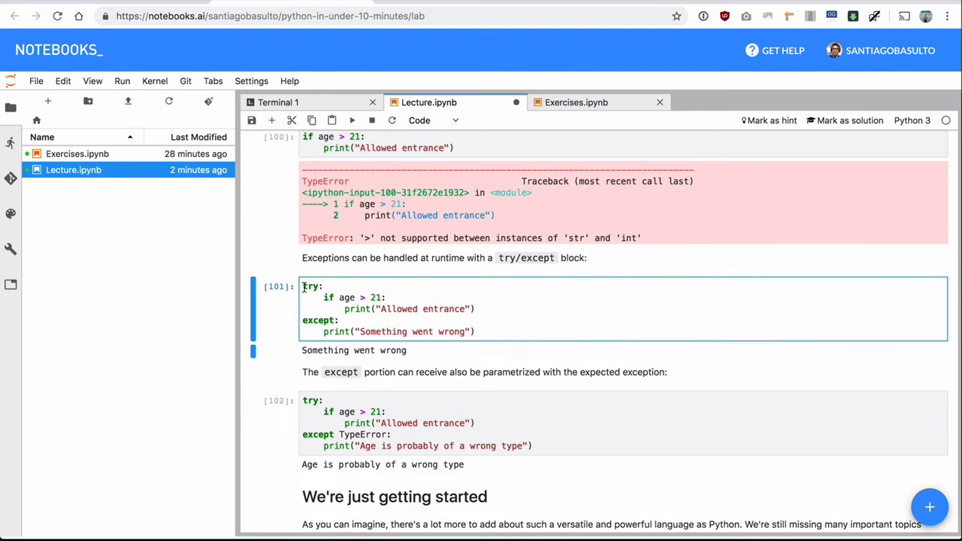
pyautogui.moveTo(323, 297); pyautogui.dragTo(417, 309)
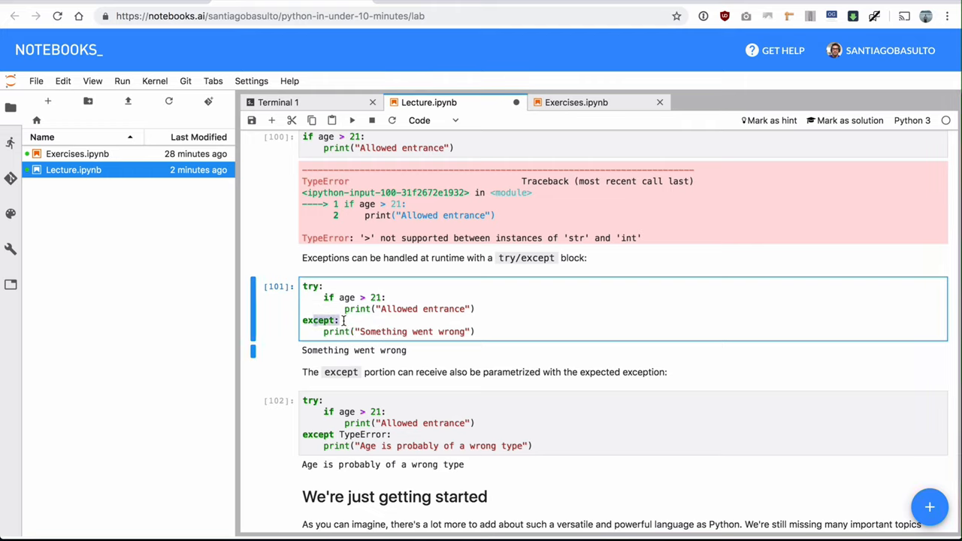
pyautogui.doubleClick(319, 320)
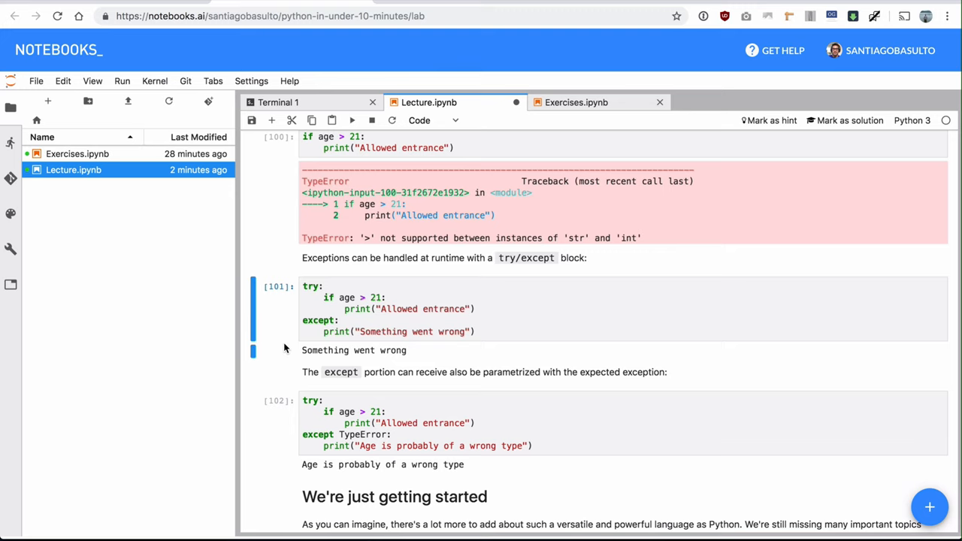
pyautogui.scroll(-3)
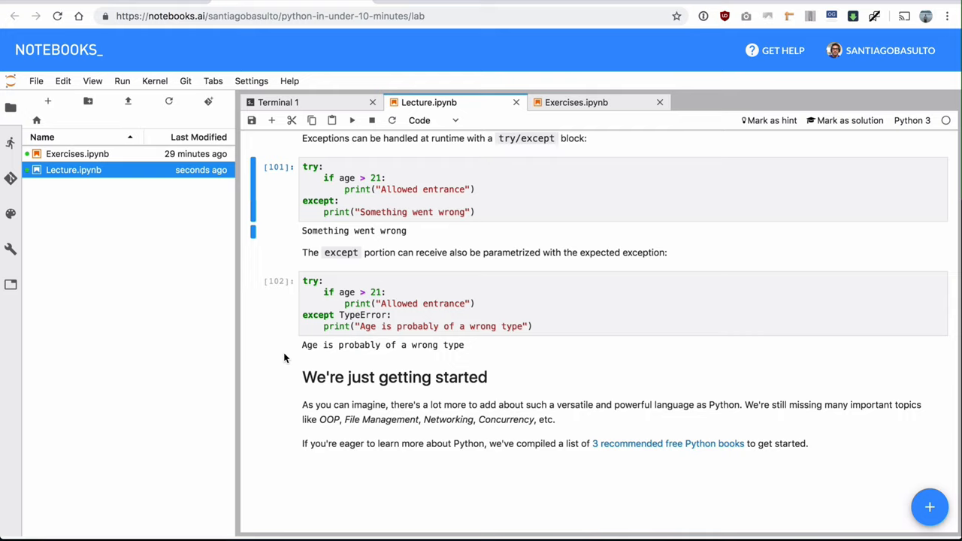
pyautogui.moveTo(274, 377)
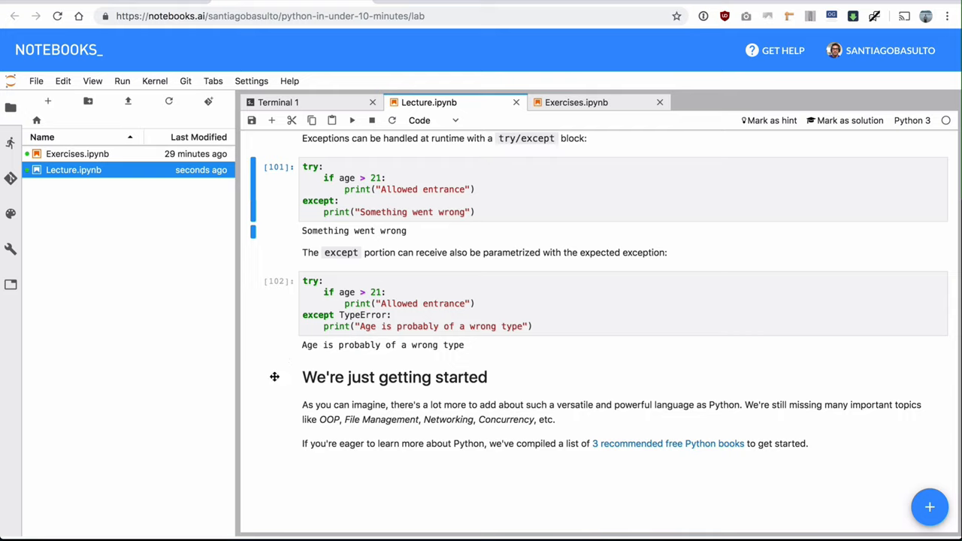